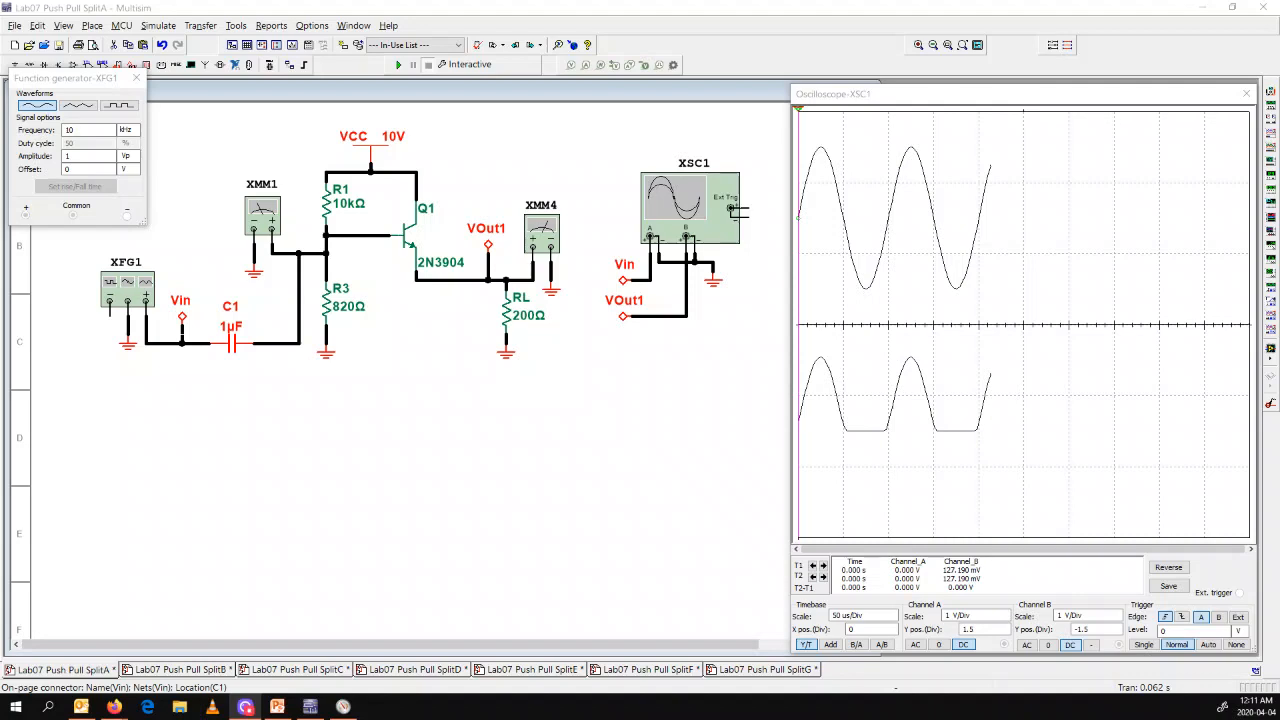
mouse_move(416, 470)
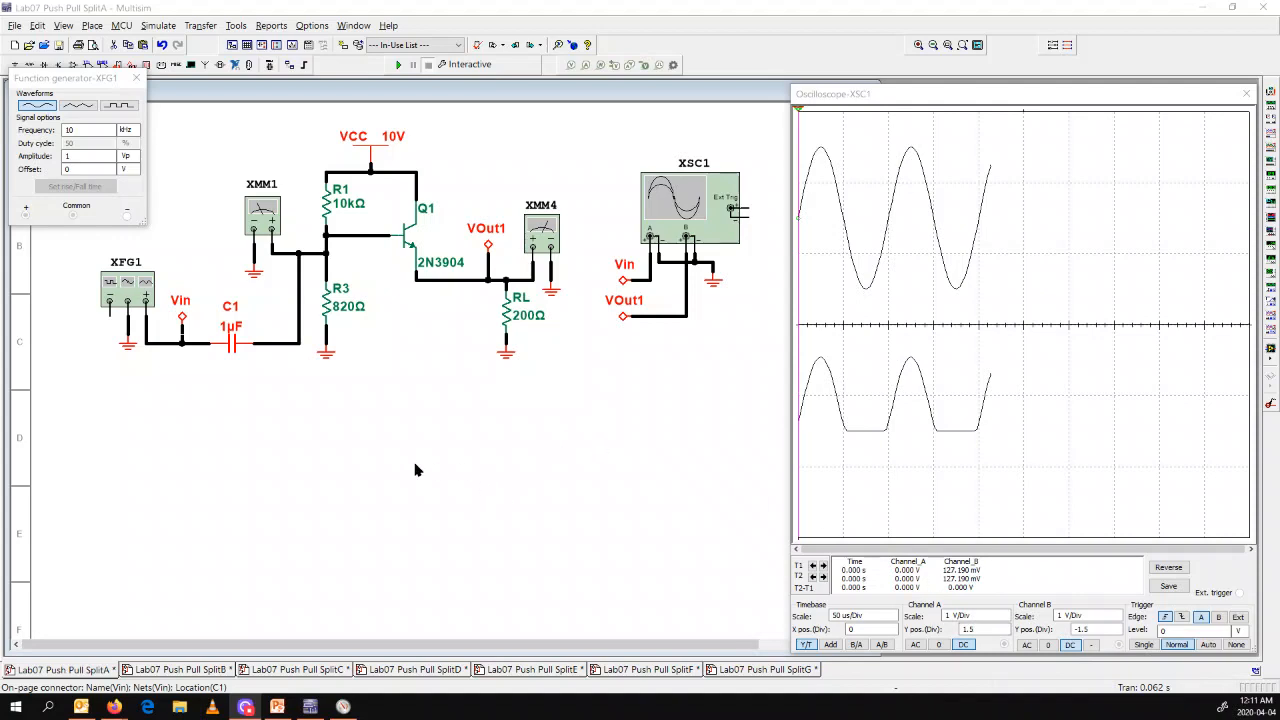
mouse_move(324, 372)
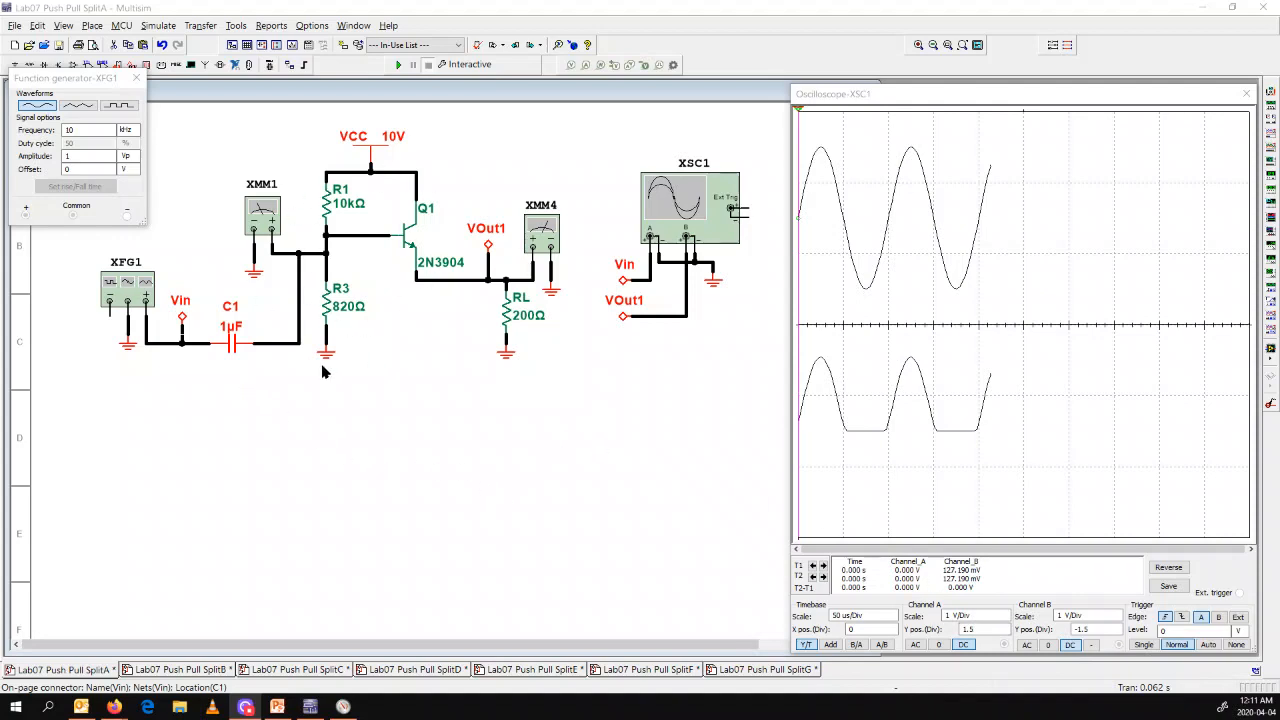
mouse_move(336, 368)
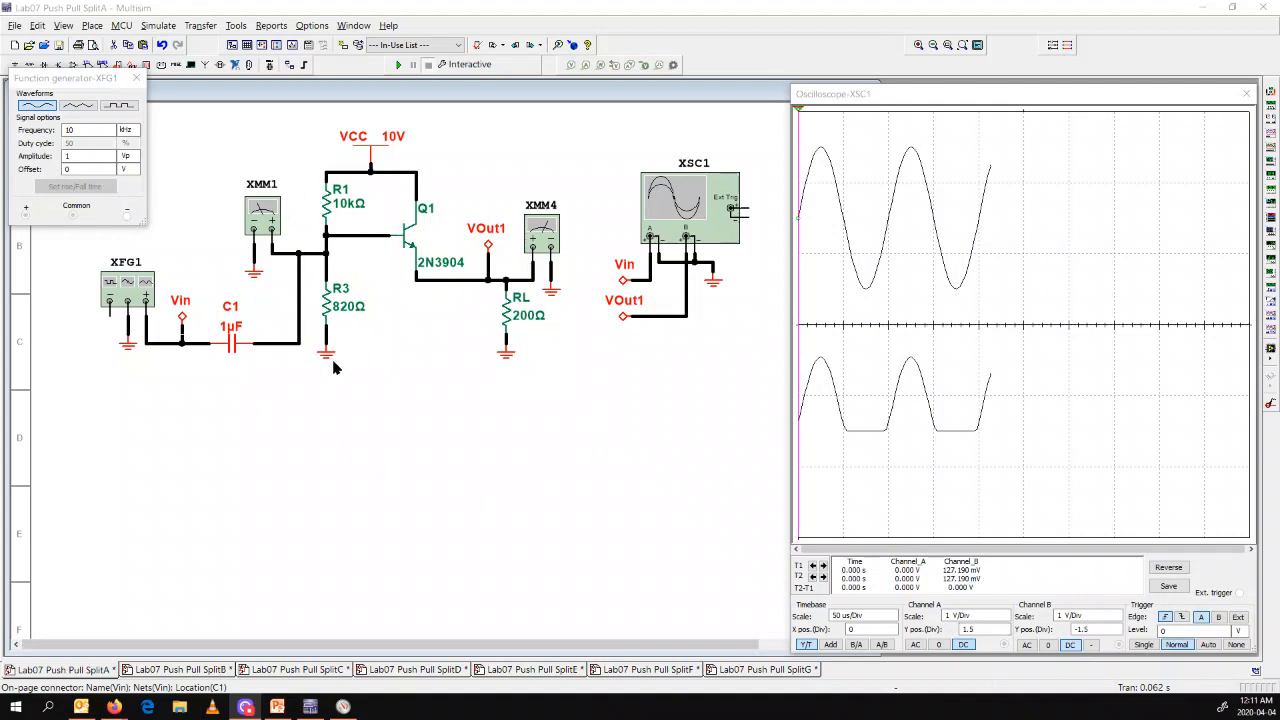
mouse_move(282, 216)
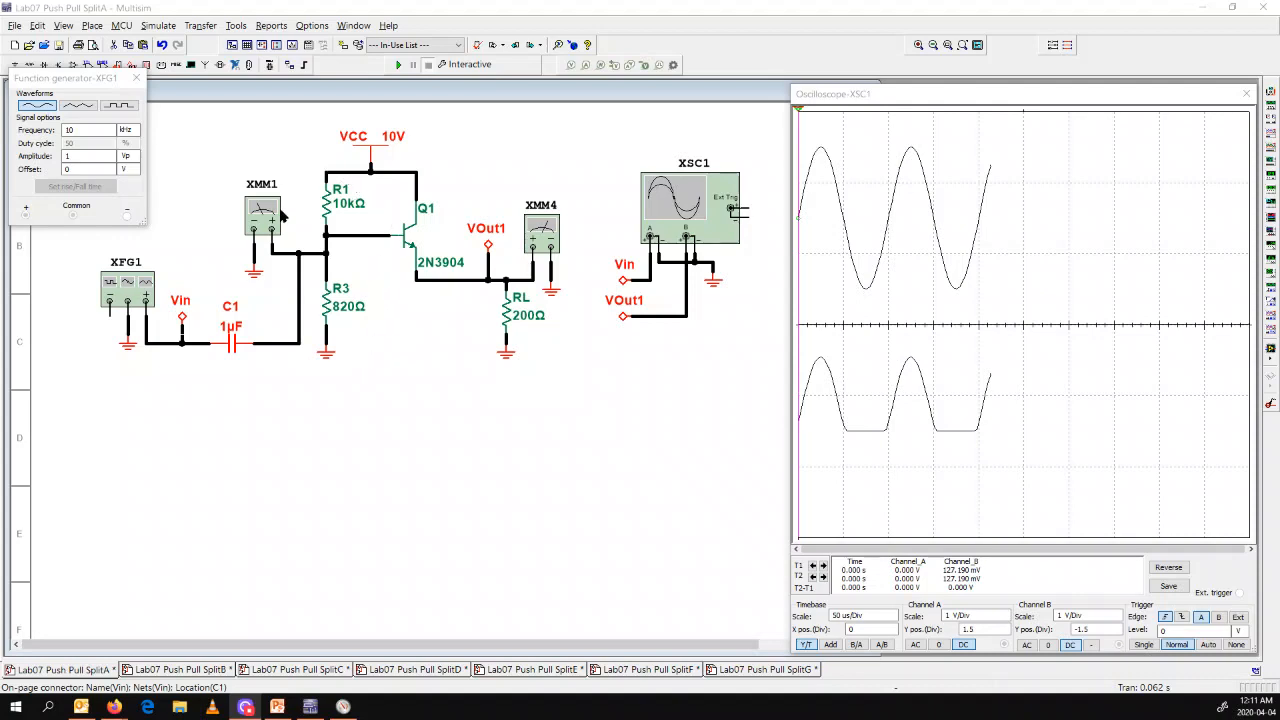
mouse_move(306, 370)
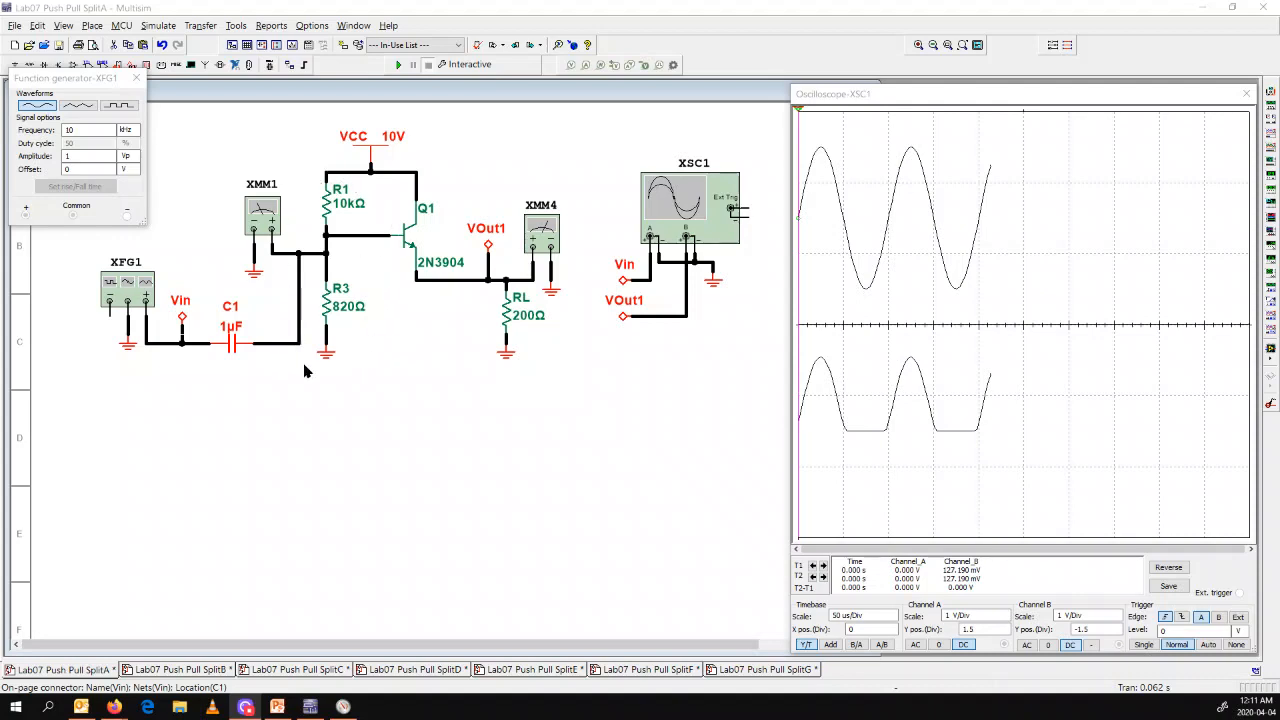
mouse_move(308, 380)
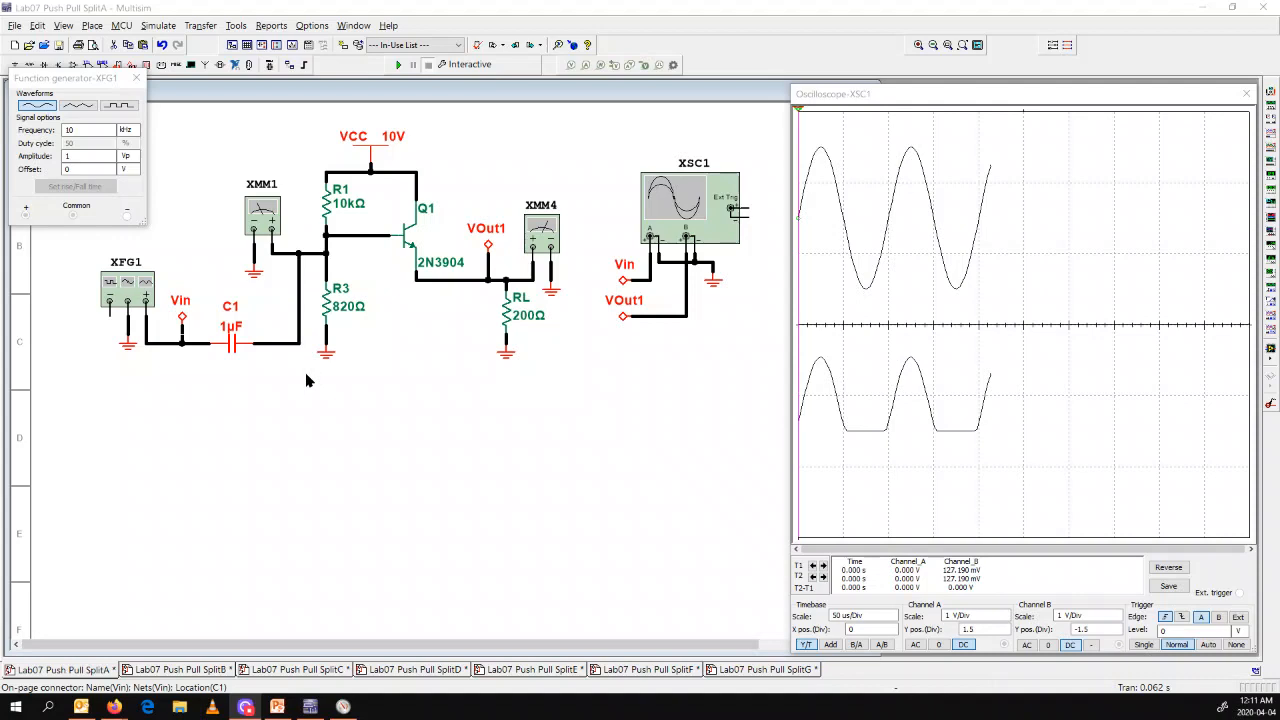
mouse_move(352, 272)
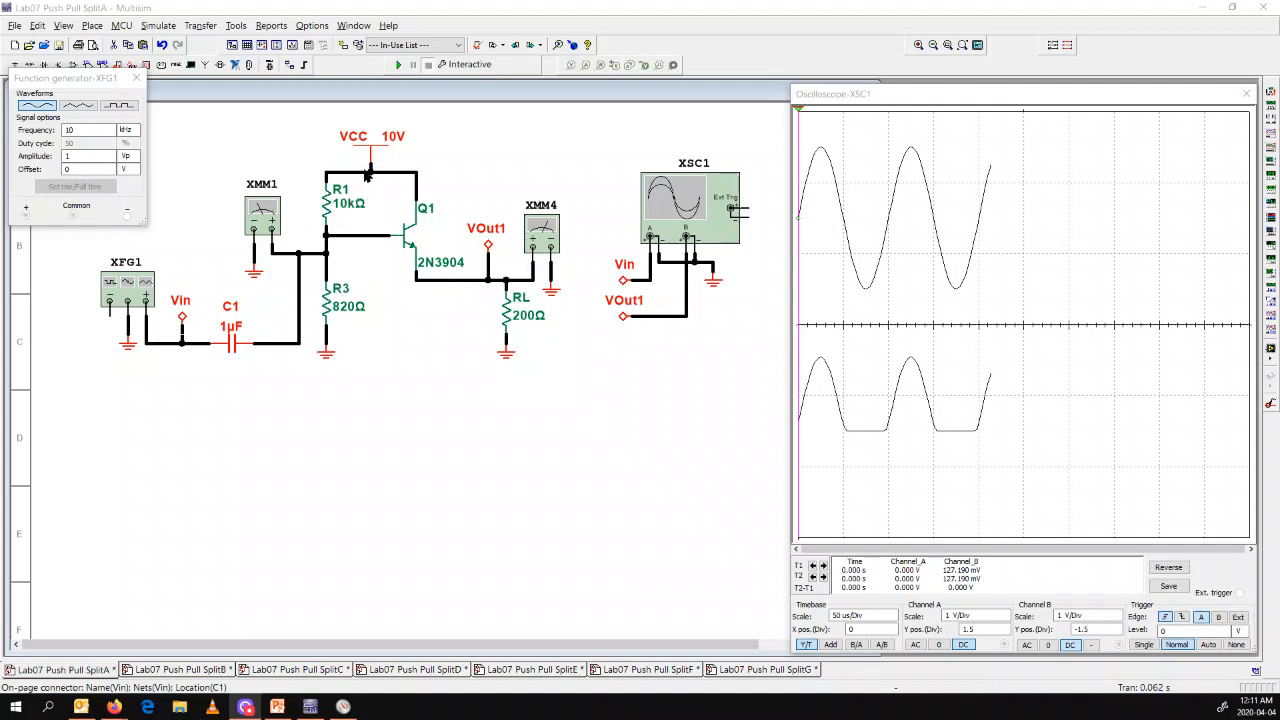
mouse_move(416, 240)
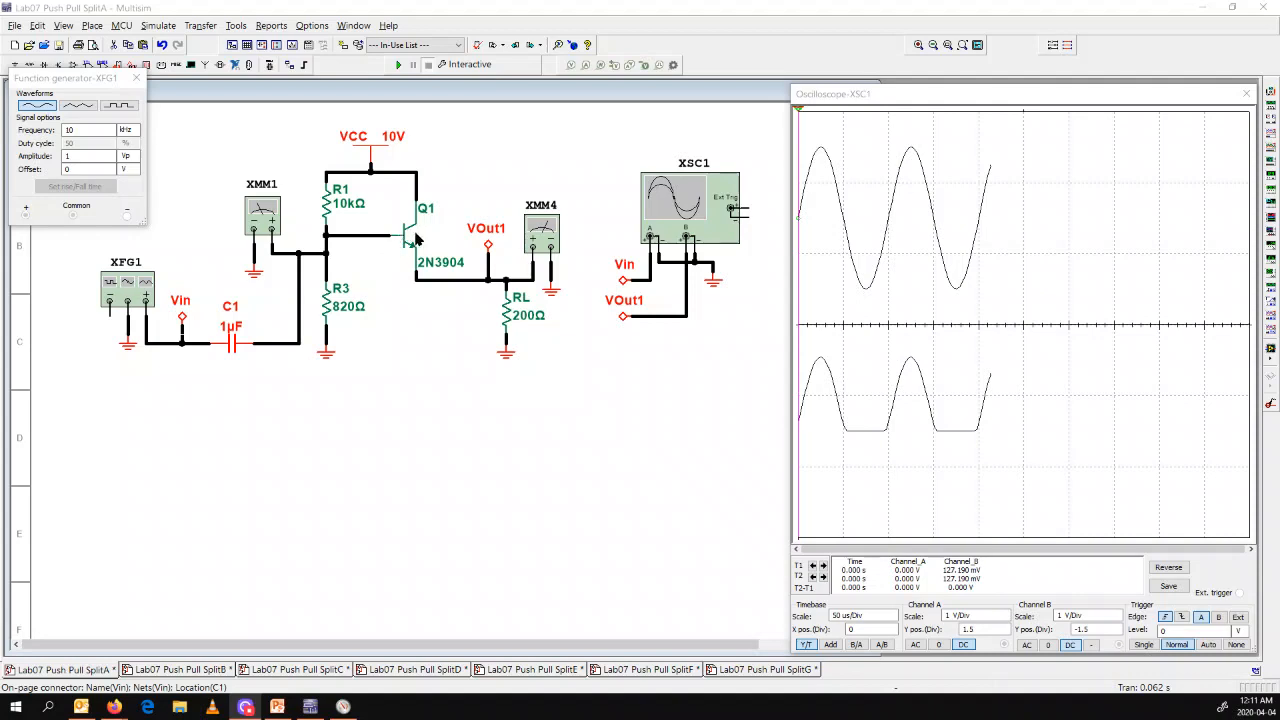
mouse_move(388, 244)
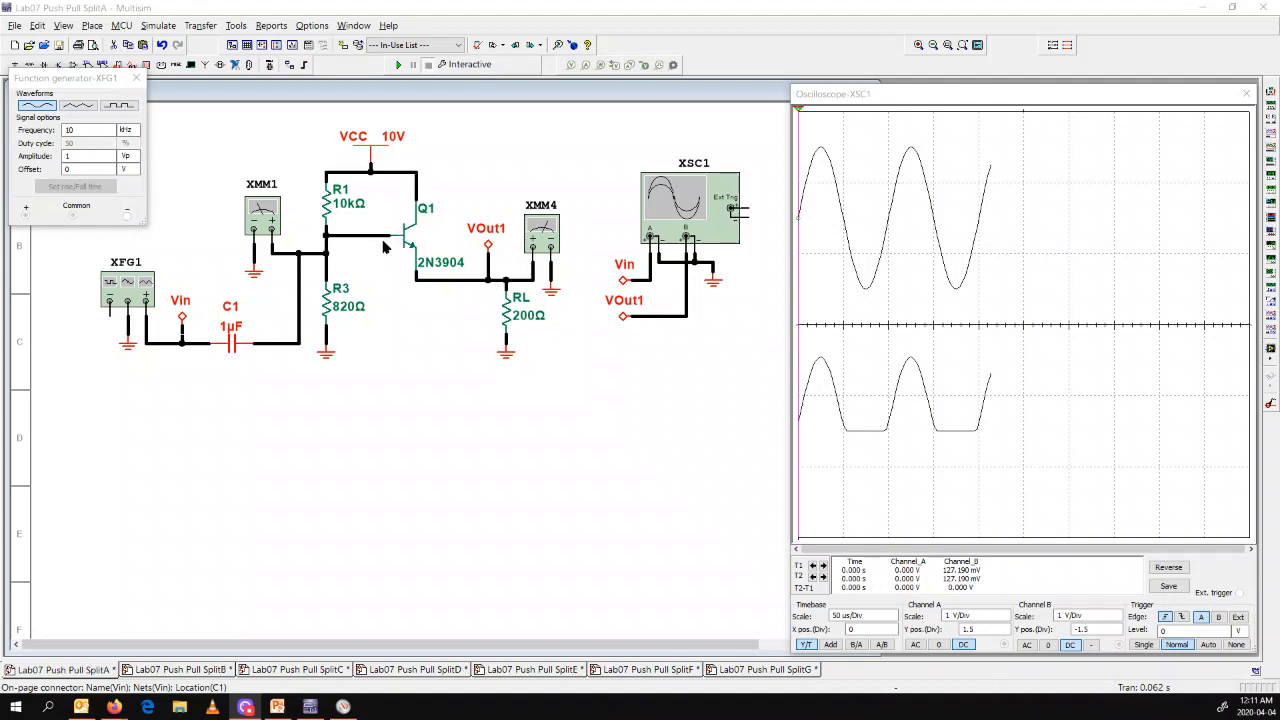
mouse_move(548, 220)
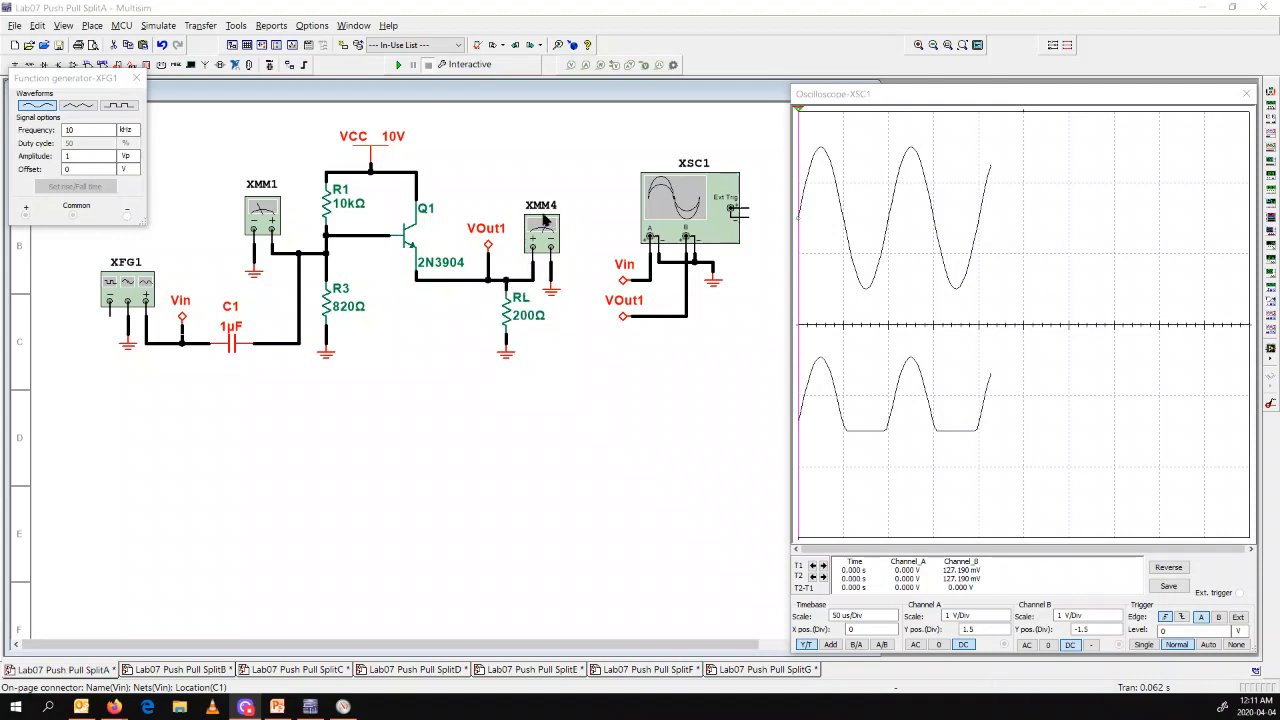
mouse_move(564, 244)
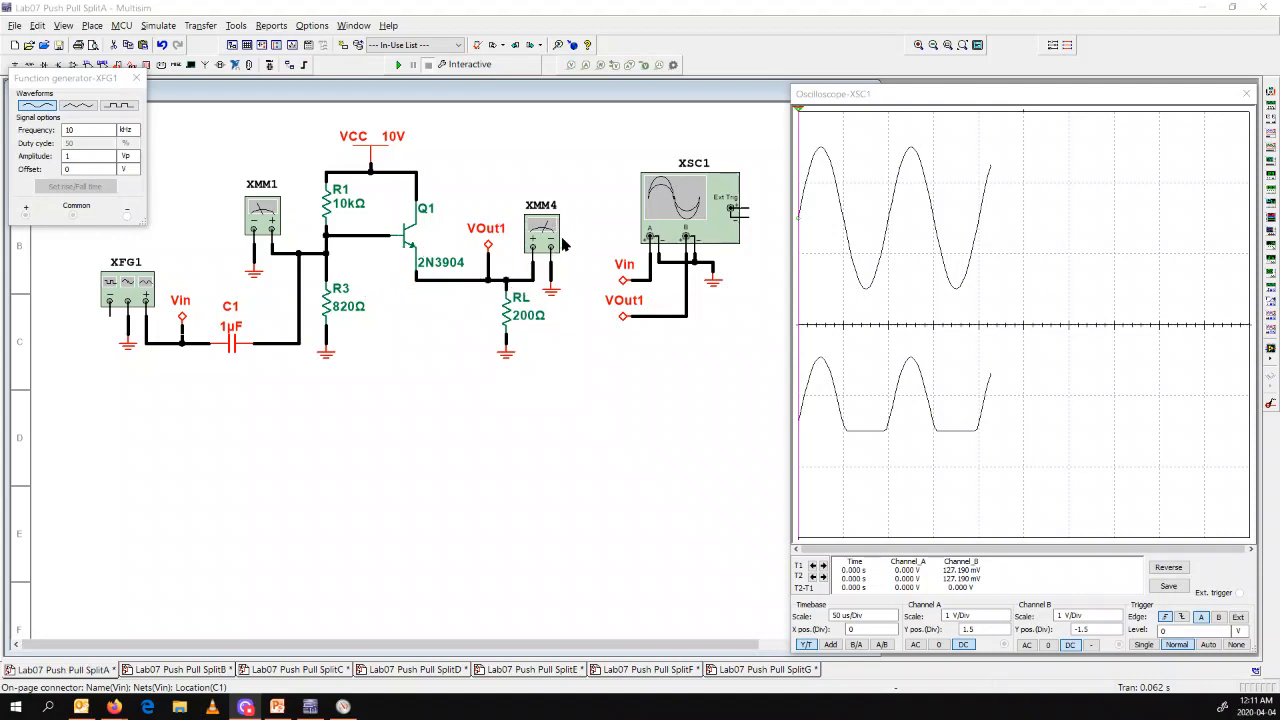
mouse_move(540, 248)
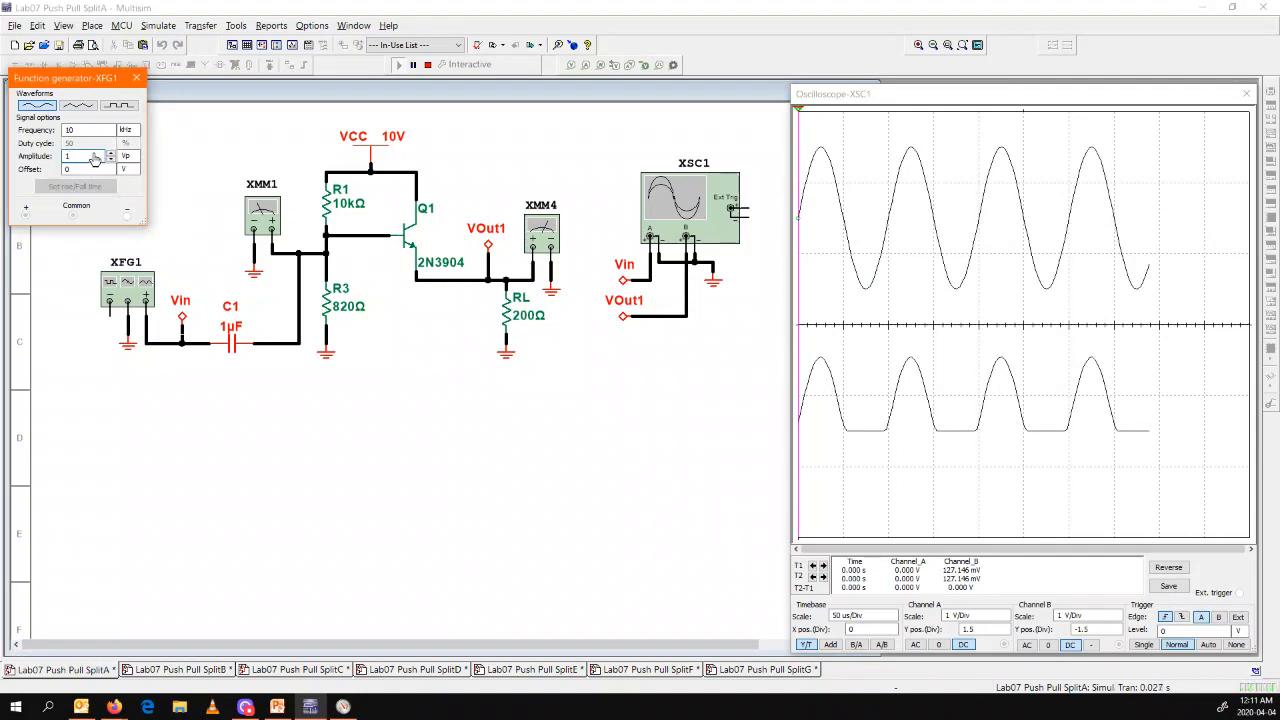
Step: Show XMM1 and the output multimeter readouts below the circuit, reading 754.944 mV and 108.375 mV
click(128, 156)
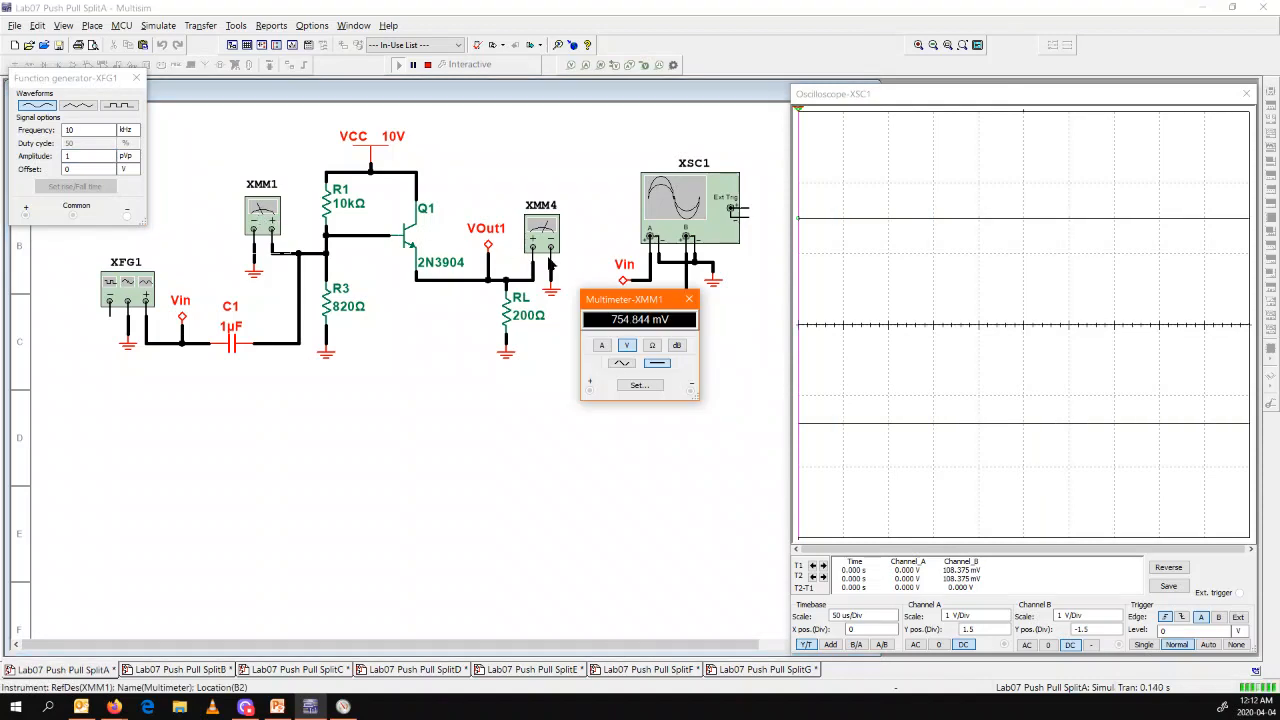
drag(624, 300, 232, 408)
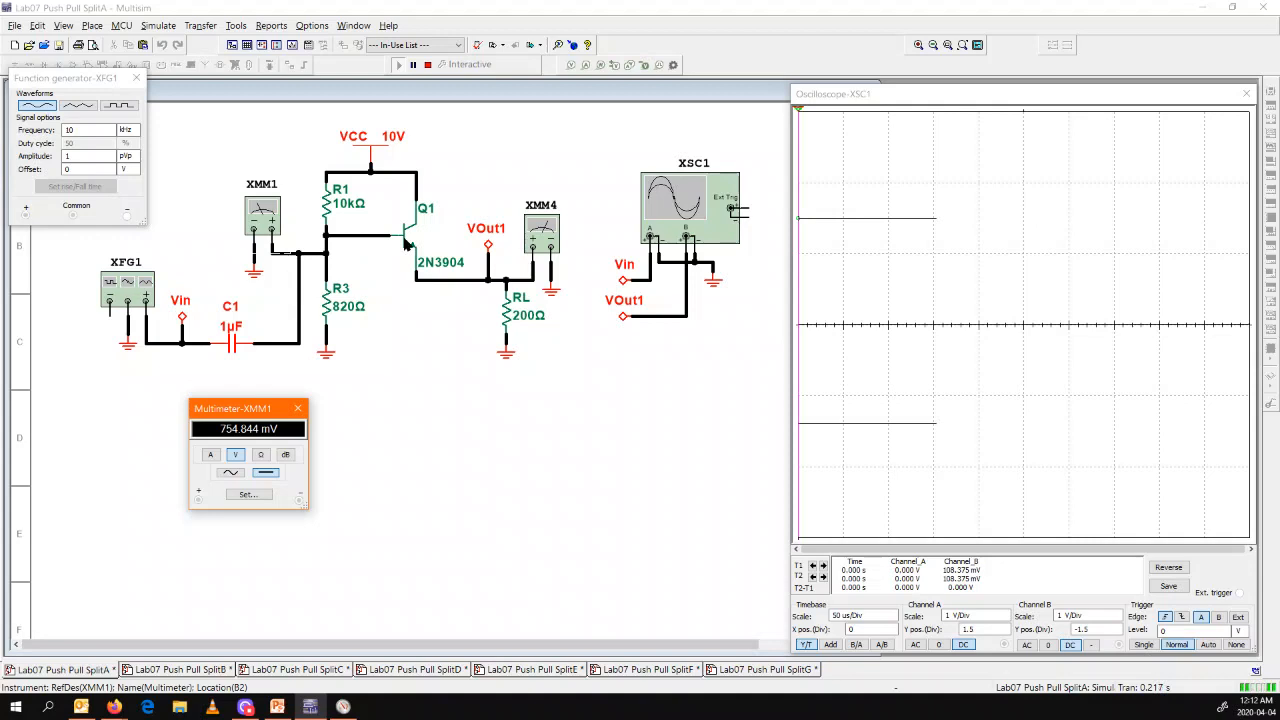
mouse_move(426, 268)
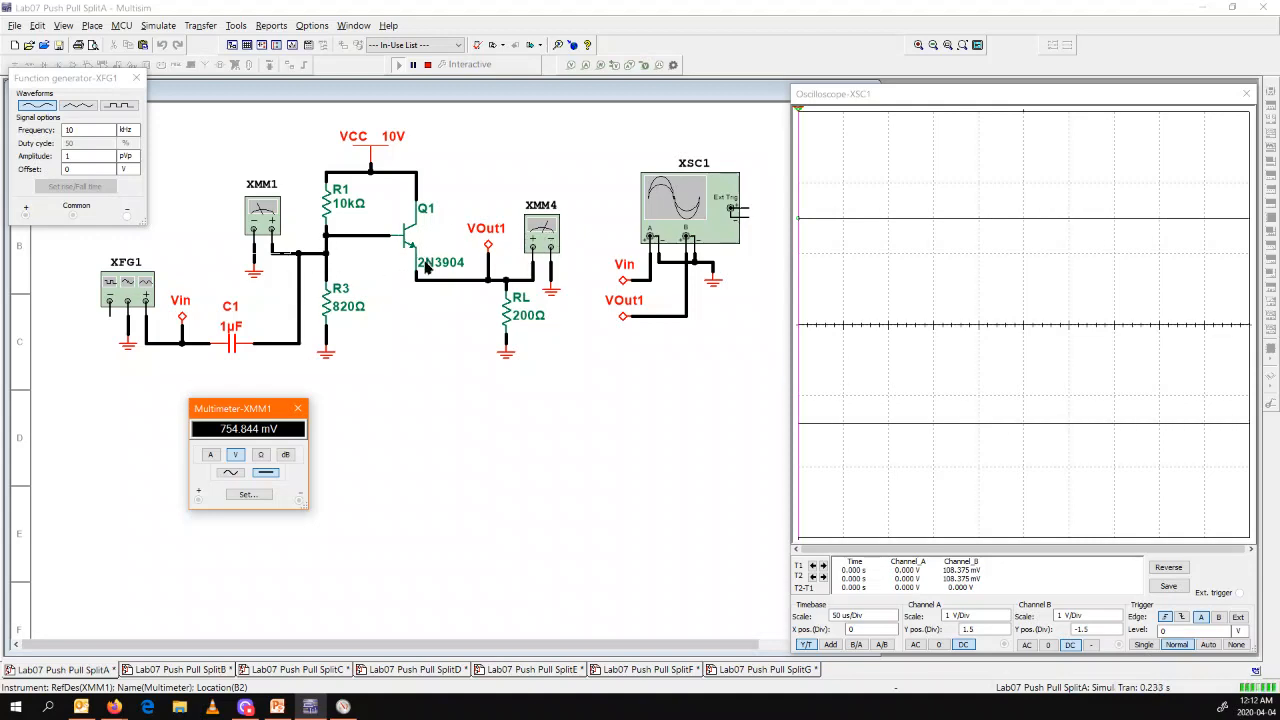
double_click(542, 230)
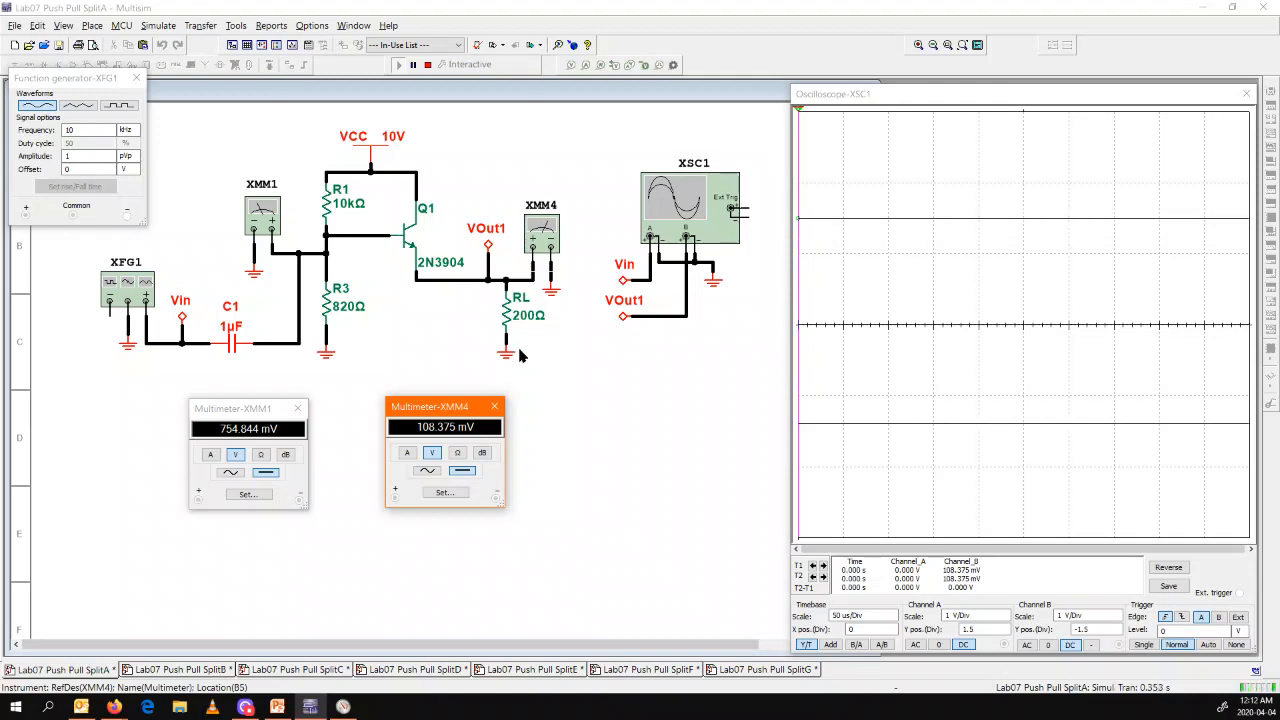
mouse_move(512, 414)
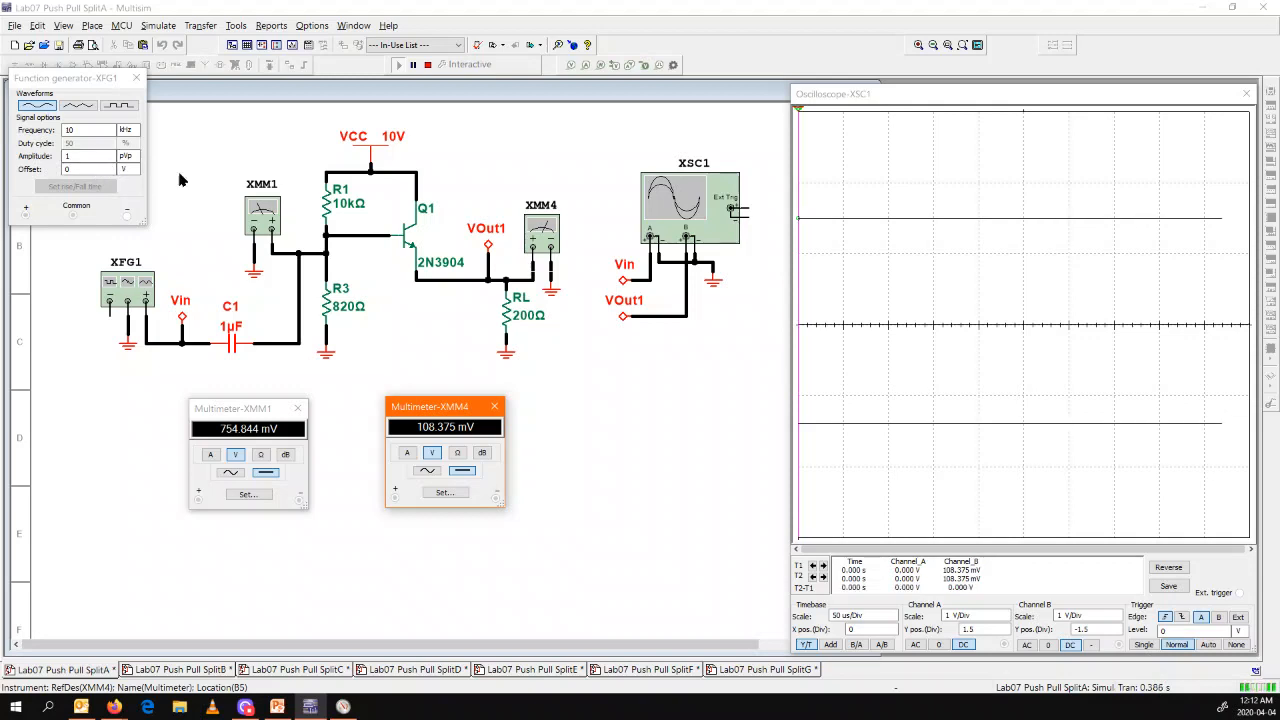
mouse_move(476, 300)
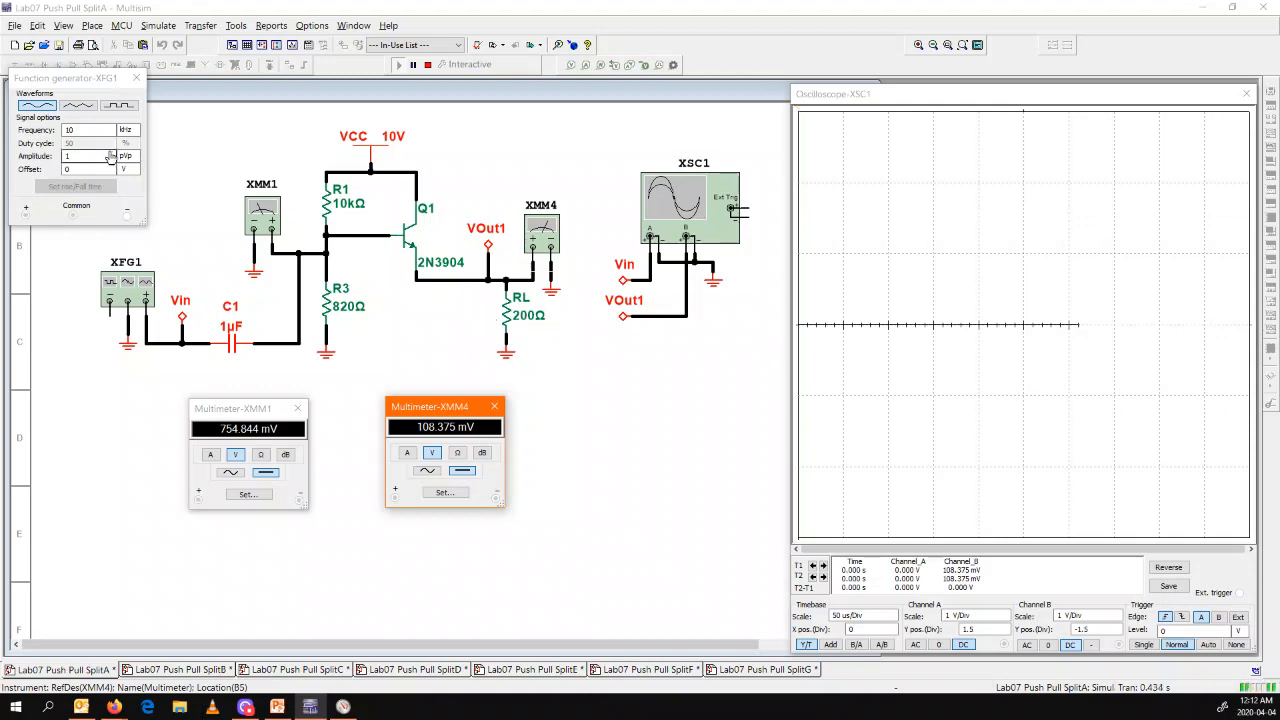
Step: Run SplitA so the scope shows the clipped half-wave output beside 750 mV and 349 mV meter readings
click(124, 156)
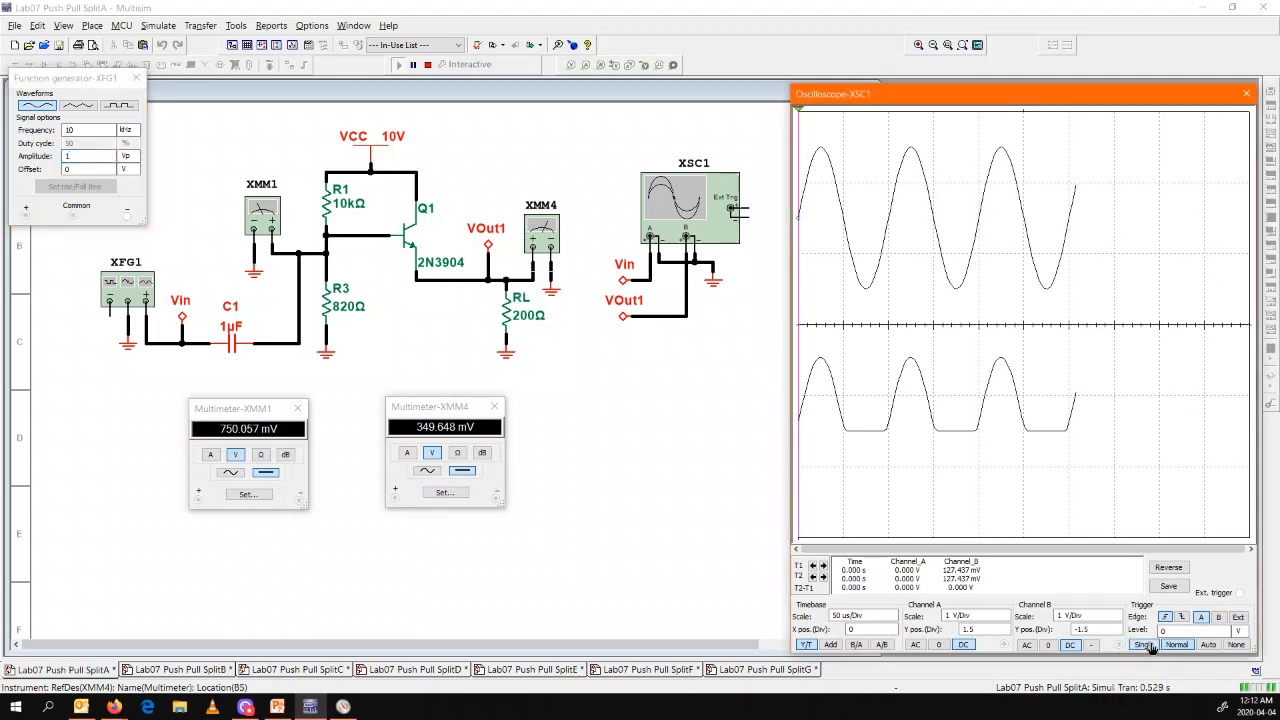
click(1144, 644)
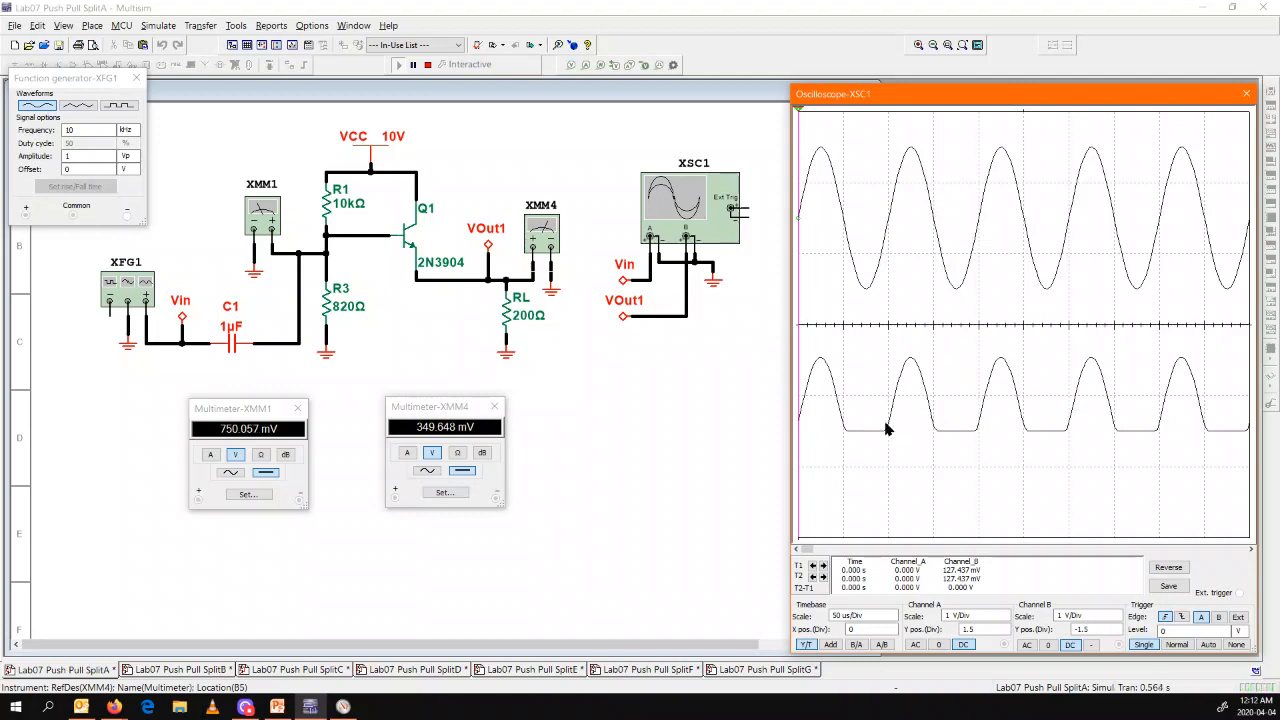
mouse_move(938, 436)
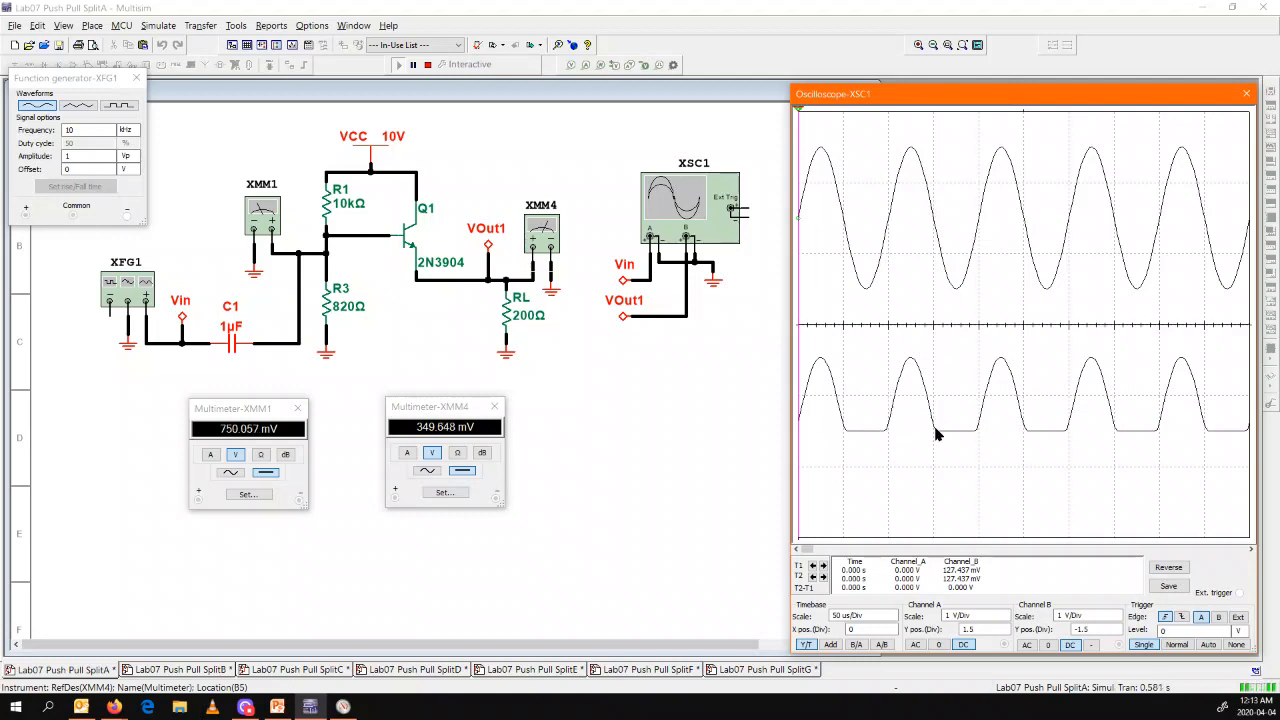
mouse_move(982, 224)
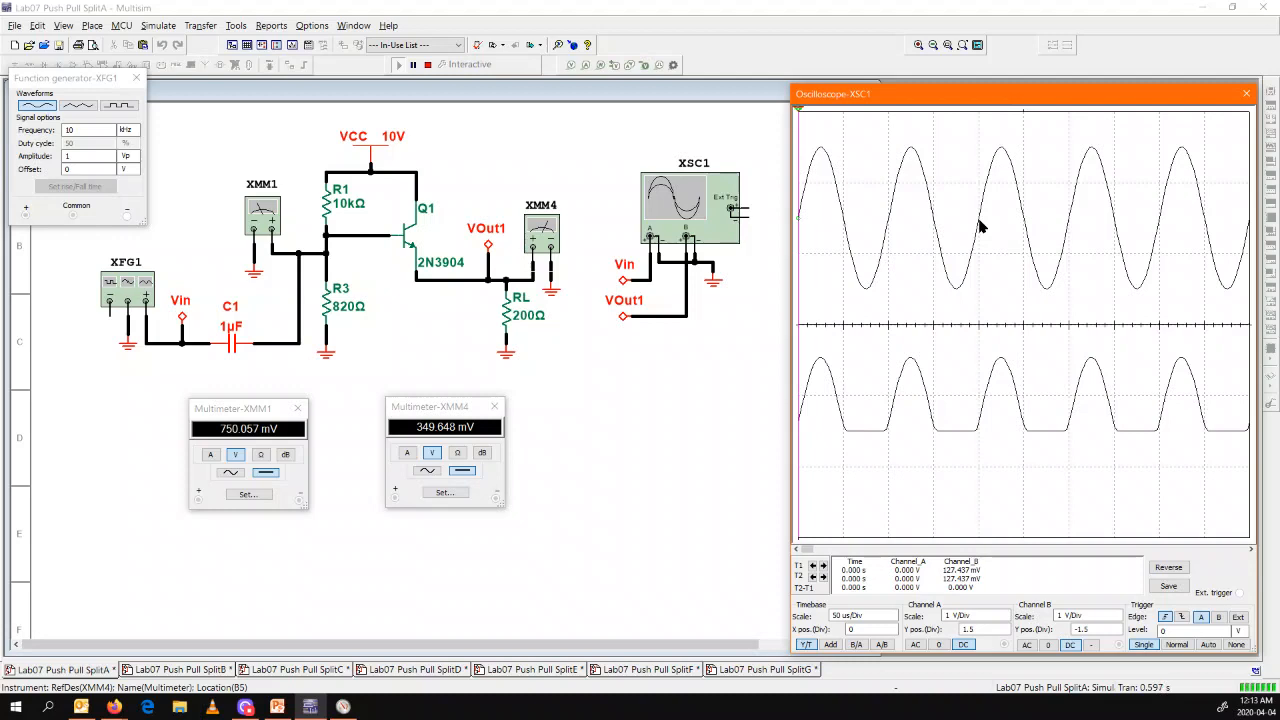
mouse_move(984, 452)
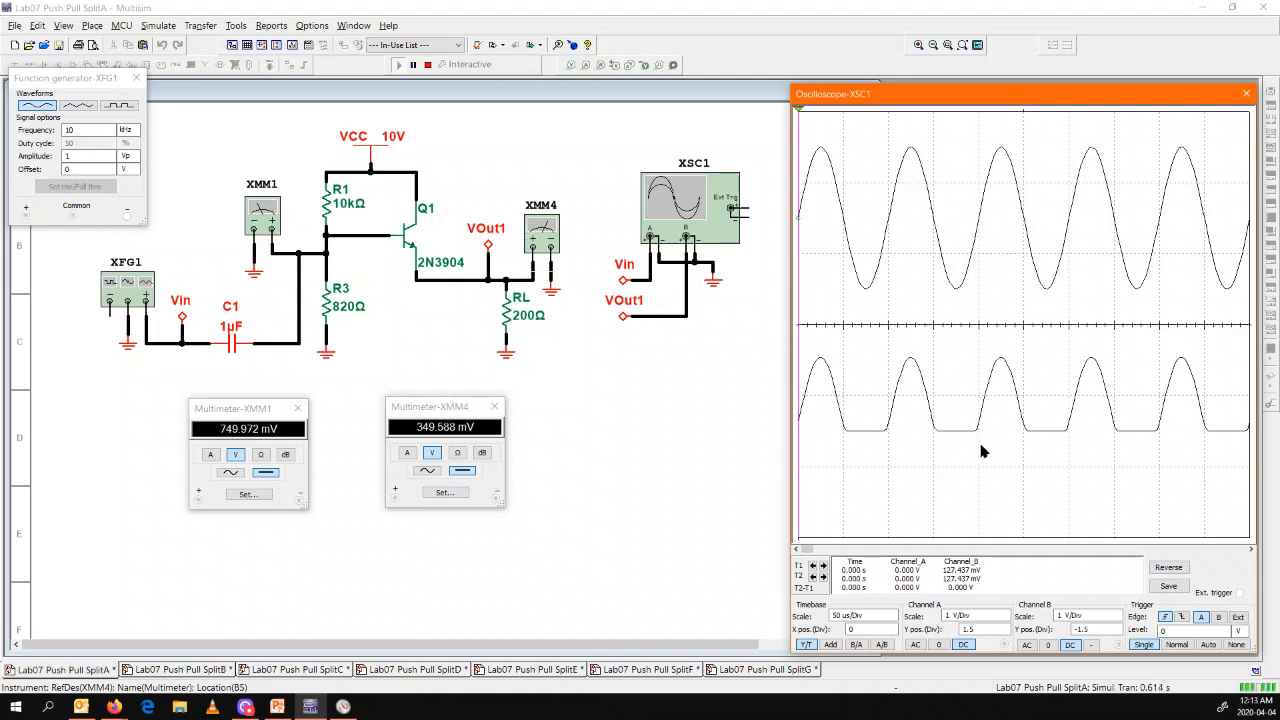
mouse_move(964, 468)
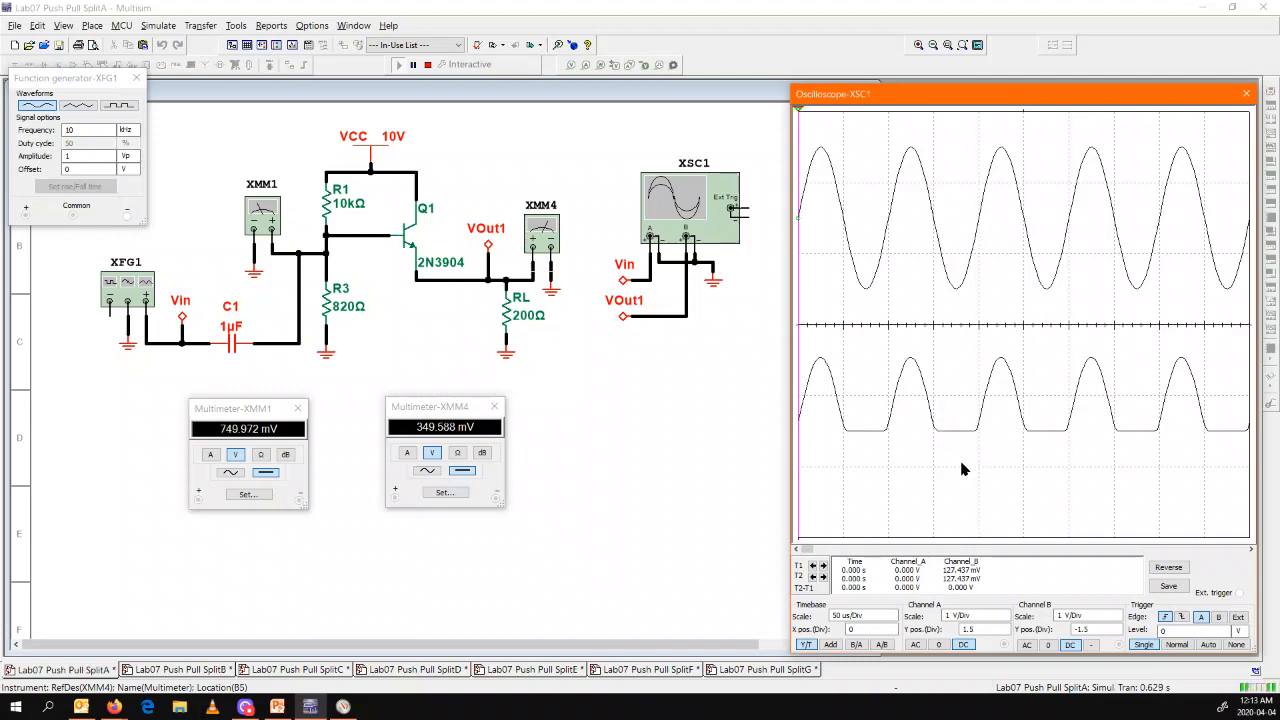
mouse_move(960, 488)
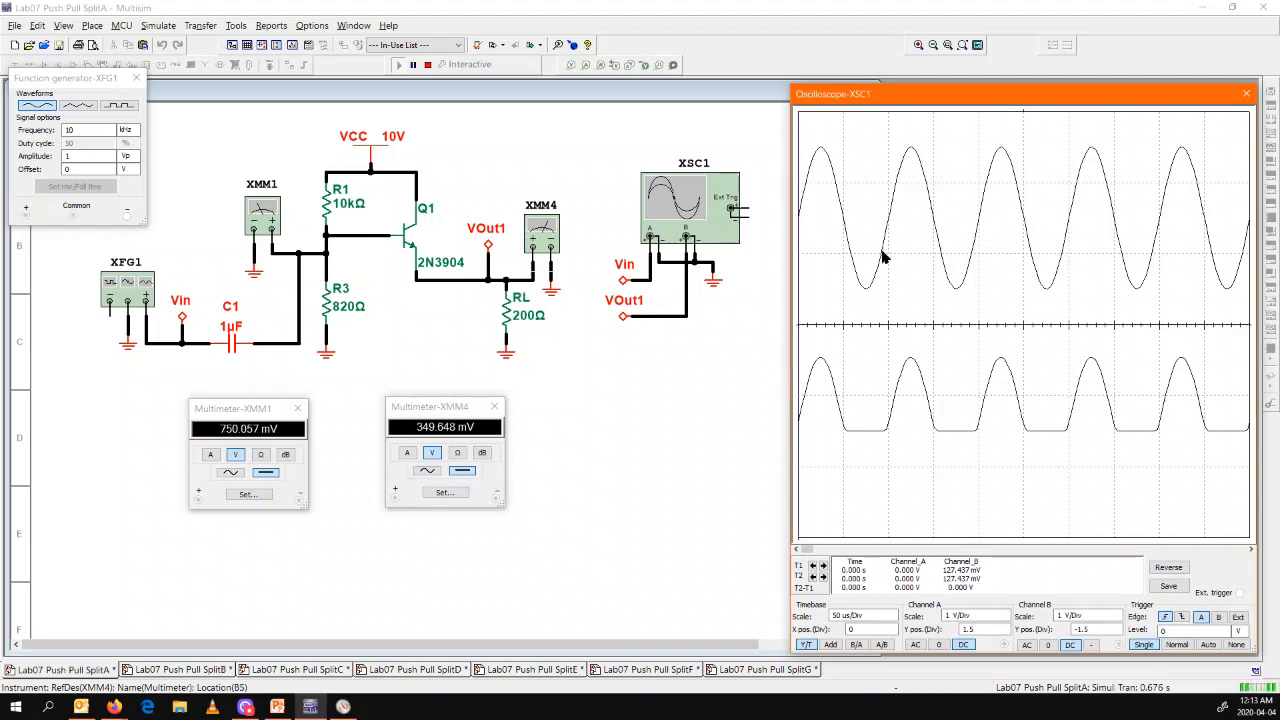
mouse_move(928, 276)
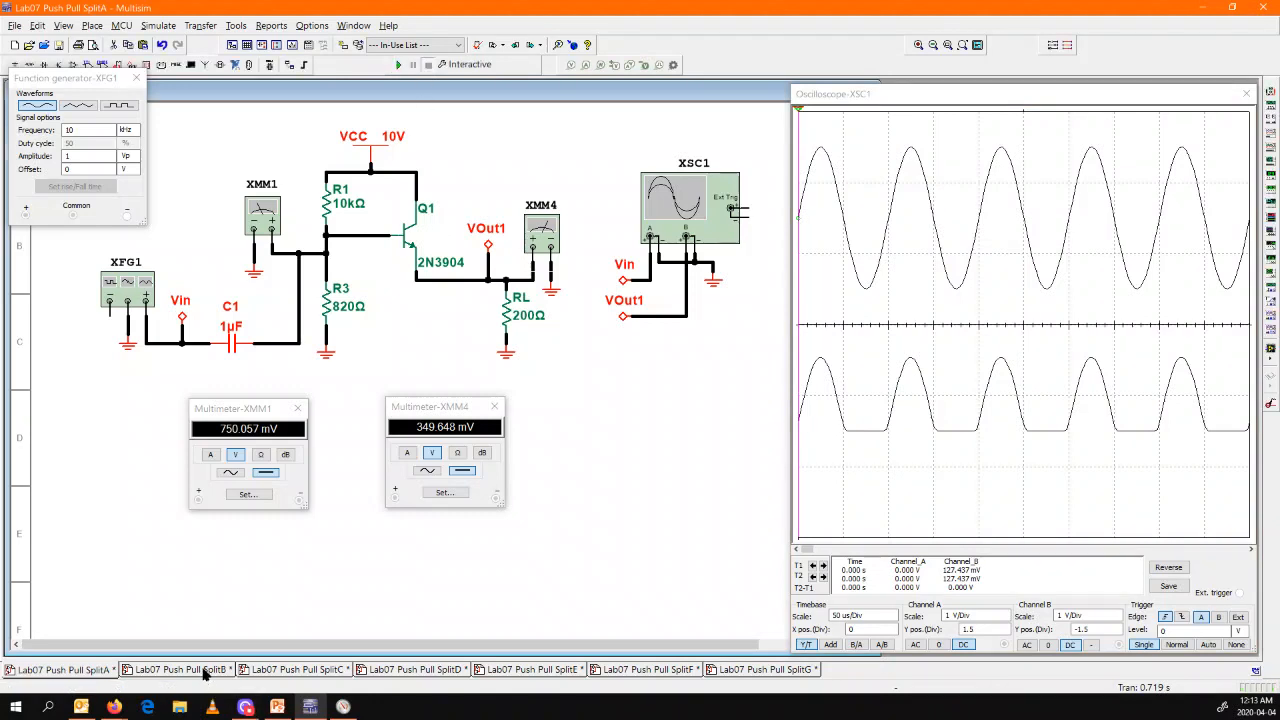
Step: Switch to the Lab07 Push Pull SplitB design tab
click(190, 670)
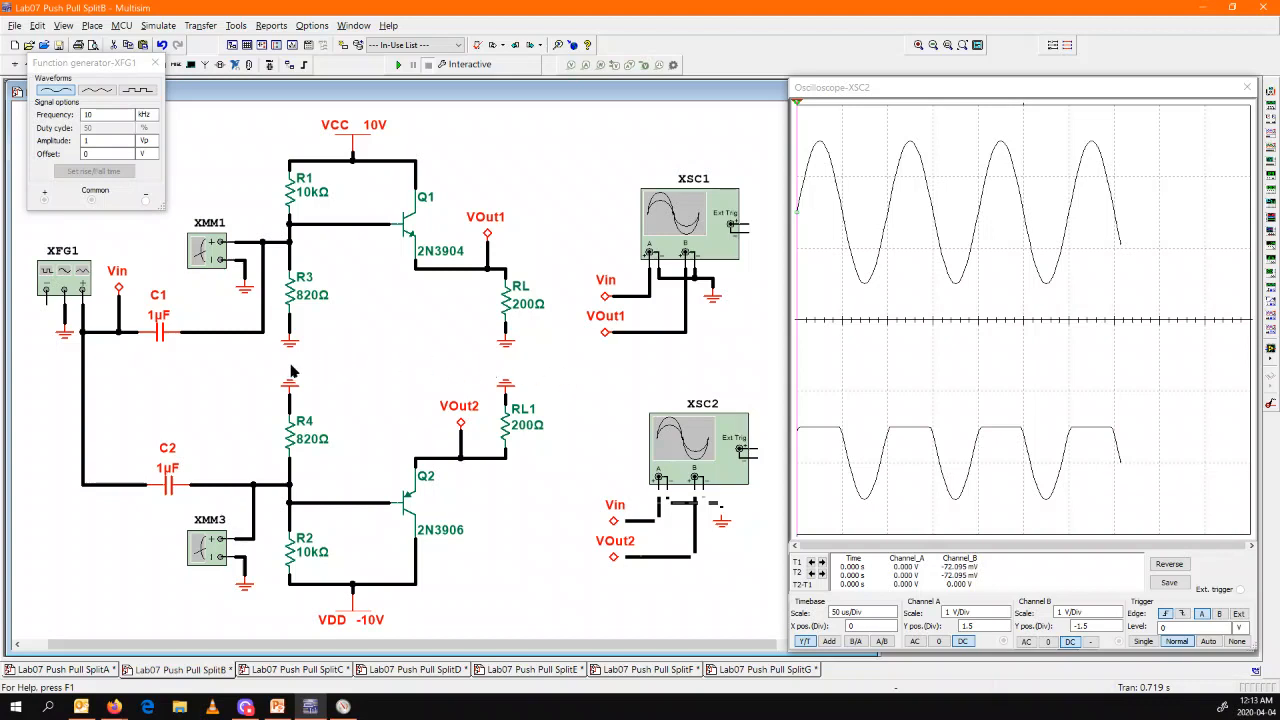
mouse_move(270, 514)
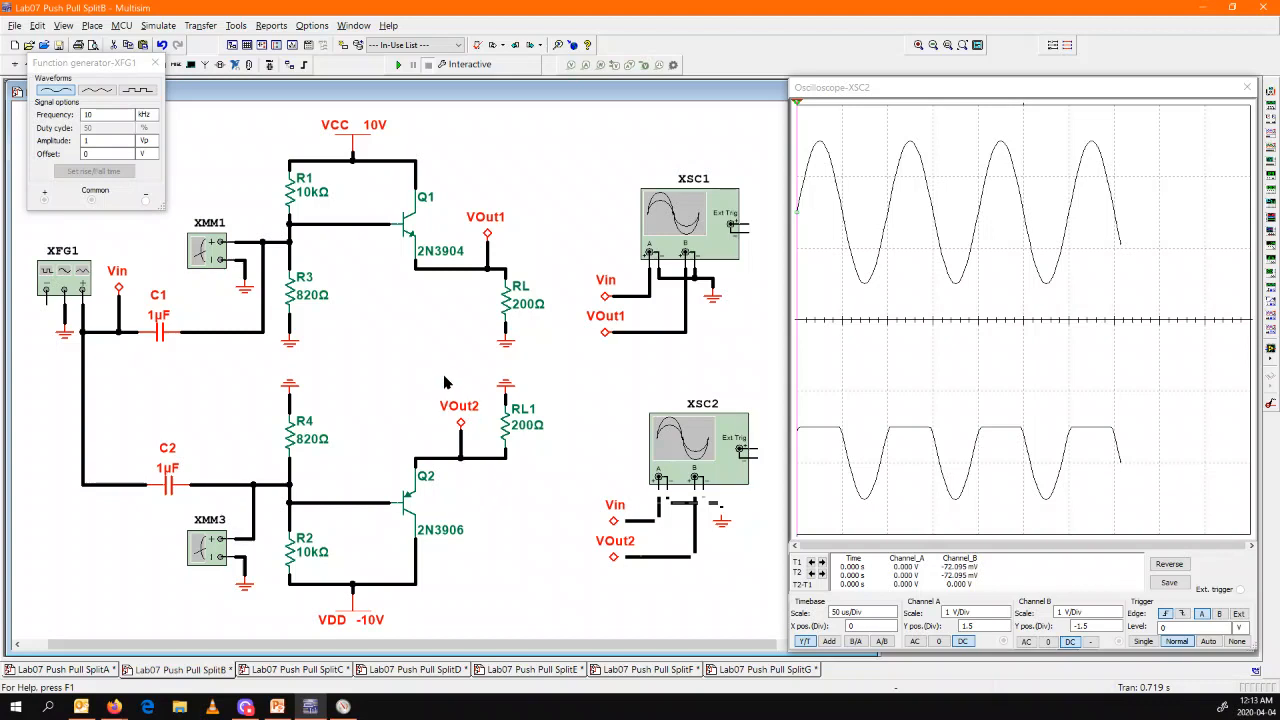
mouse_move(322, 468)
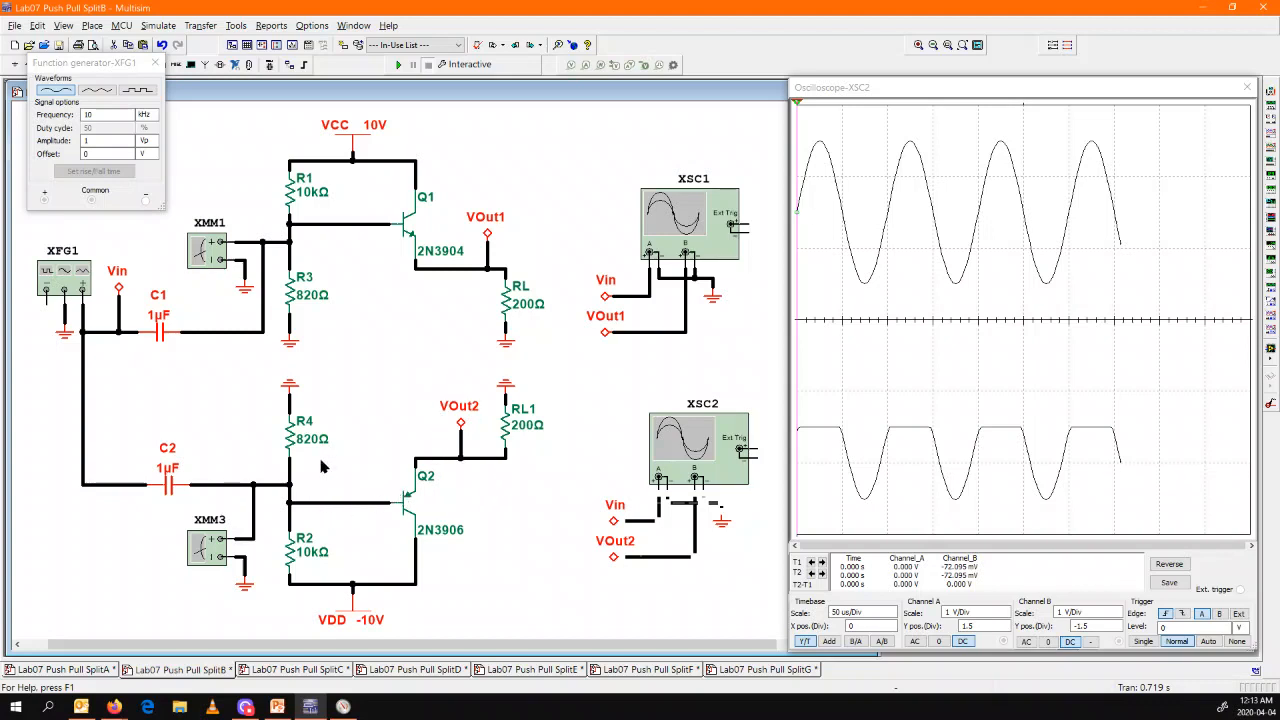
mouse_move(428, 338)
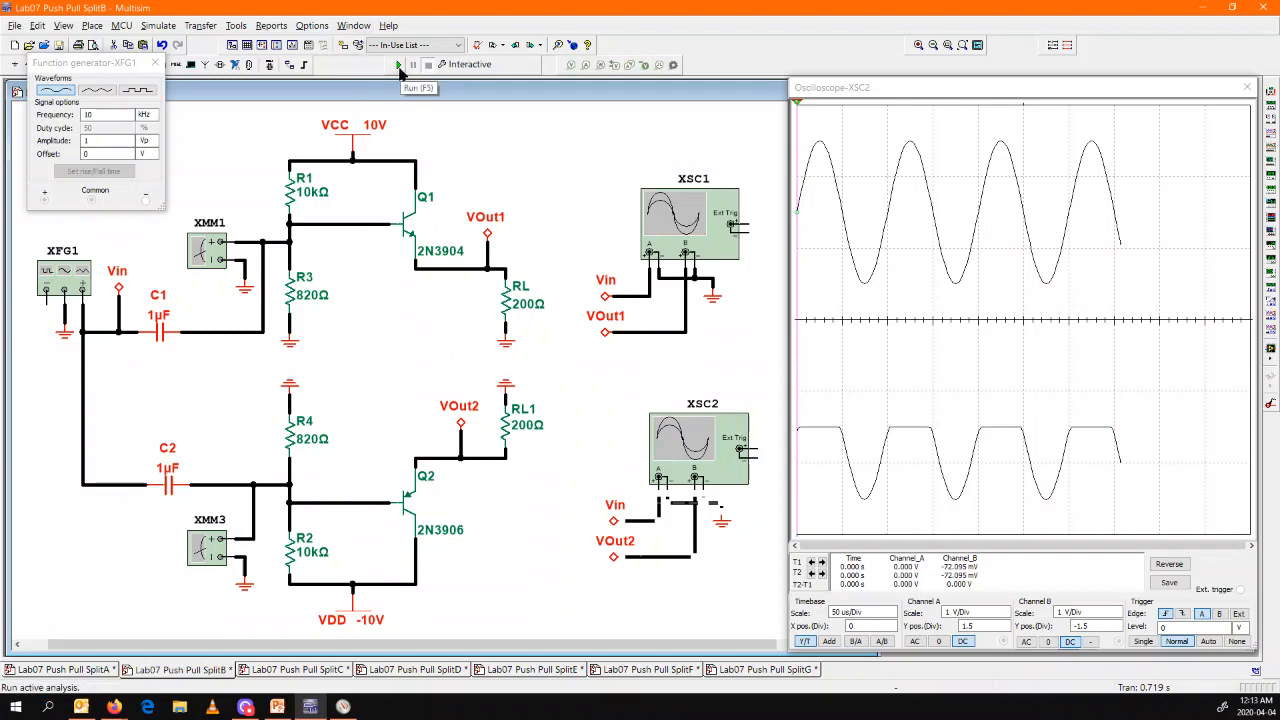
Step: Run SplitB and place the XMM1 and XMM3 bias-voltage readouts beside the circuit
click(406, 64)
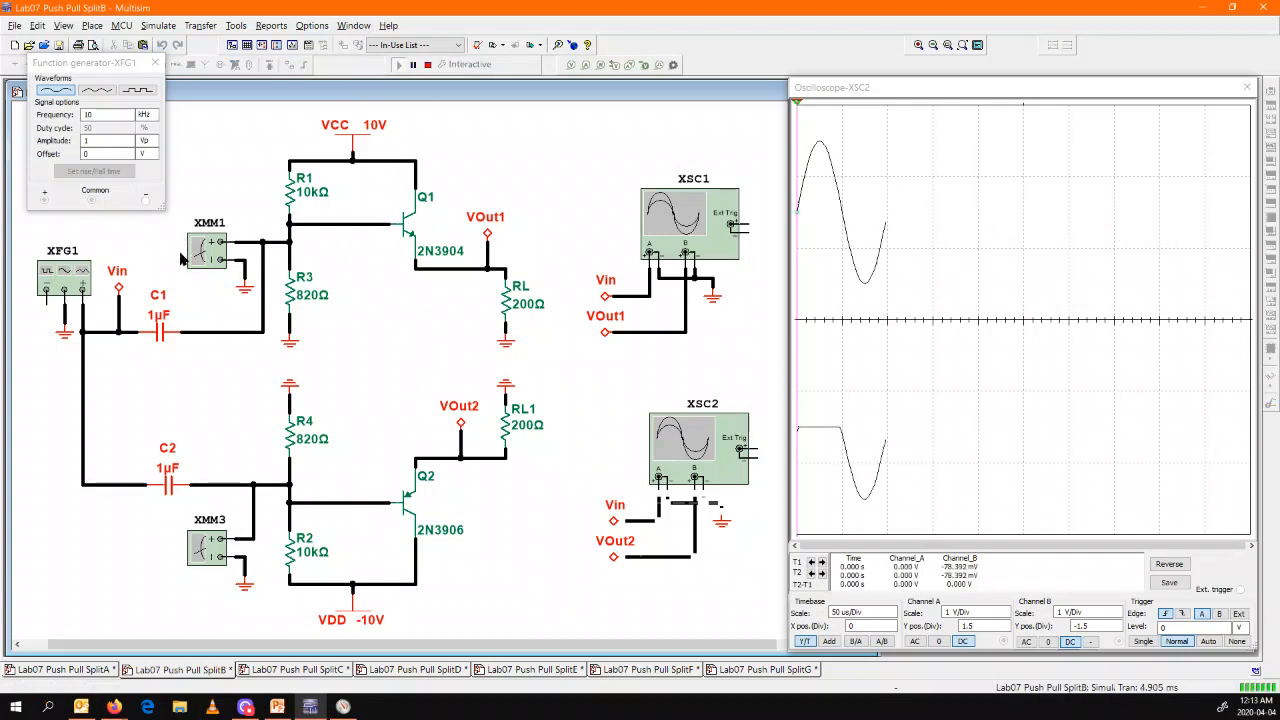
double_click(210, 248)
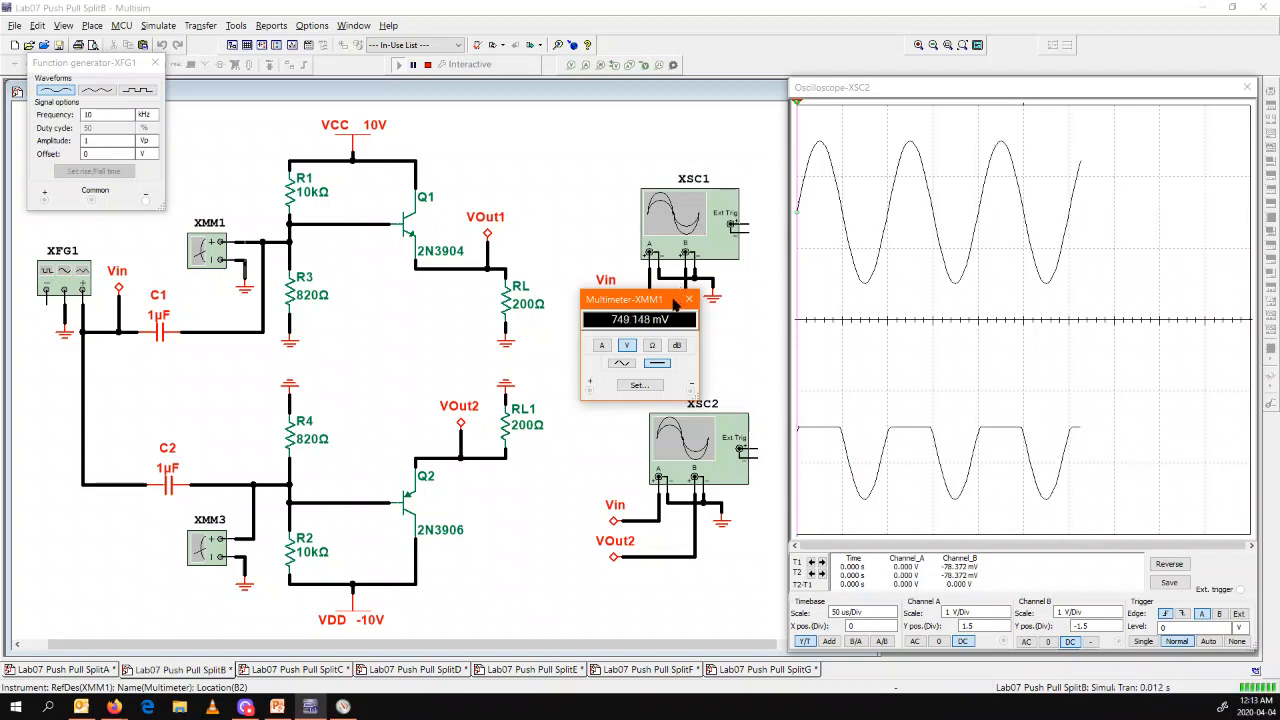
drag(624, 300, 216, 42)
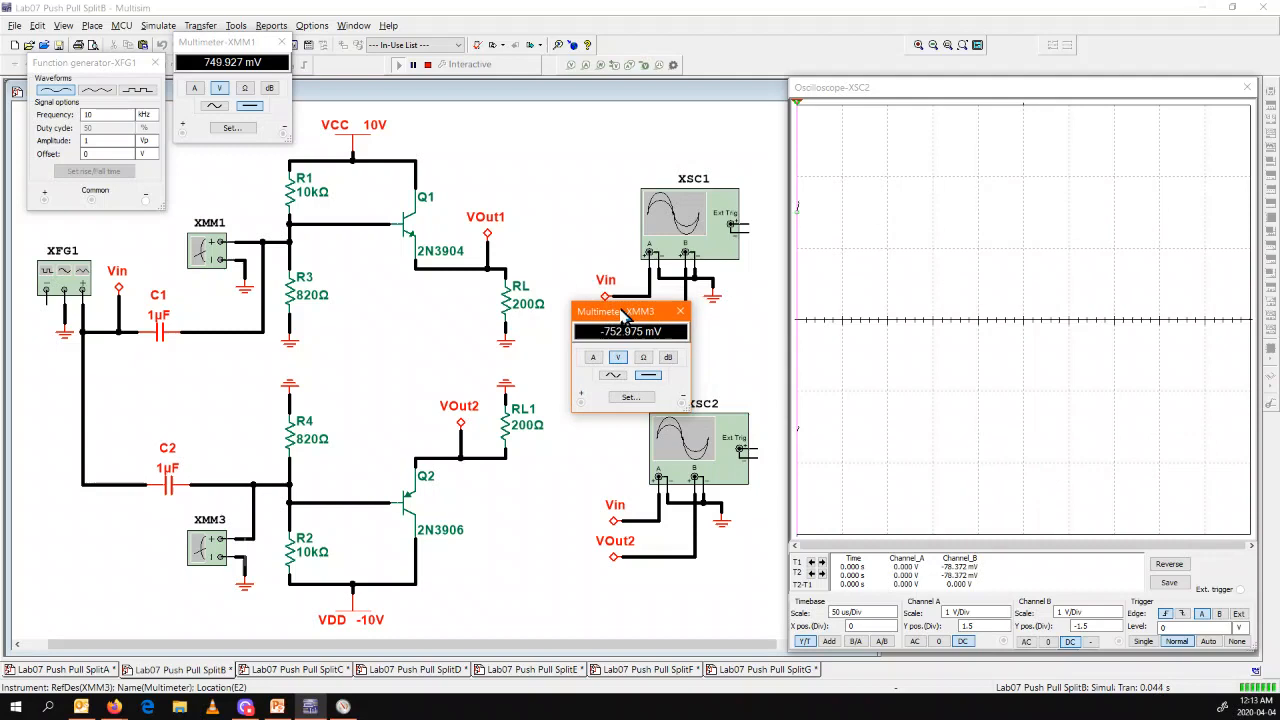
drag(616, 312, 80, 512)
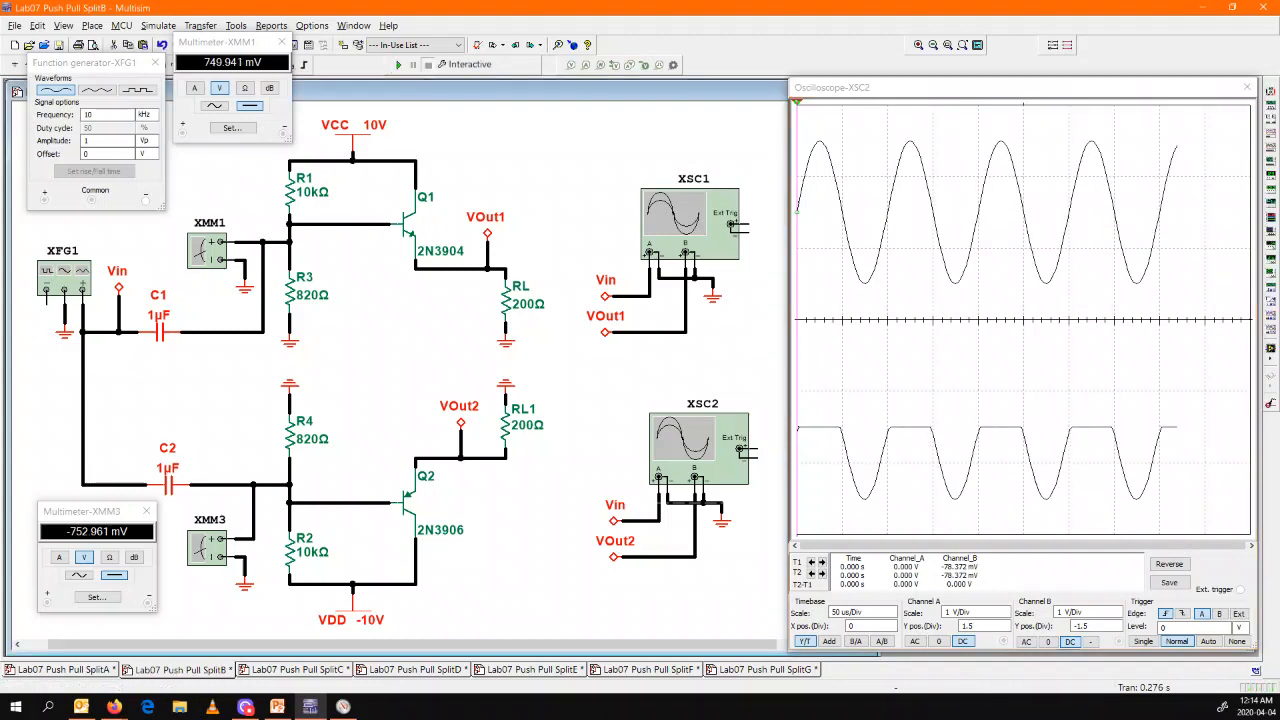
Step: Switch to SplitC, view its full sine output and 7.71 mA reading, then stop the simulation
click(304, 670)
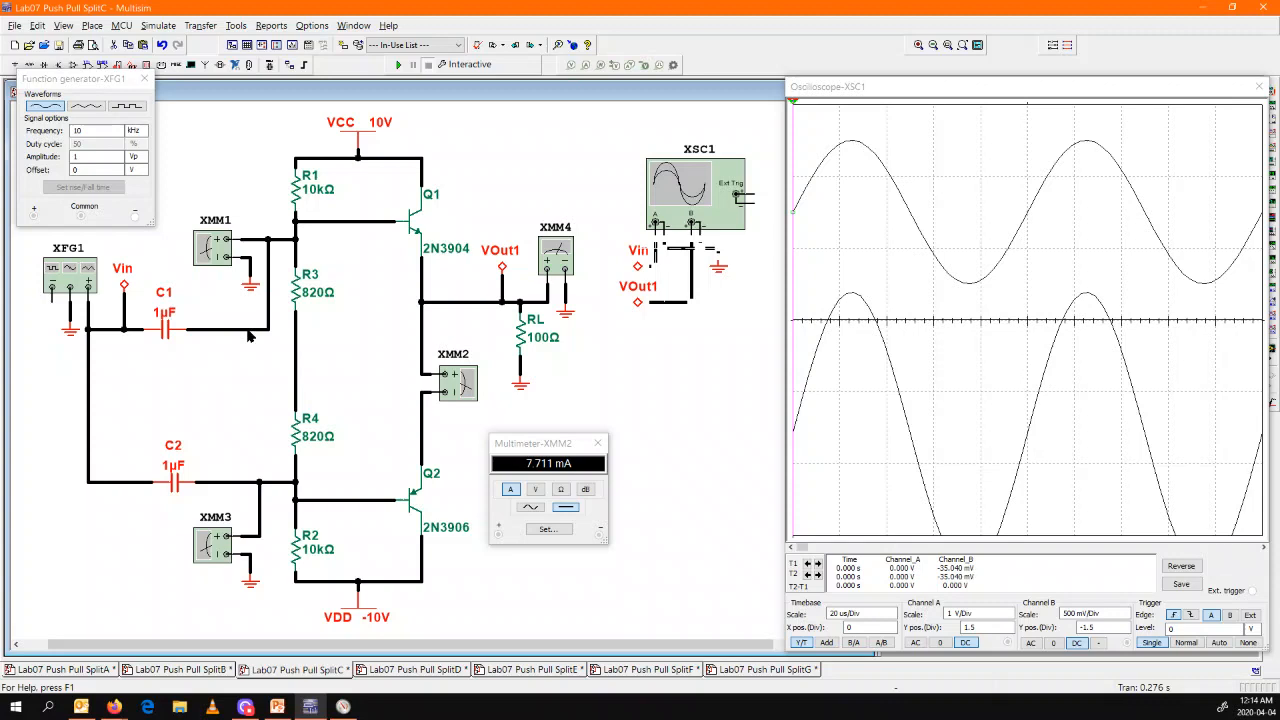
mouse_move(416, 314)
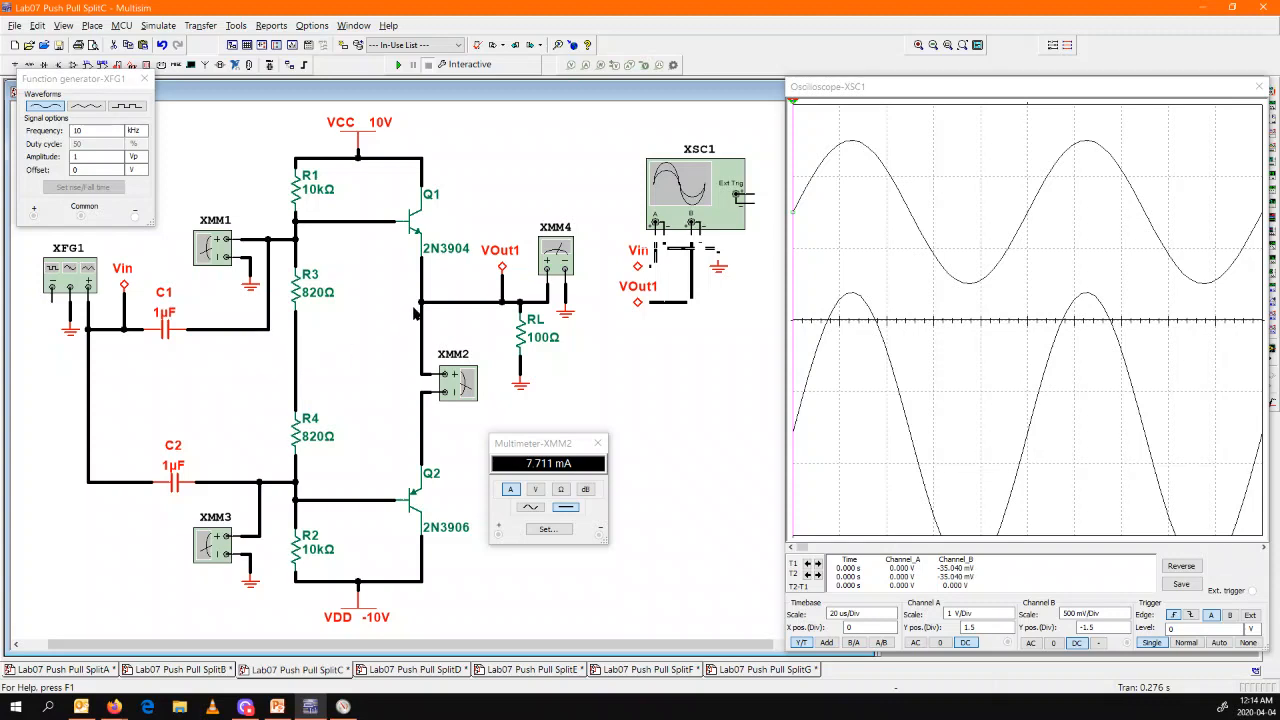
mouse_move(352, 382)
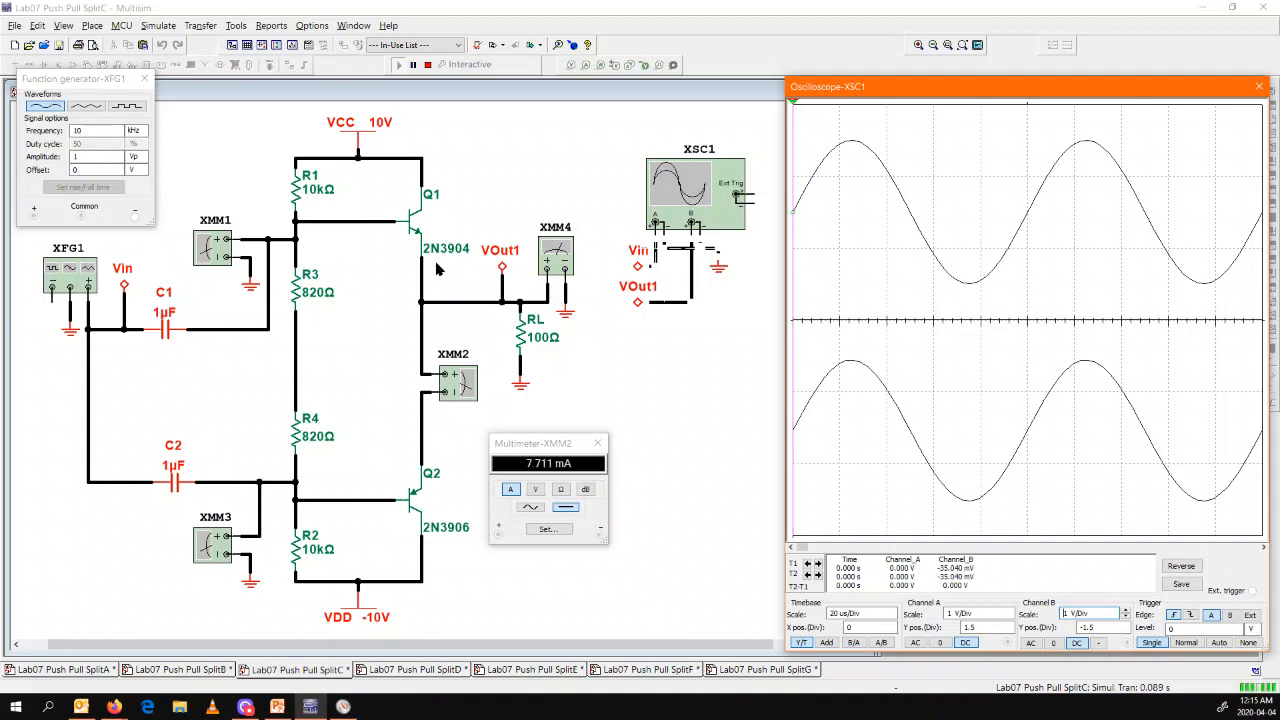
mouse_move(428, 428)
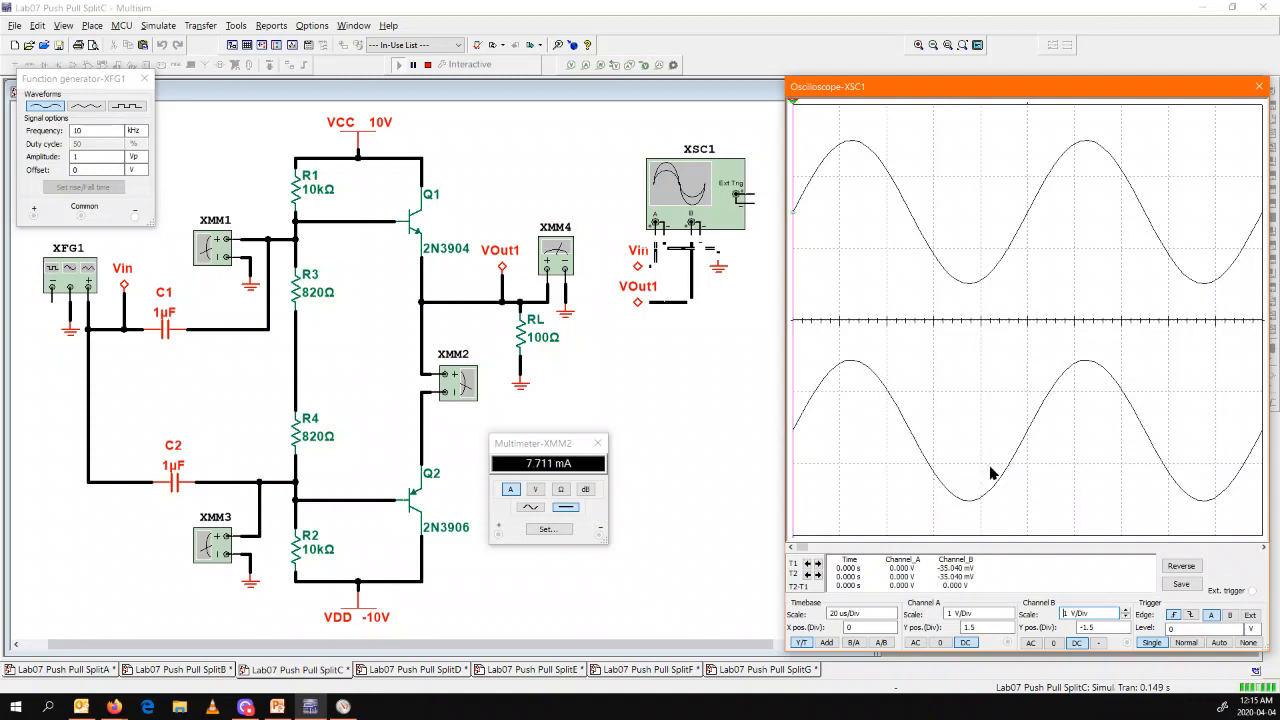
mouse_move(1120, 496)
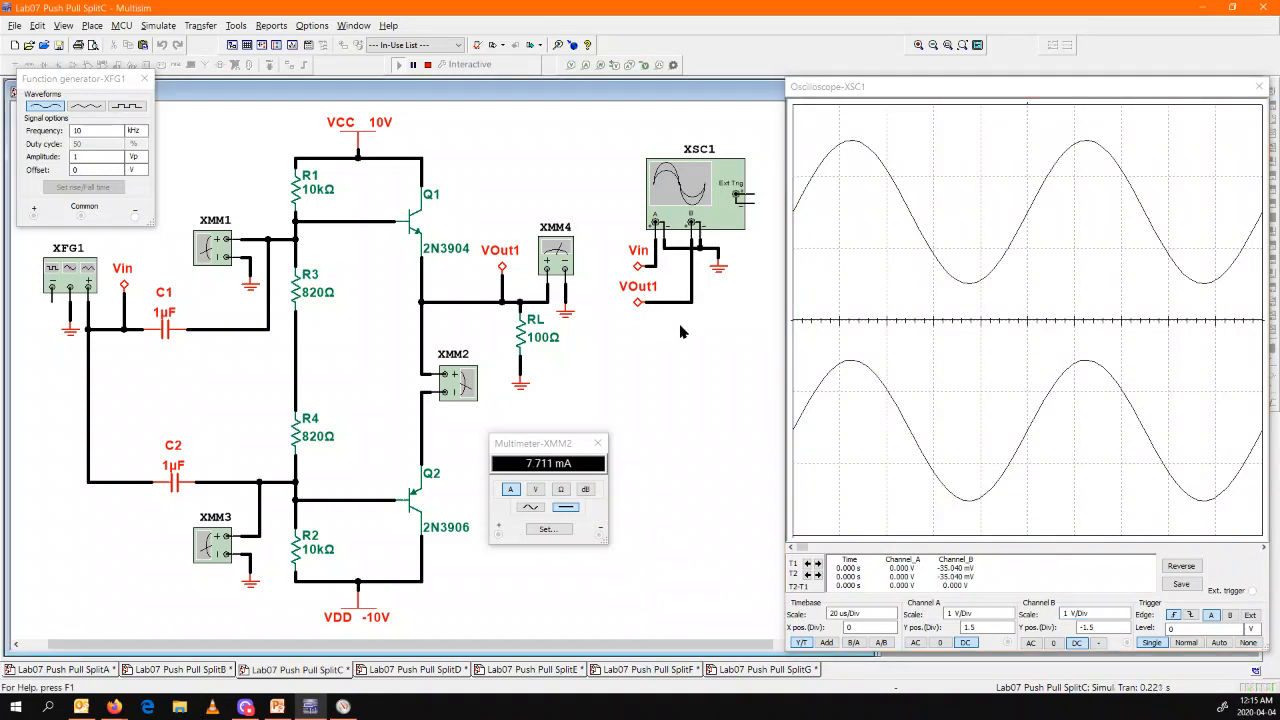
click(410, 64)
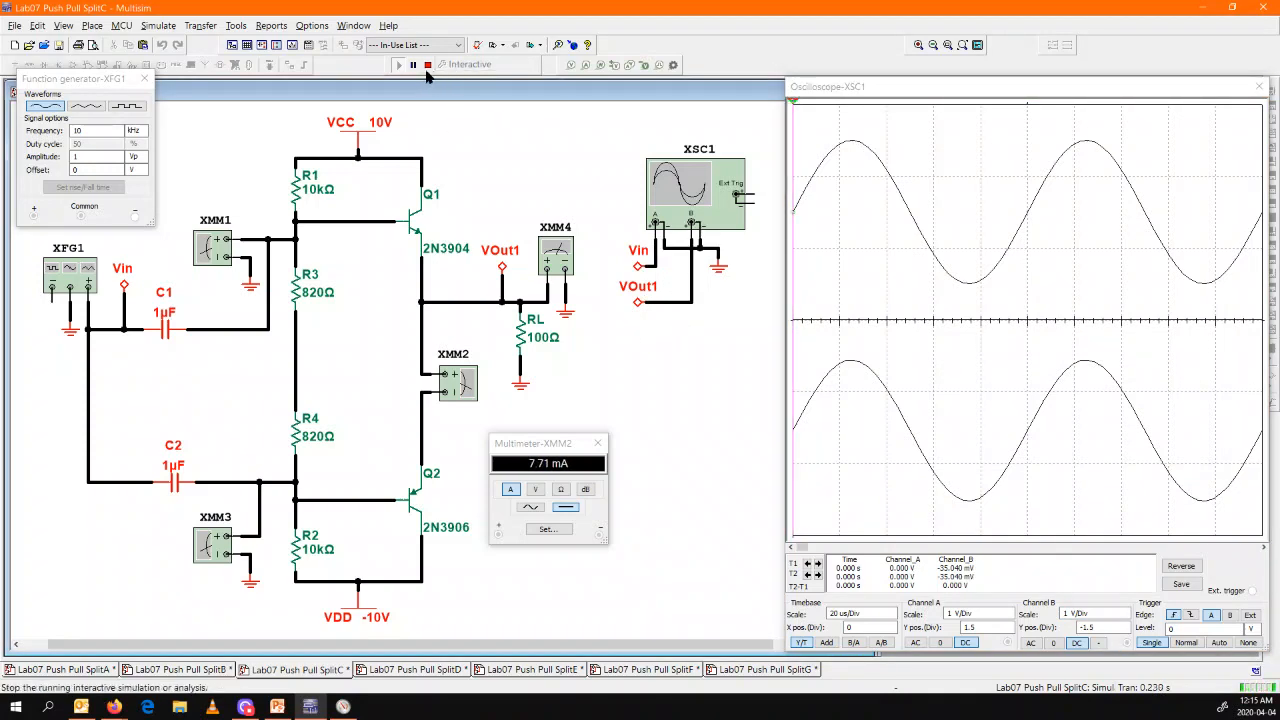
Step: Restart SplitC with a Vpp generator amplitude and show XMM4 reading -35.049 mV with 7.371 mA current
click(428, 64)
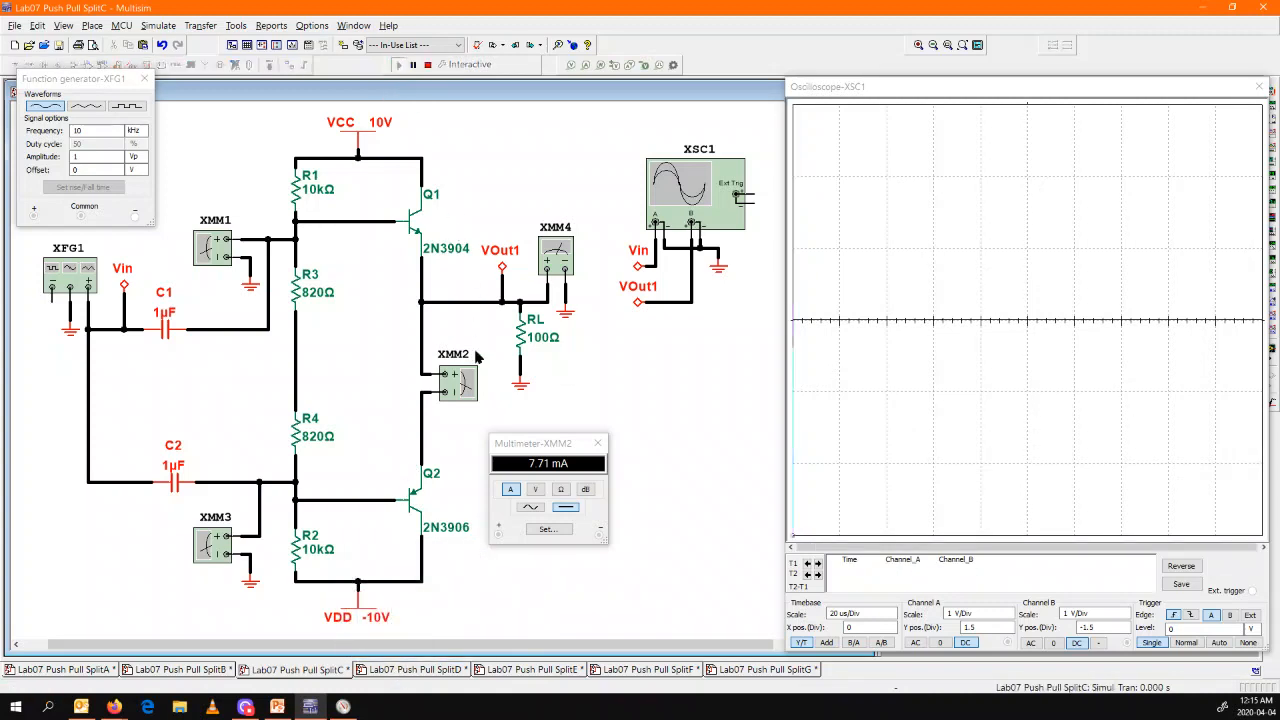
click(408, 64)
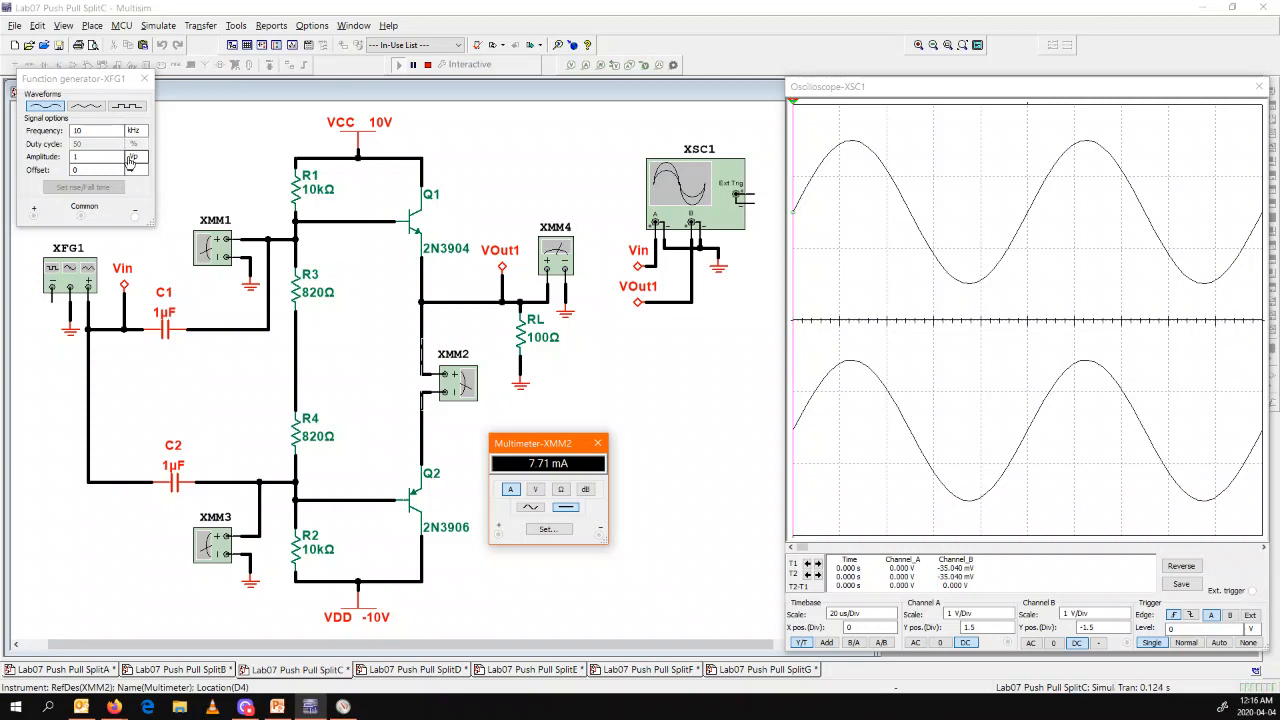
click(132, 156)
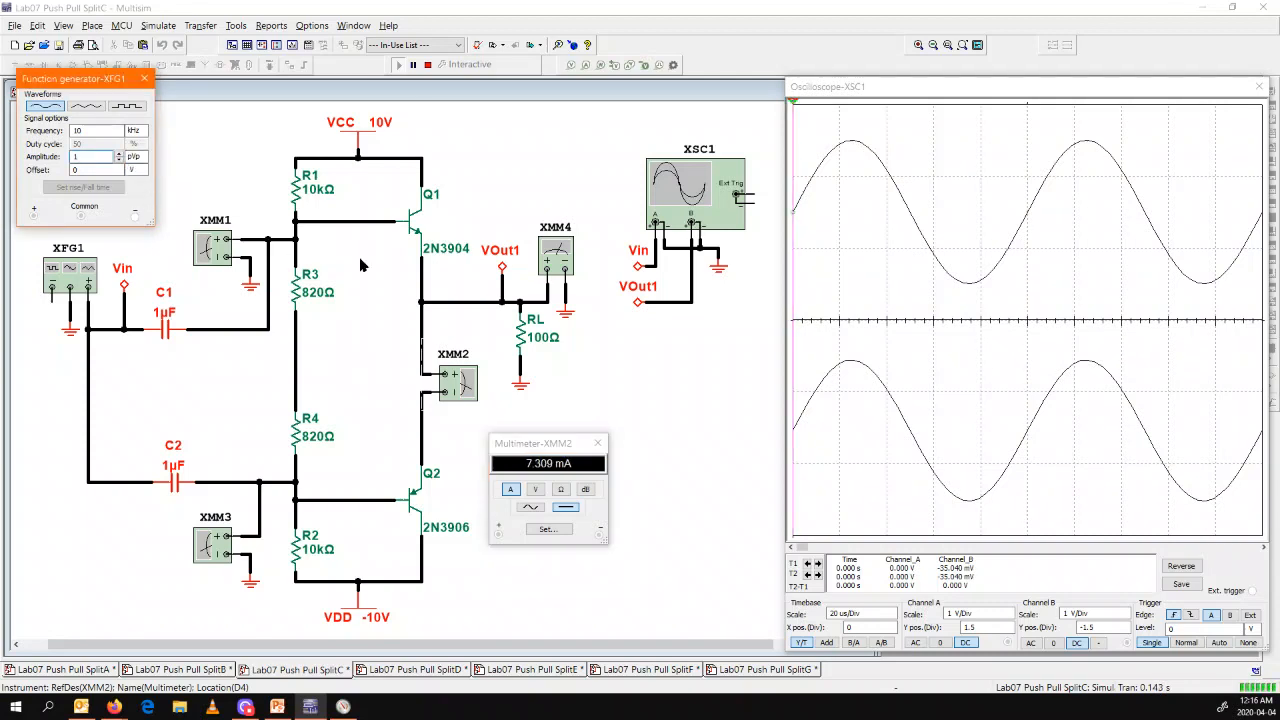
click(1186, 644)
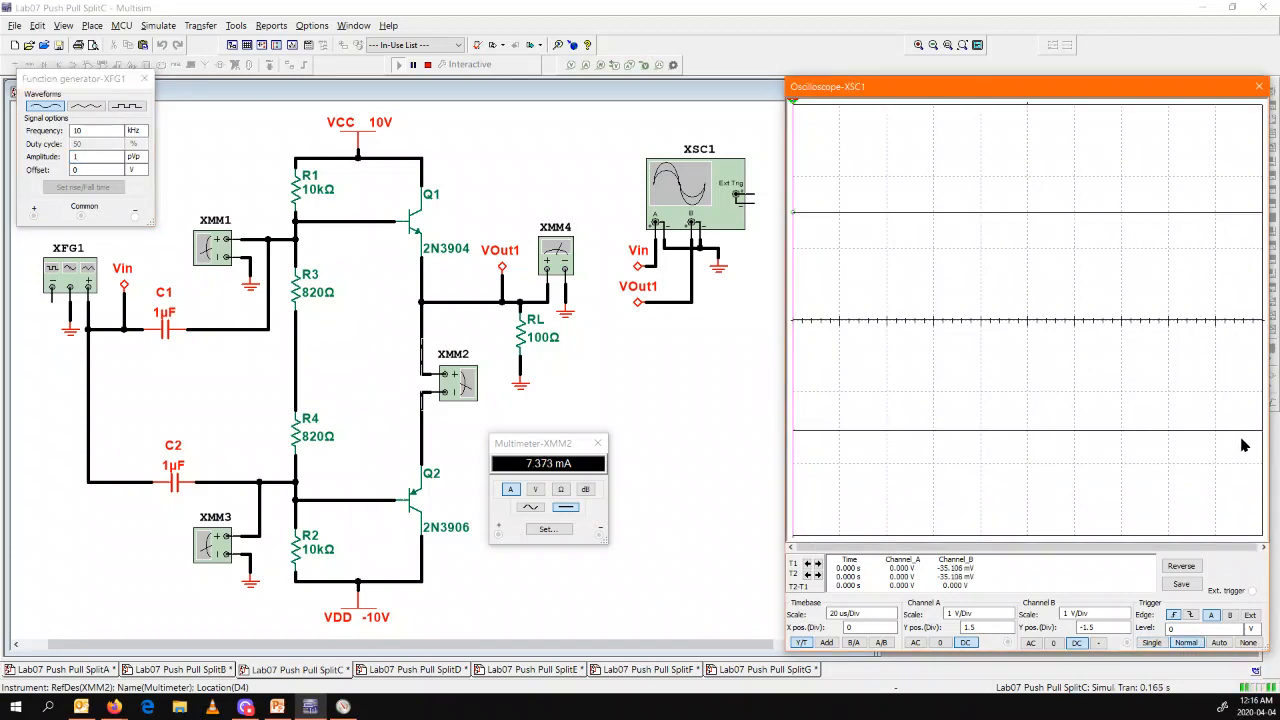
double_click(562, 258)
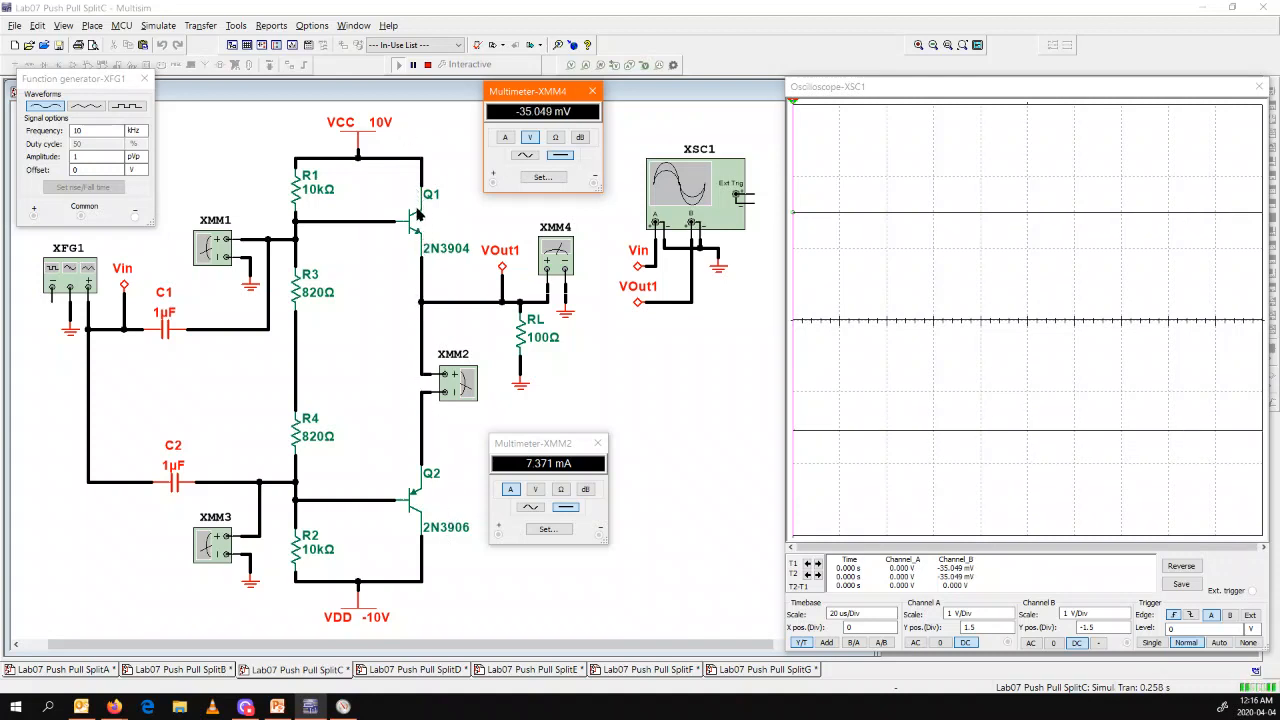
mouse_move(404, 596)
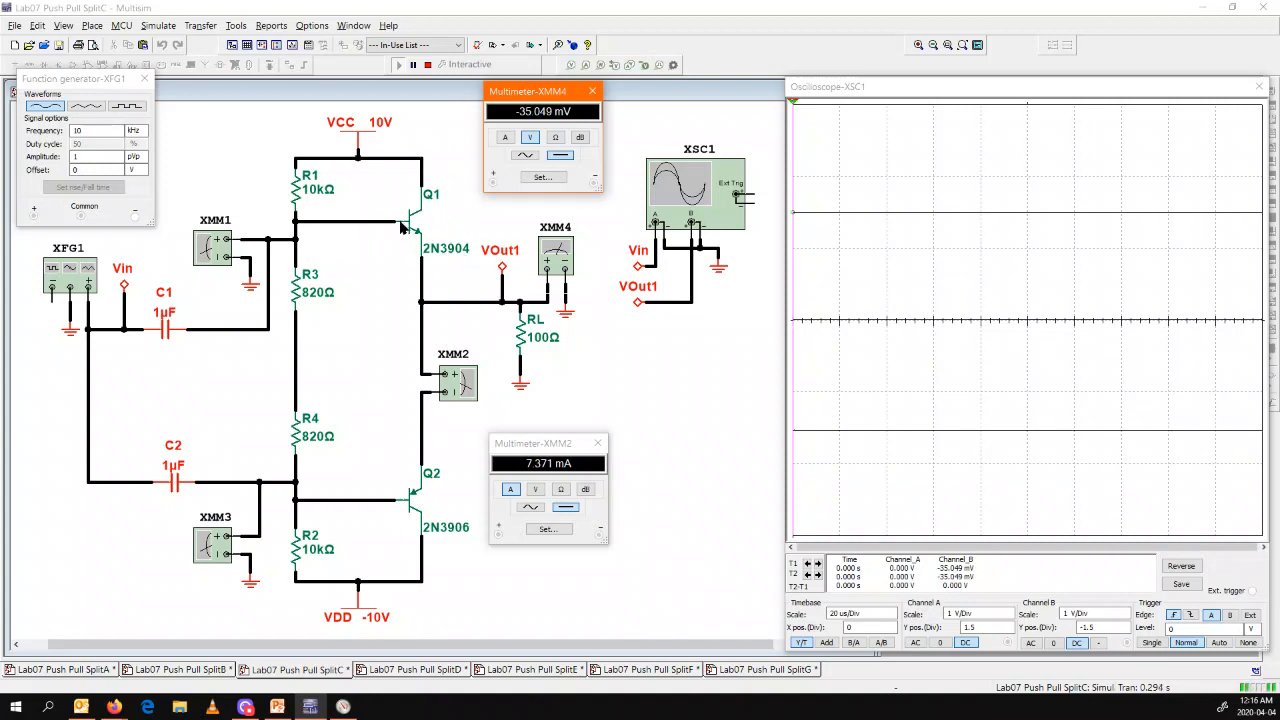
mouse_move(388, 232)
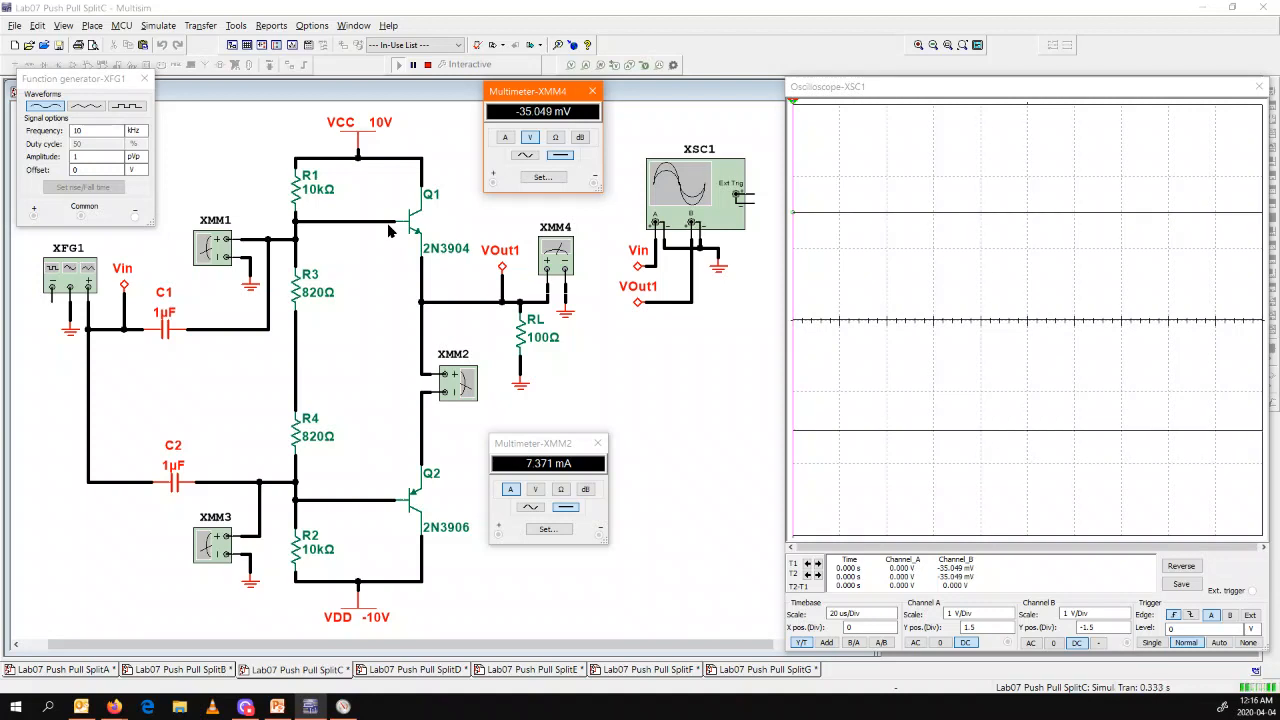
mouse_move(572, 216)
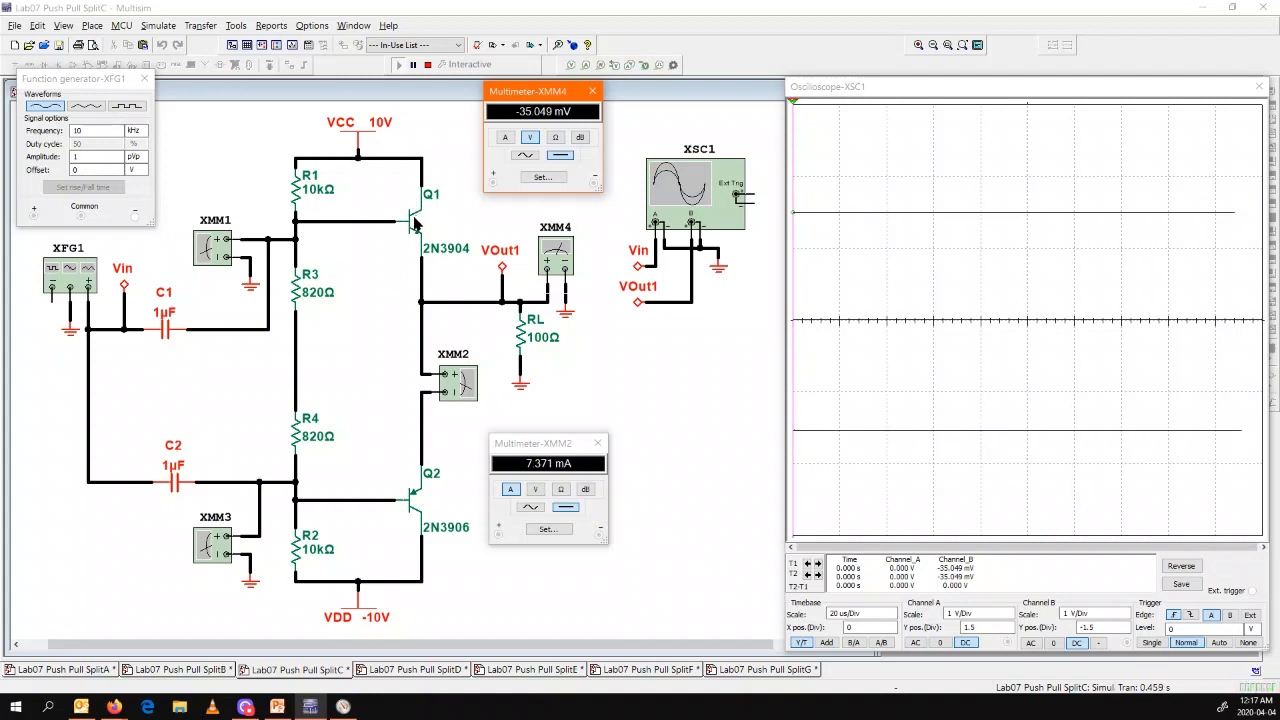
mouse_move(466, 230)
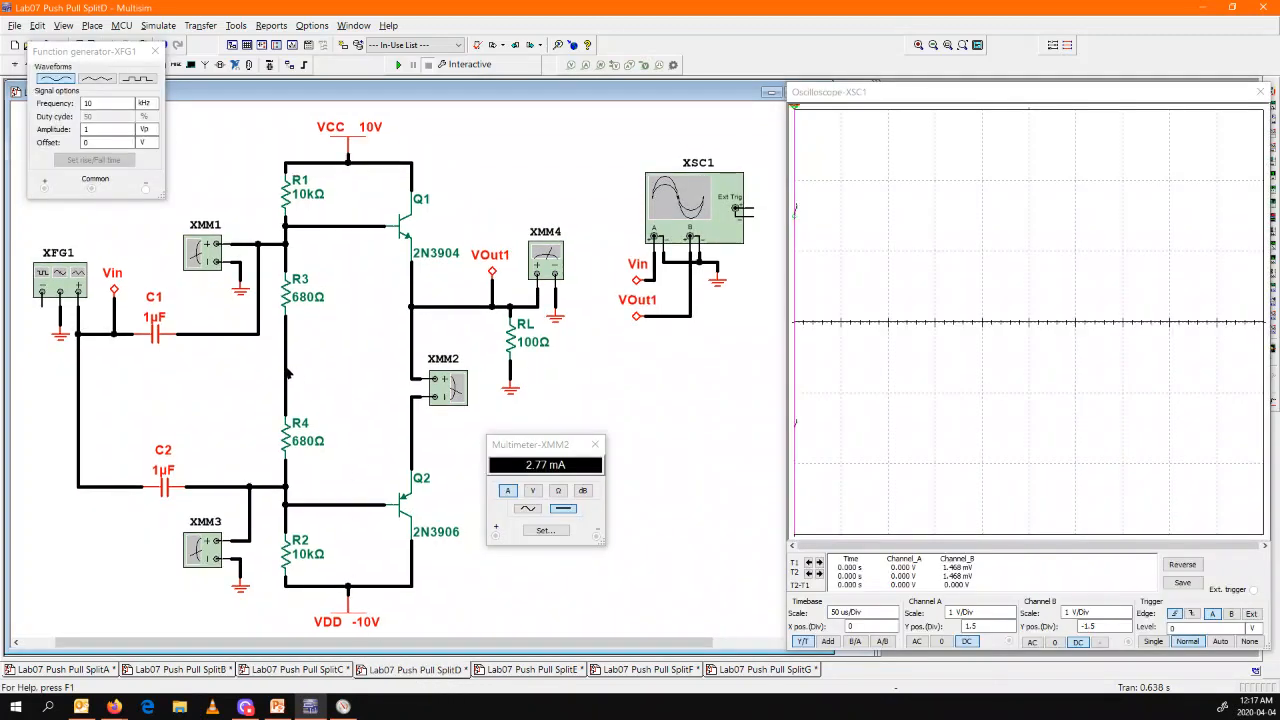
mouse_move(328, 614)
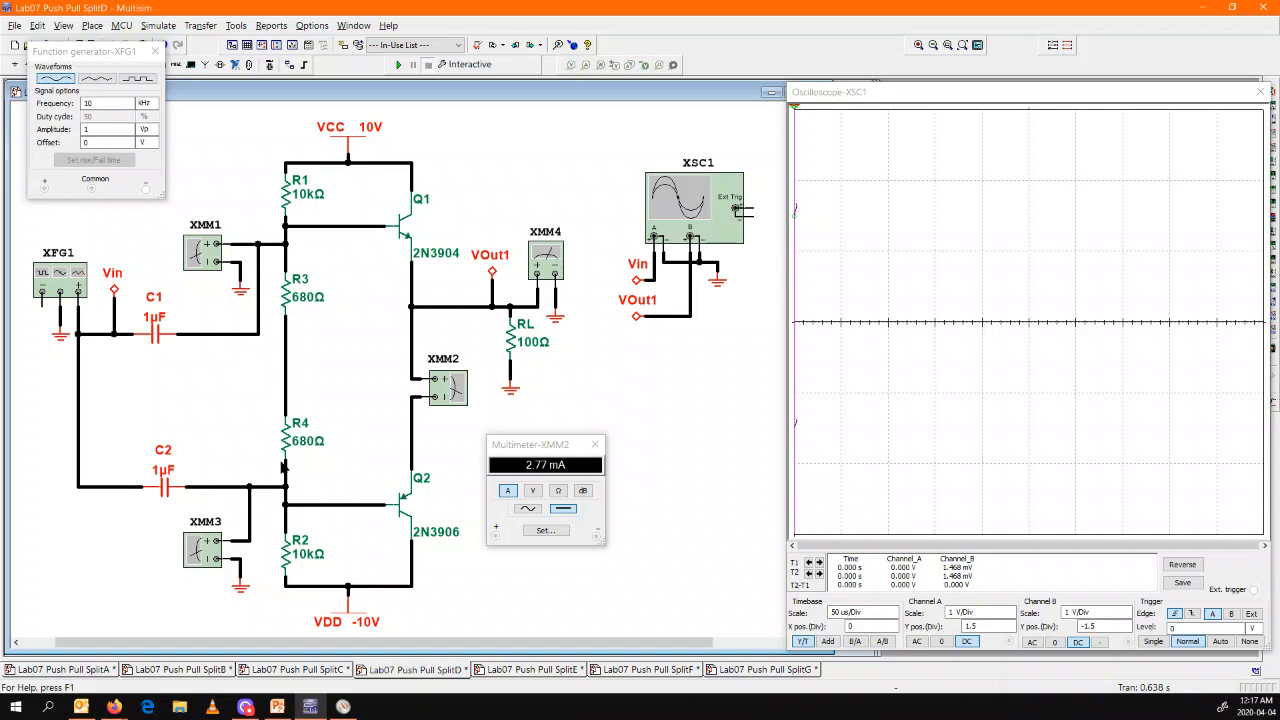
mouse_move(310, 440)
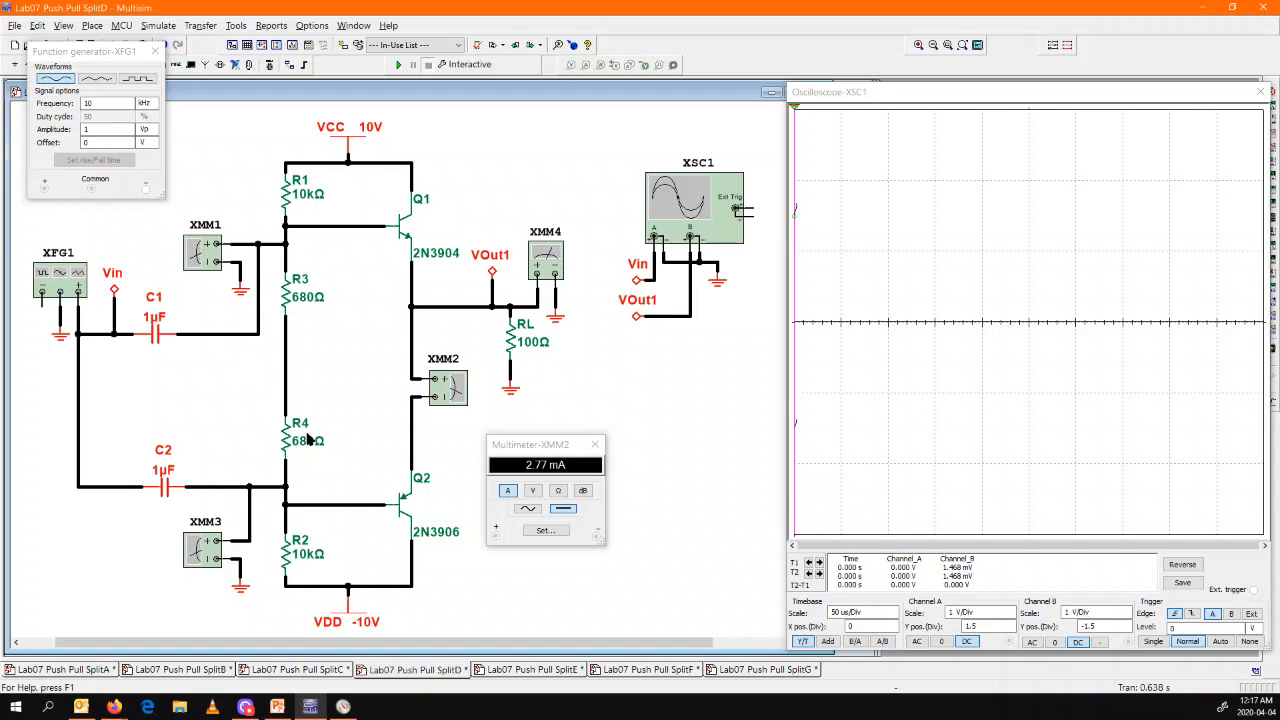
mouse_move(388, 206)
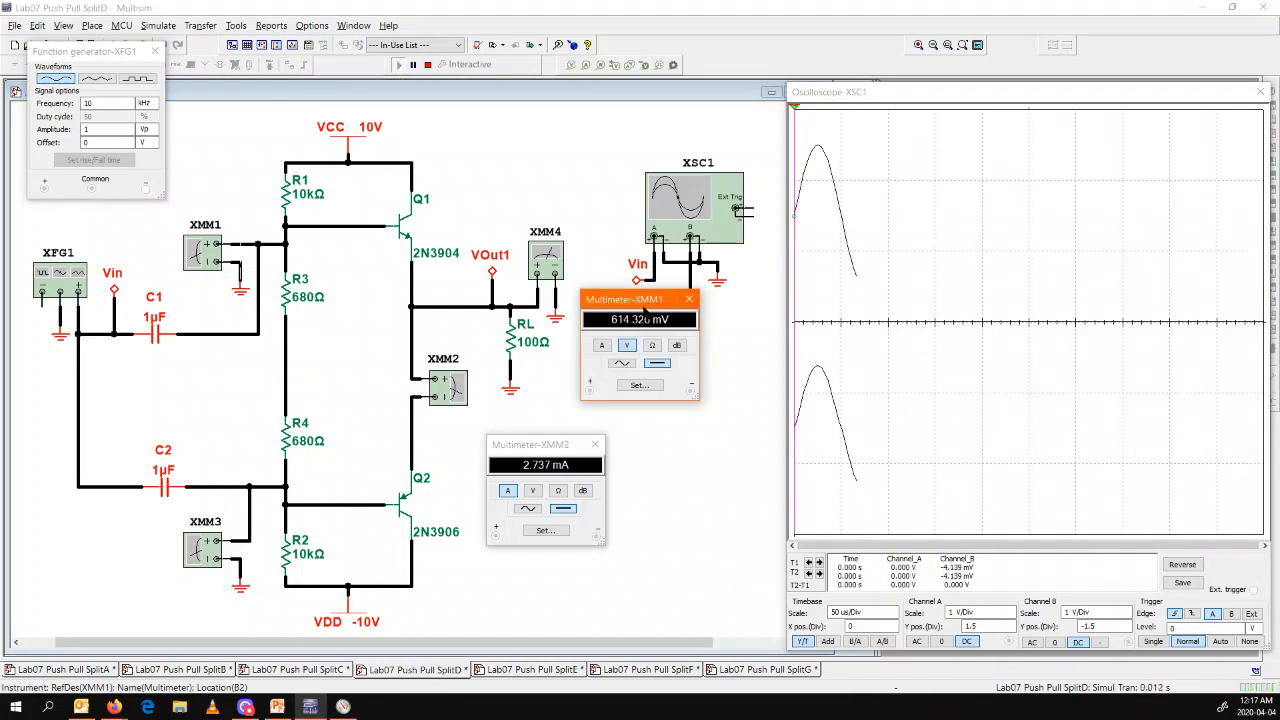
Step: Place both base-bias voltmeter readouts beside the SplitD circuit and begin editing the generator amplitude
drag(624, 300, 192, 100)
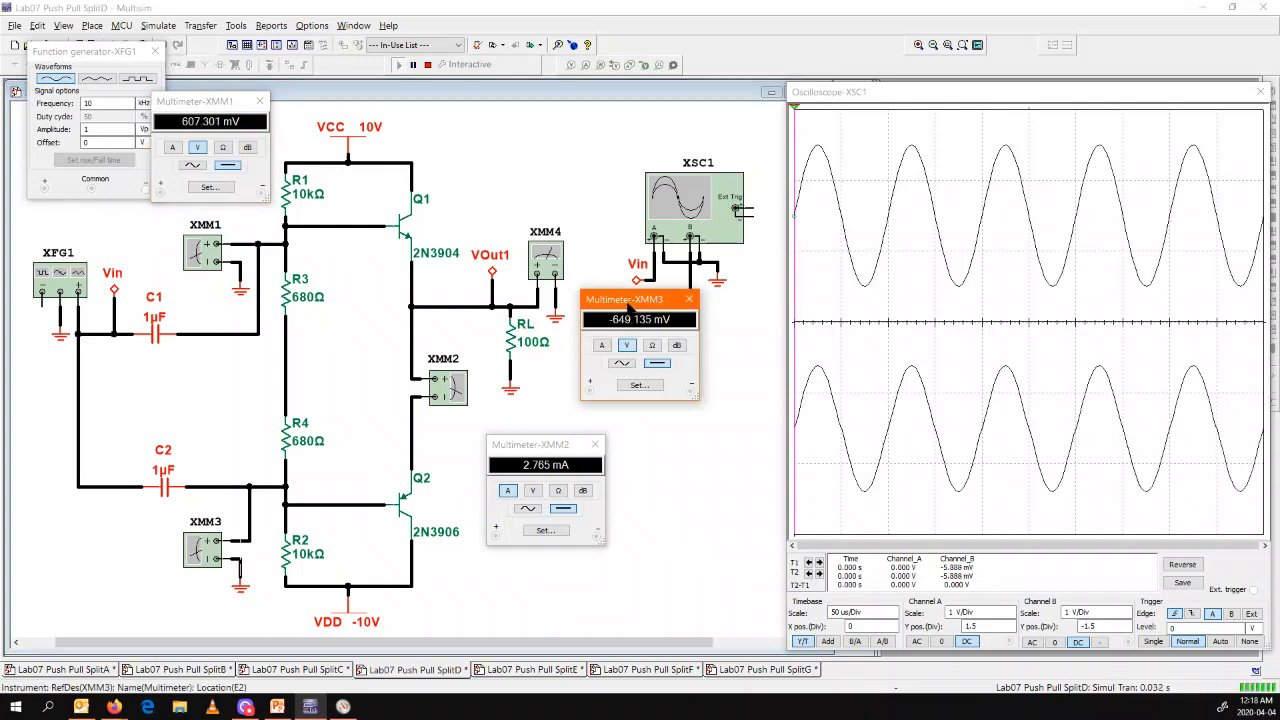
drag(624, 300, 64, 520)
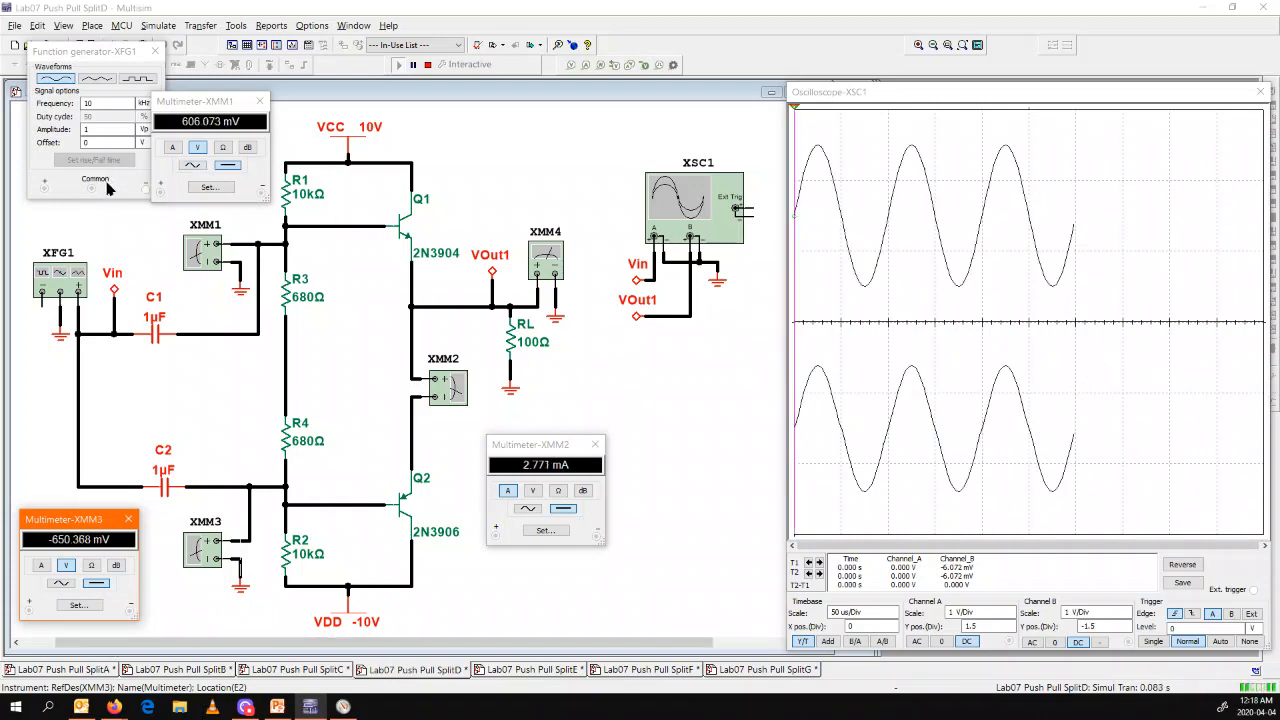
click(144, 128)
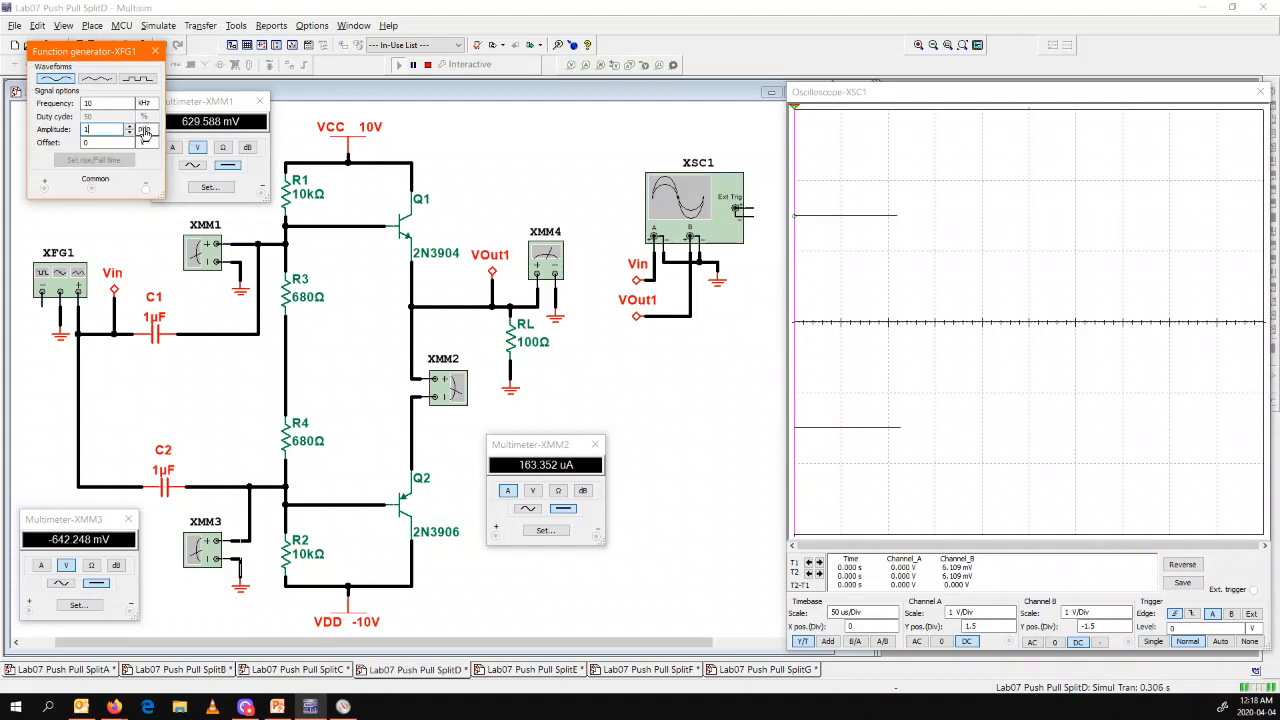
Step: Apply the new amplitude, rescale Channel B to one cycle, stop the simulation and switch to SplitE
click(140, 130)
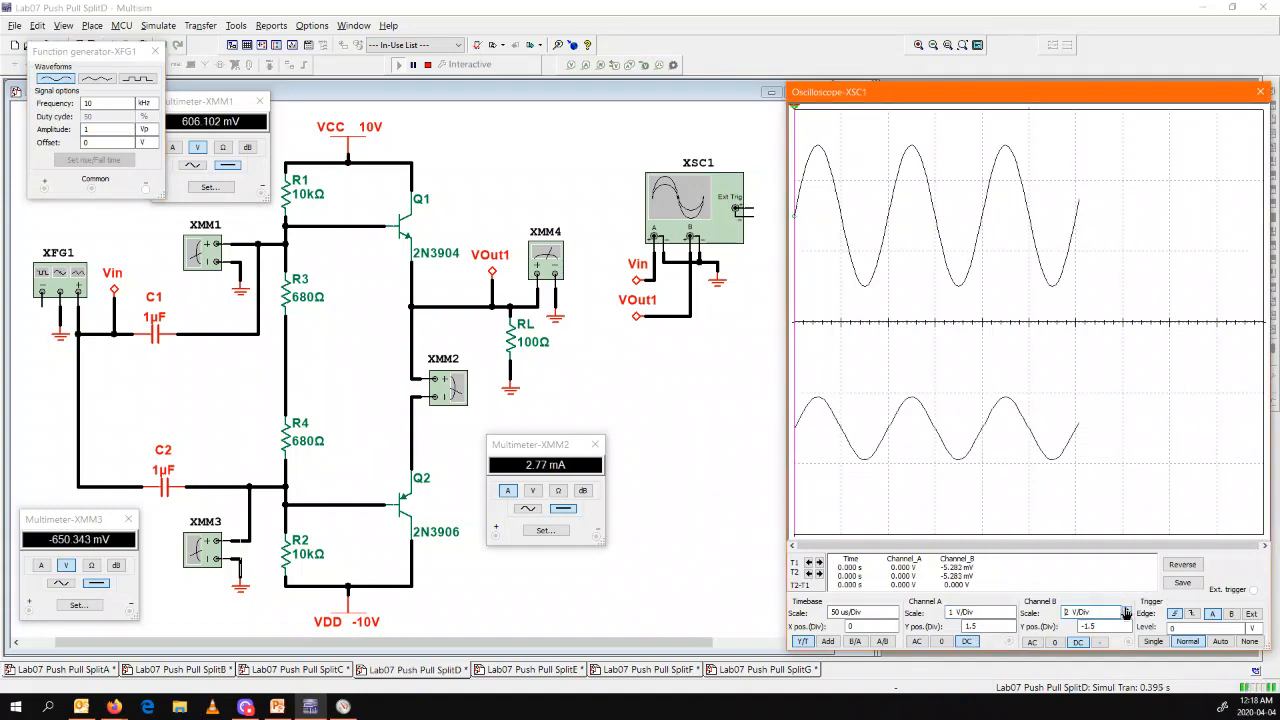
click(1124, 610)
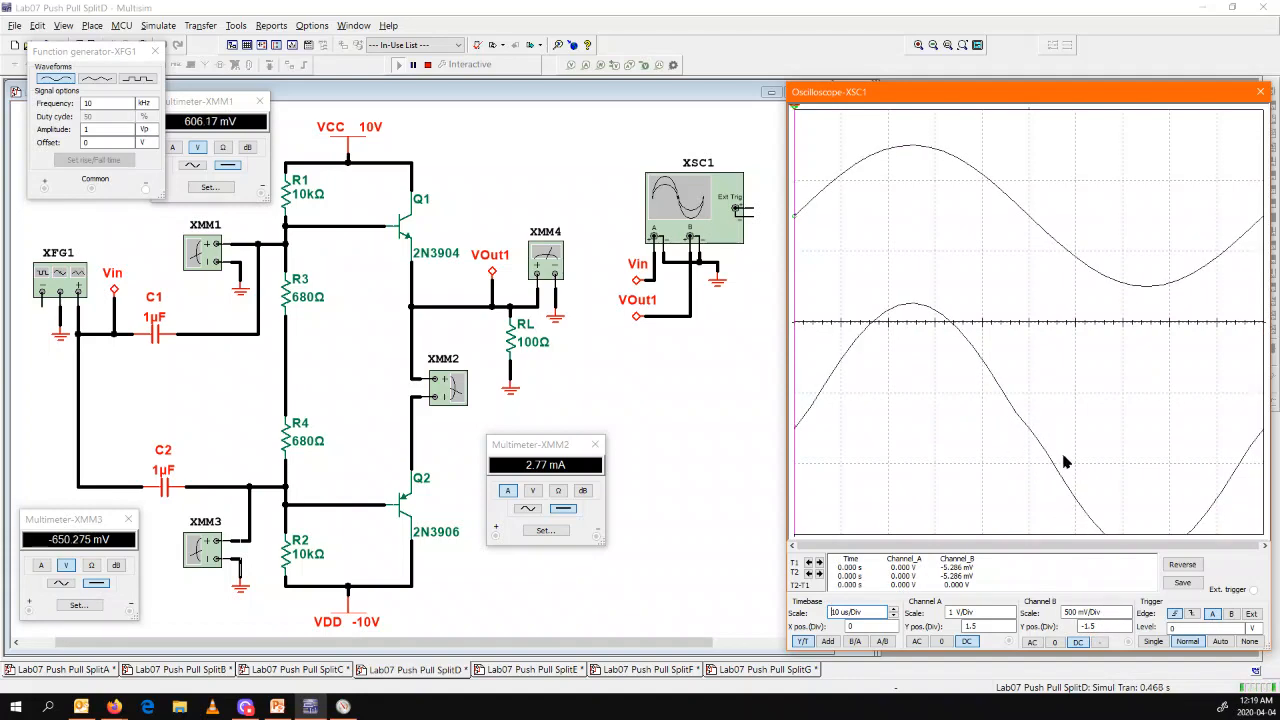
mouse_move(1080, 486)
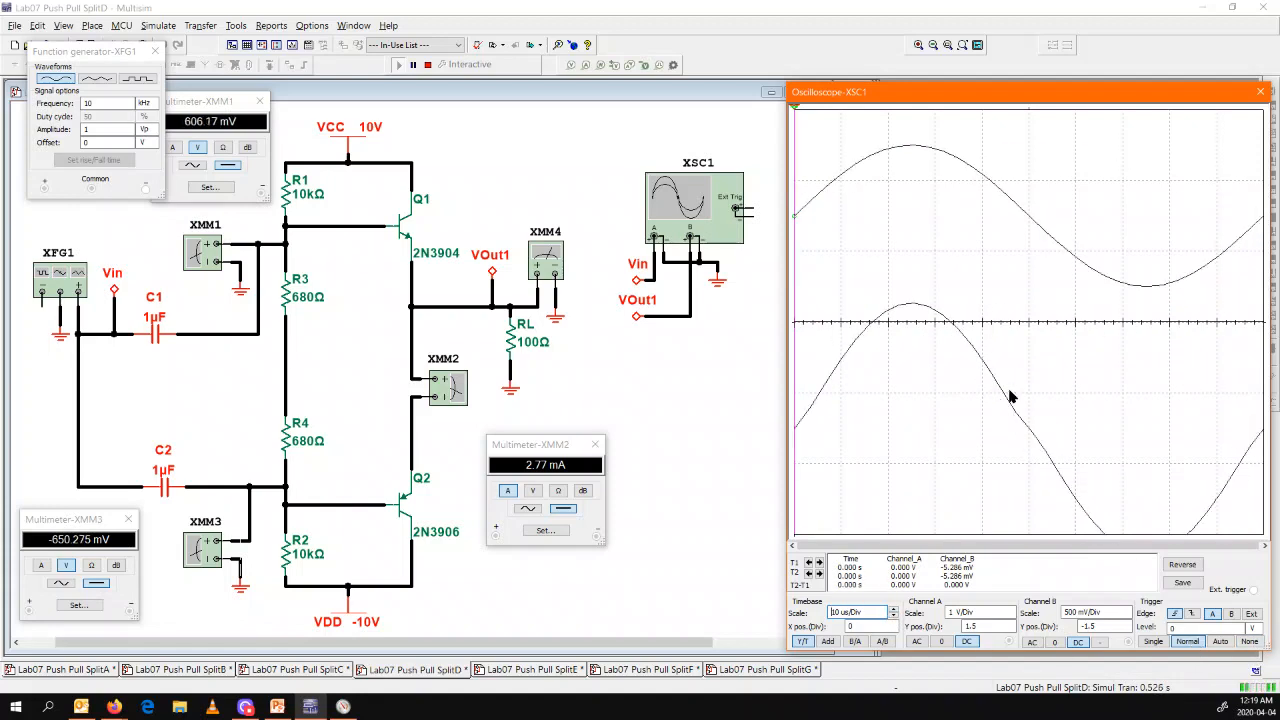
click(428, 64)
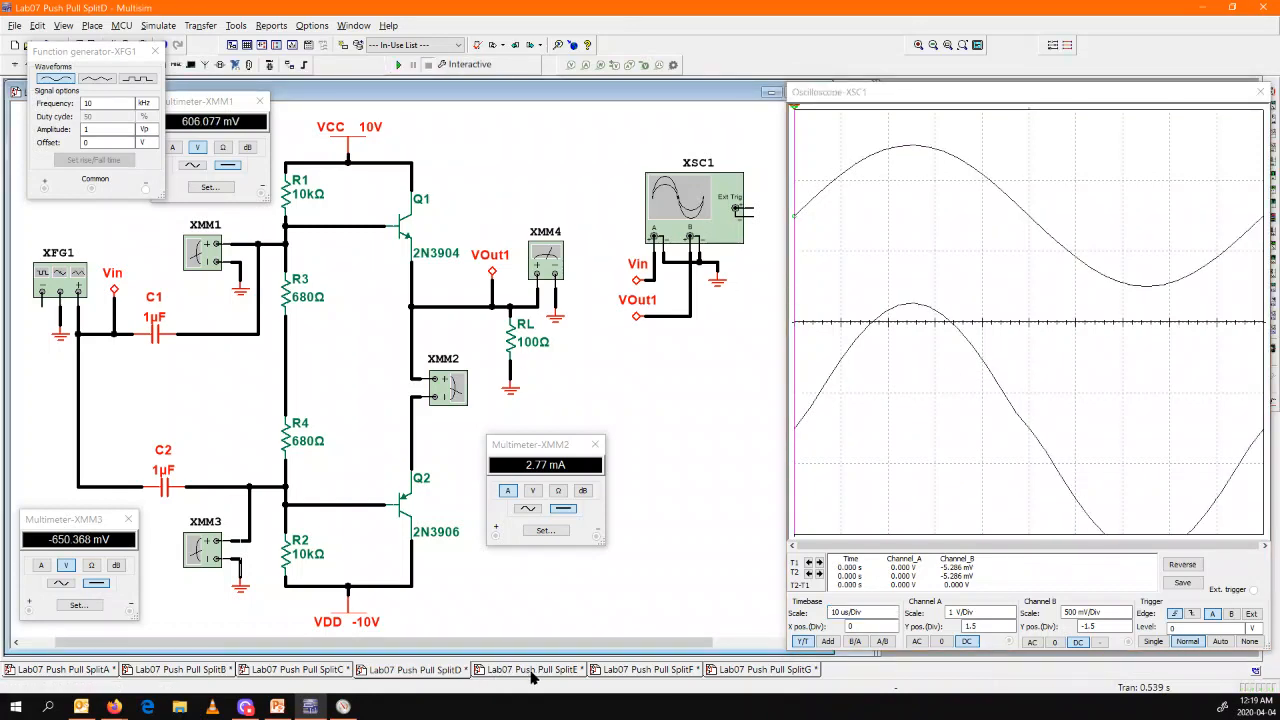
mouse_move(352, 426)
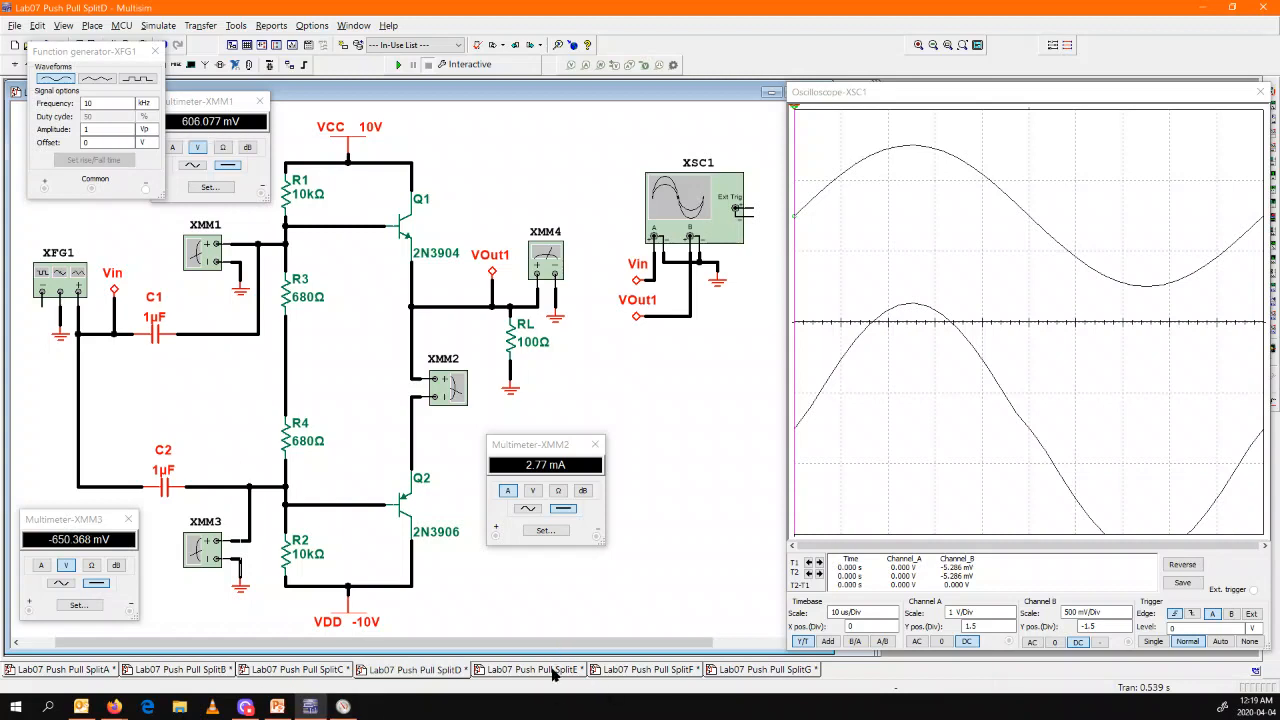
mouse_move(970, 408)
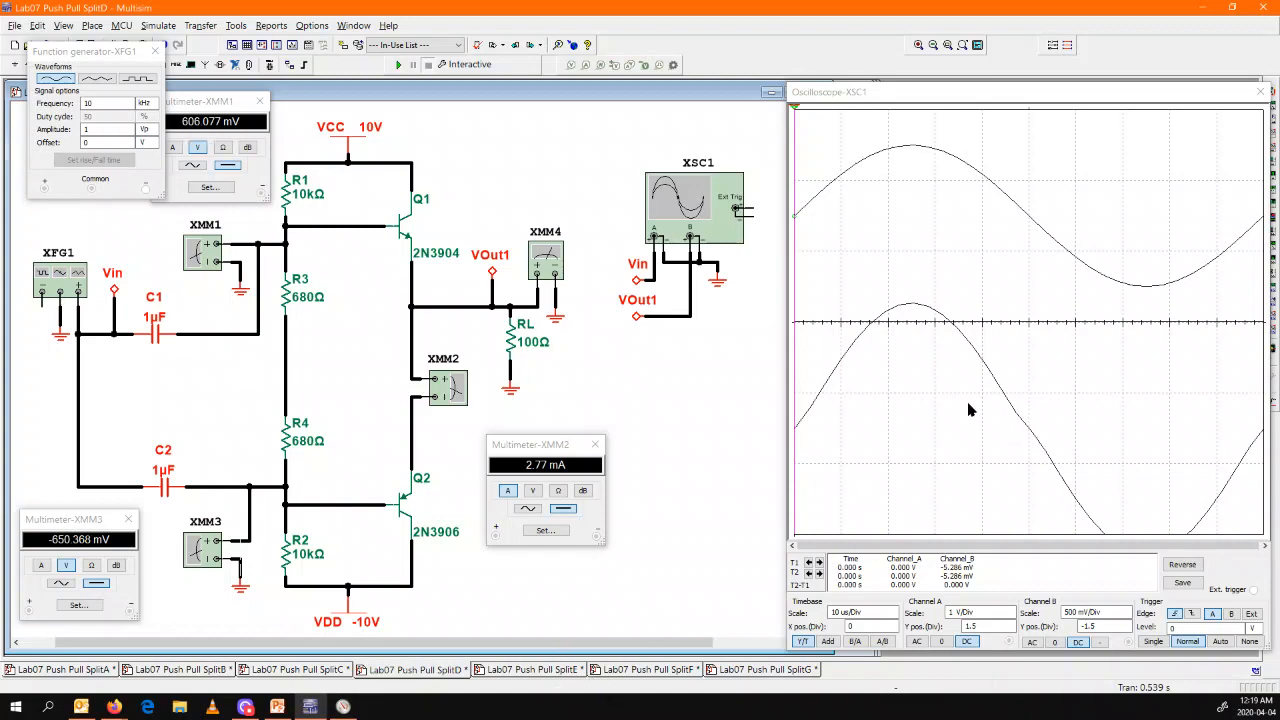
click(532, 668)
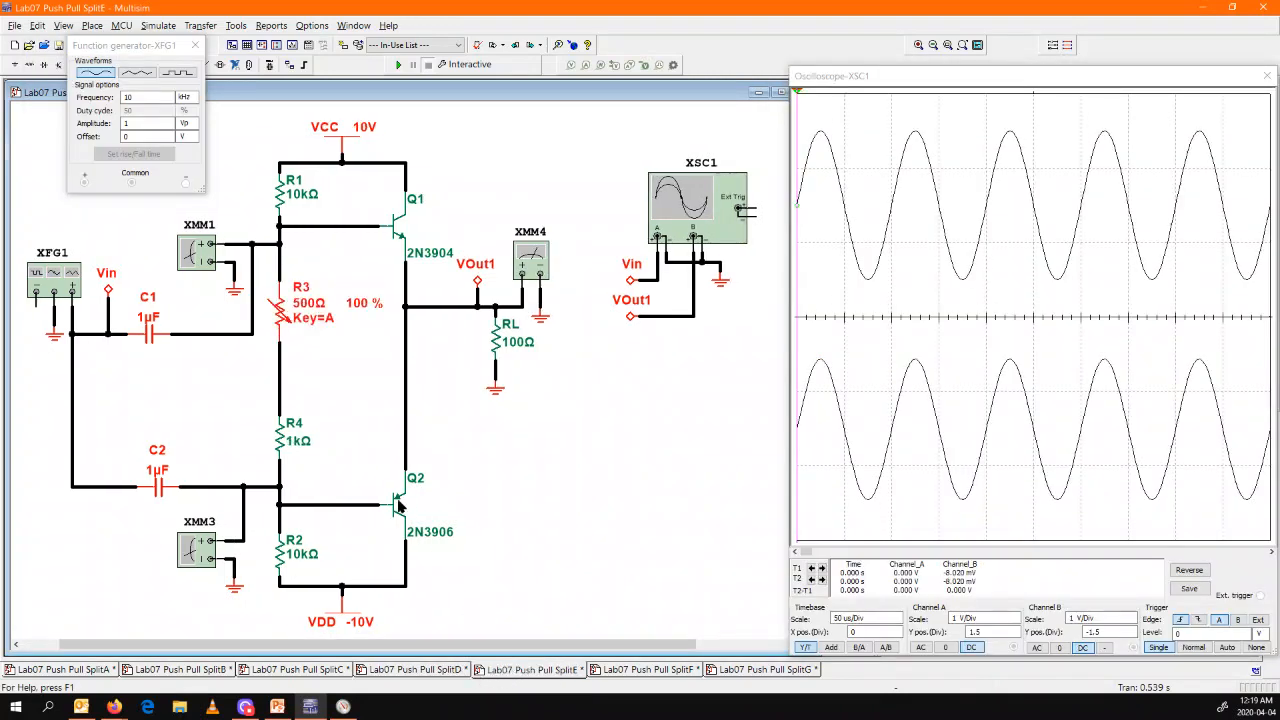
mouse_move(286, 452)
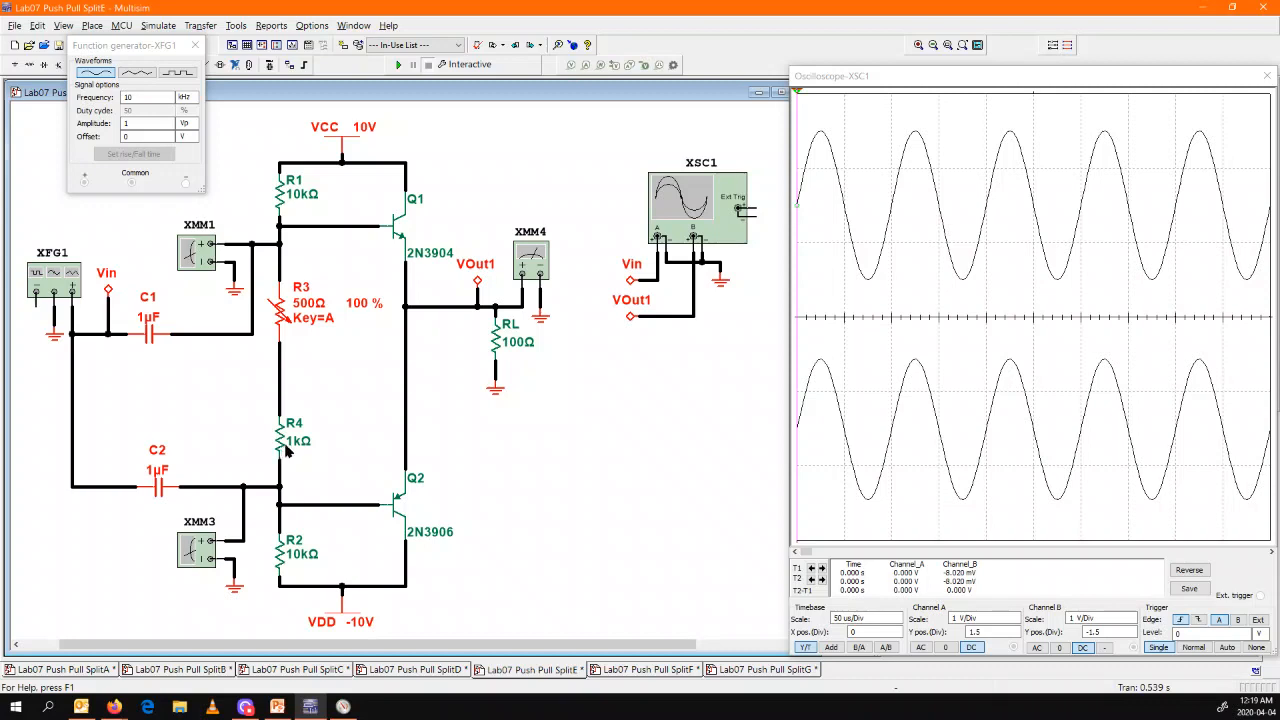
mouse_move(288, 420)
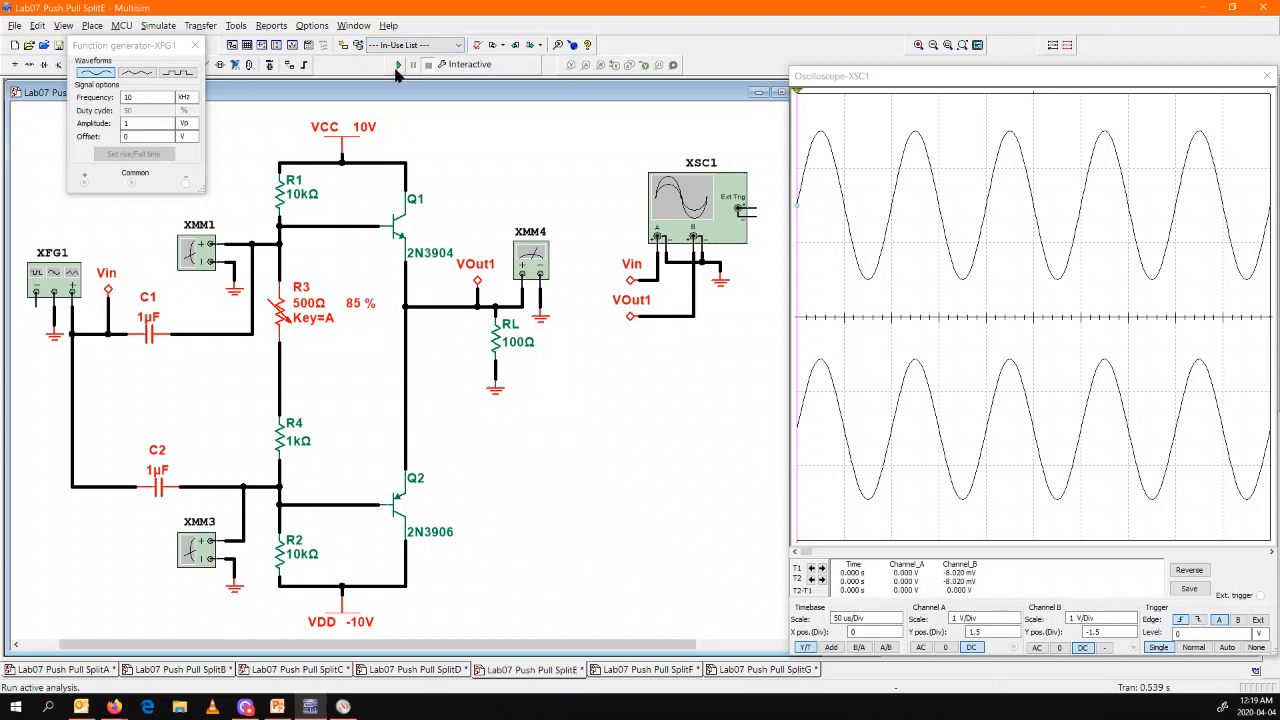
Step: Run the potentiometer-biased SplitE circuit with Channel B magnified to 500 mV/Div
click(396, 64)
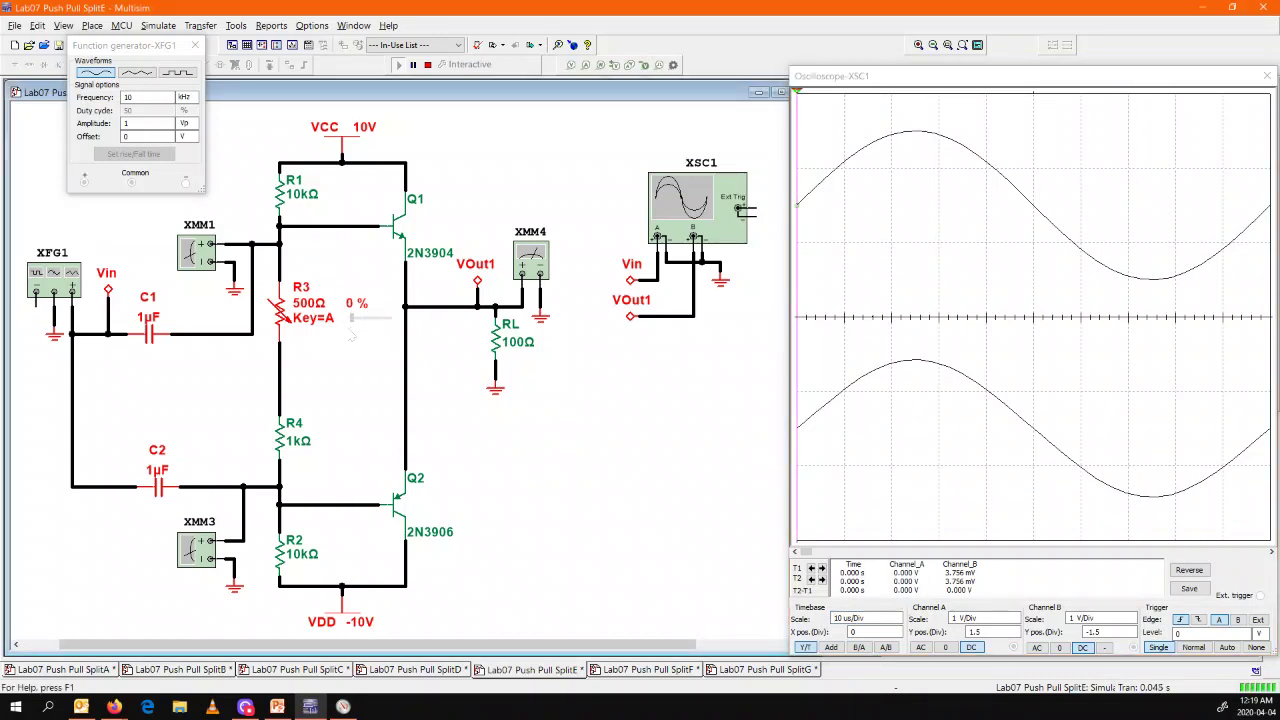
mouse_move(356, 320)
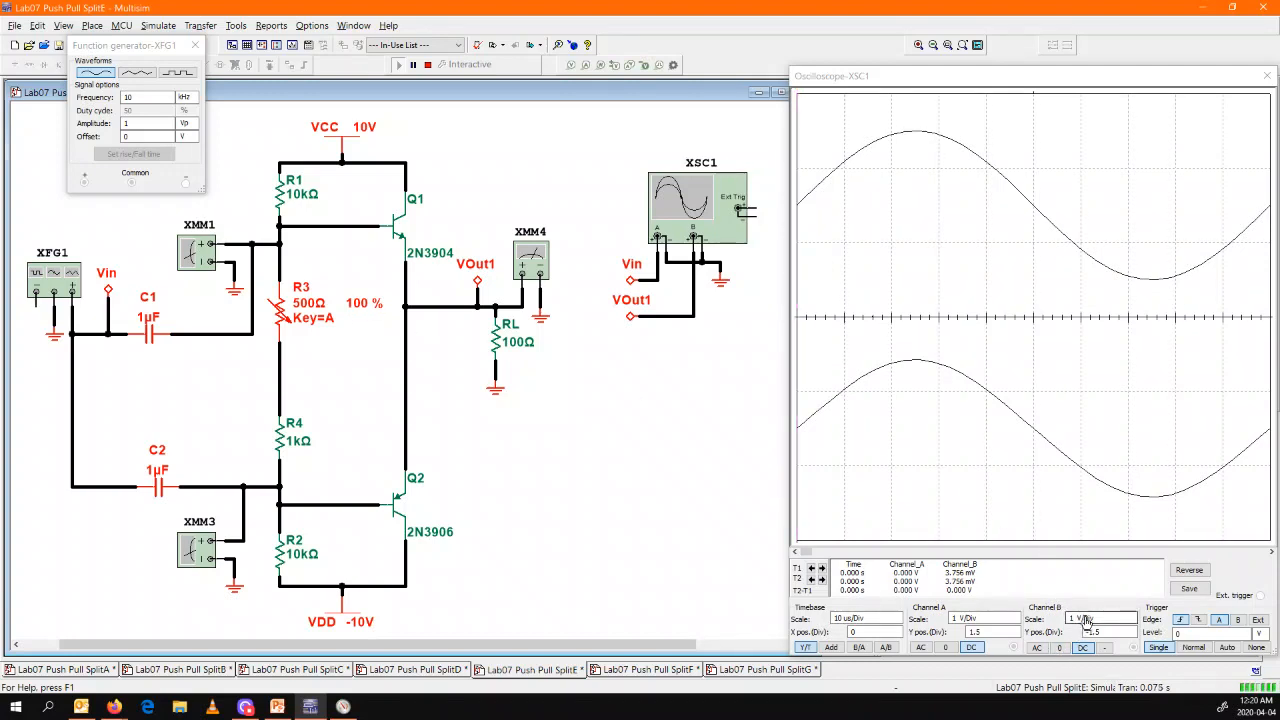
click(1124, 616)
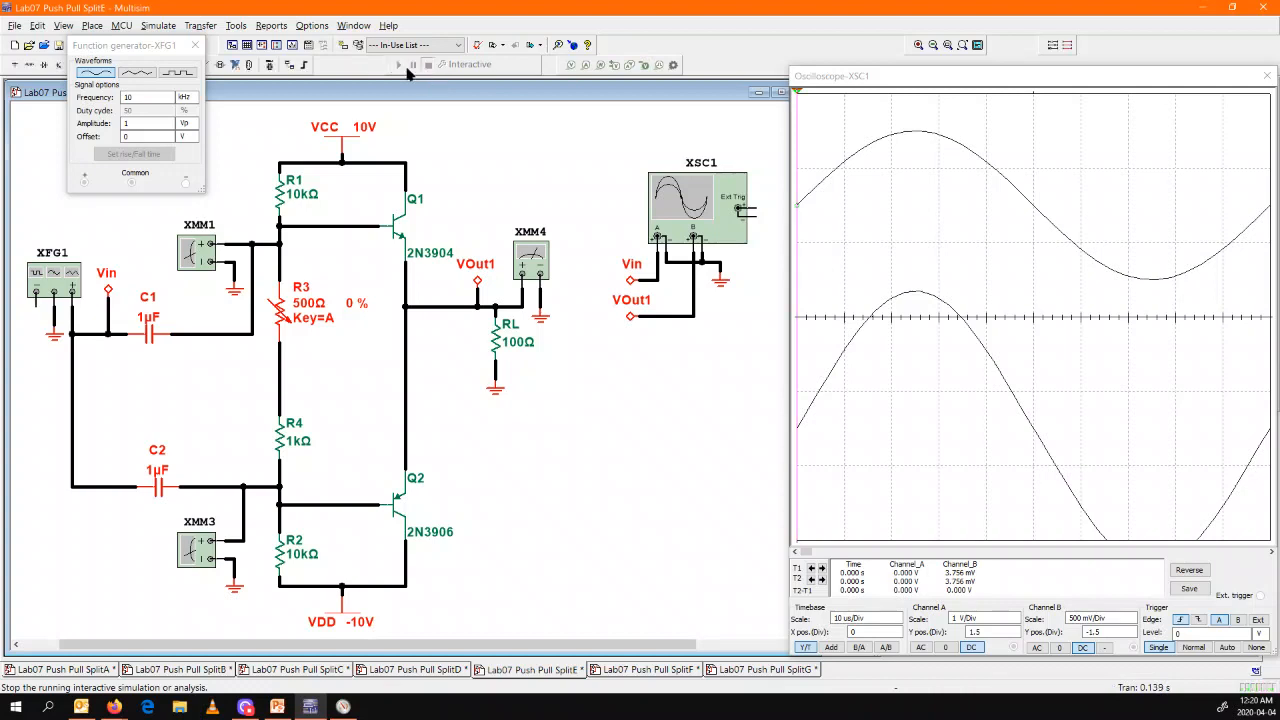
Step: Change resistor R4 from 1 kΩ to 800 Ω
double_click(284, 436)
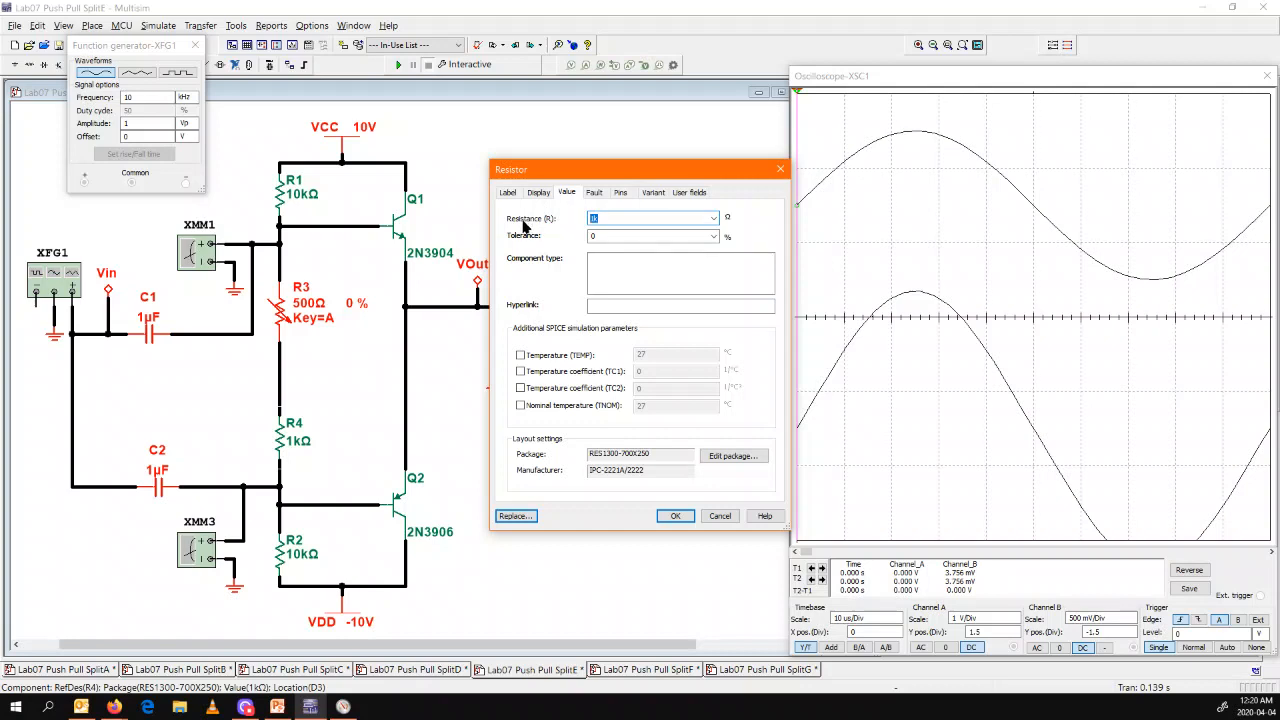
text(88)
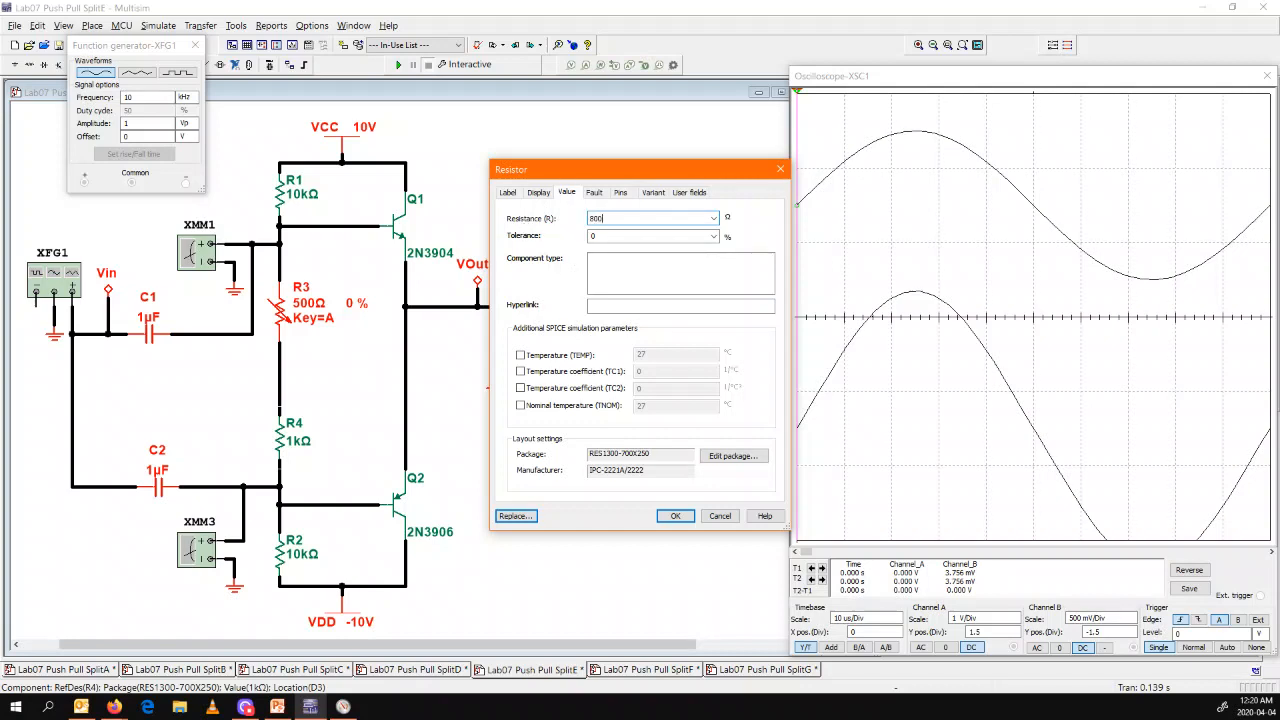
click(676, 516)
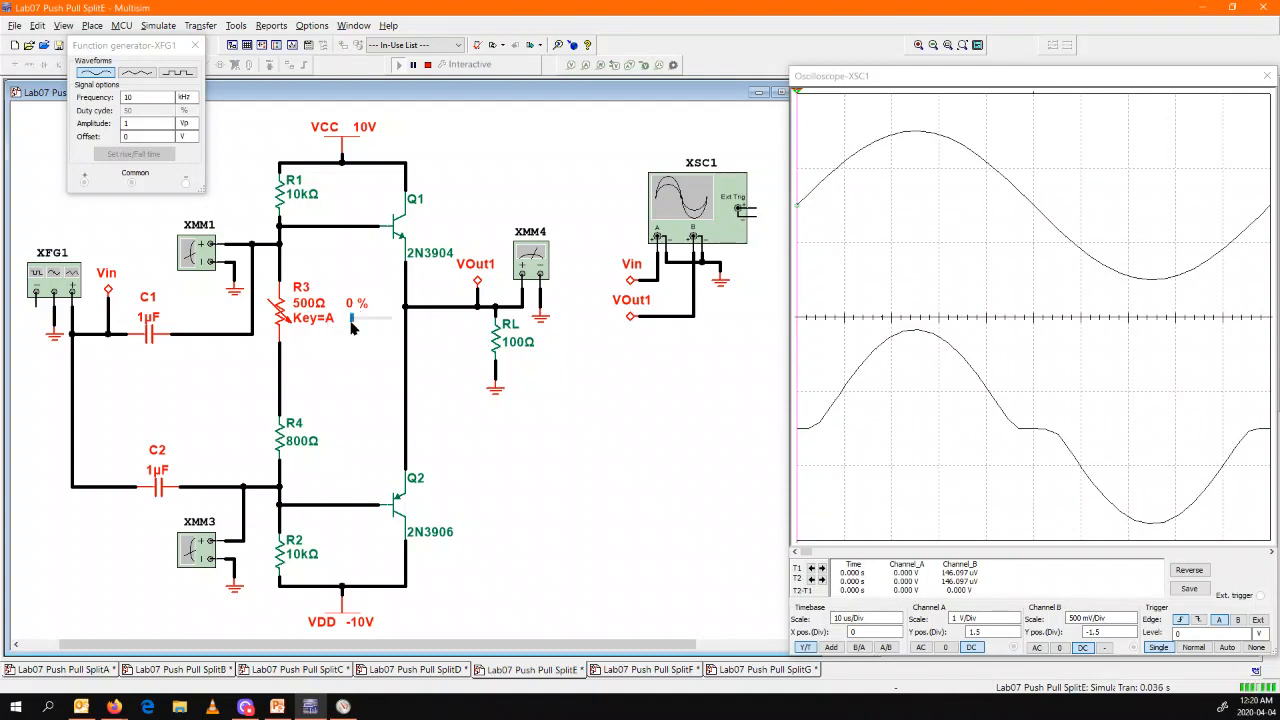
Step: Set the R3 potentiometer to 95 % and reopen R4 to restore it to 1 kΩ
drag(352, 318, 384, 318)
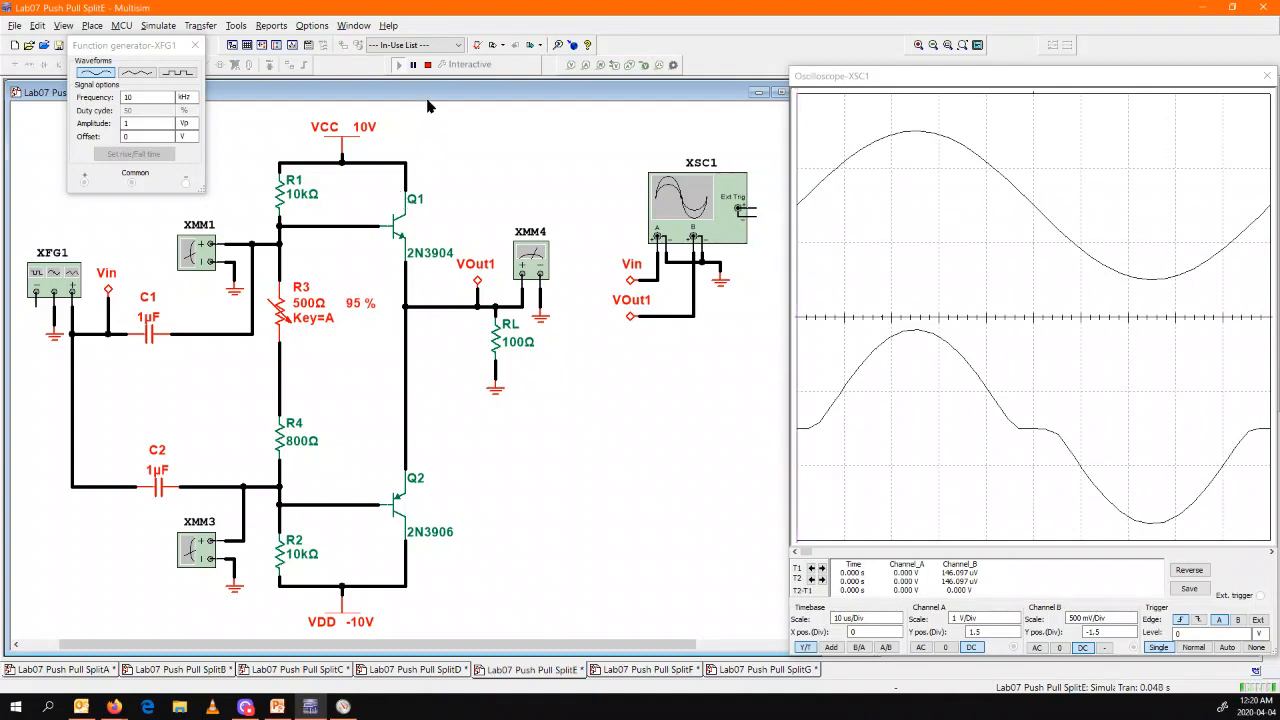
mouse_move(430, 64)
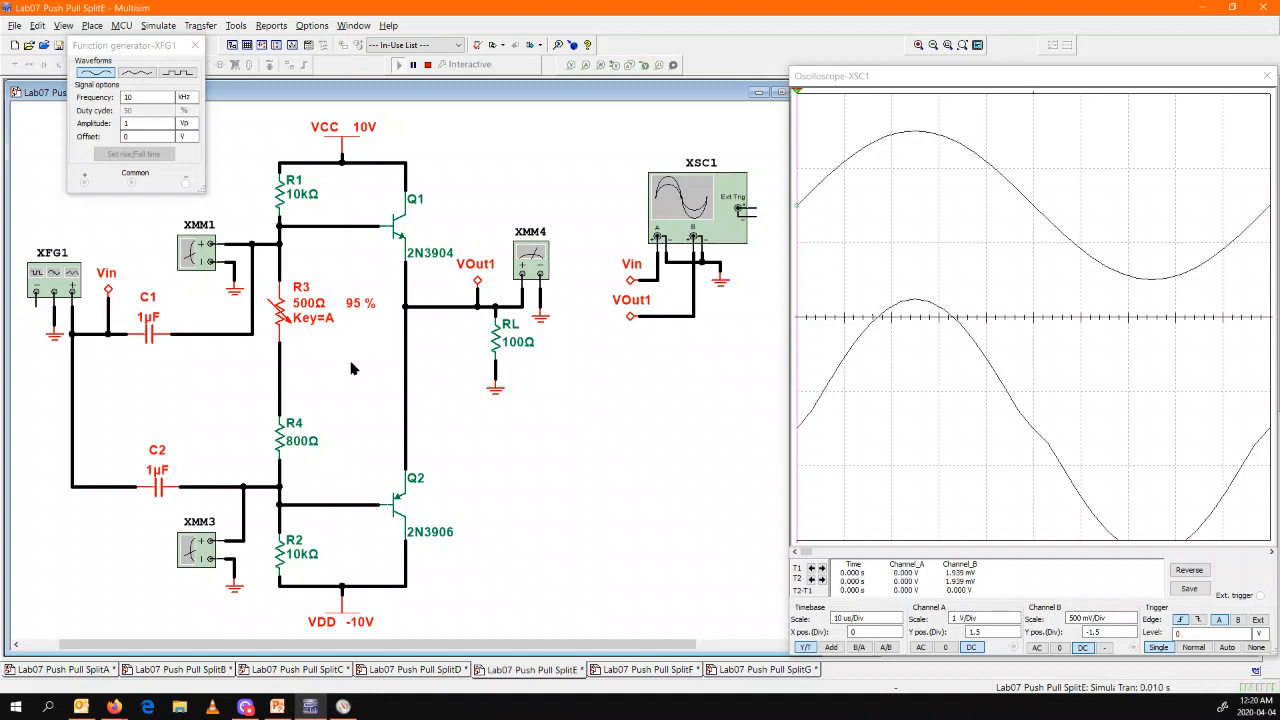
mouse_move(284, 442)
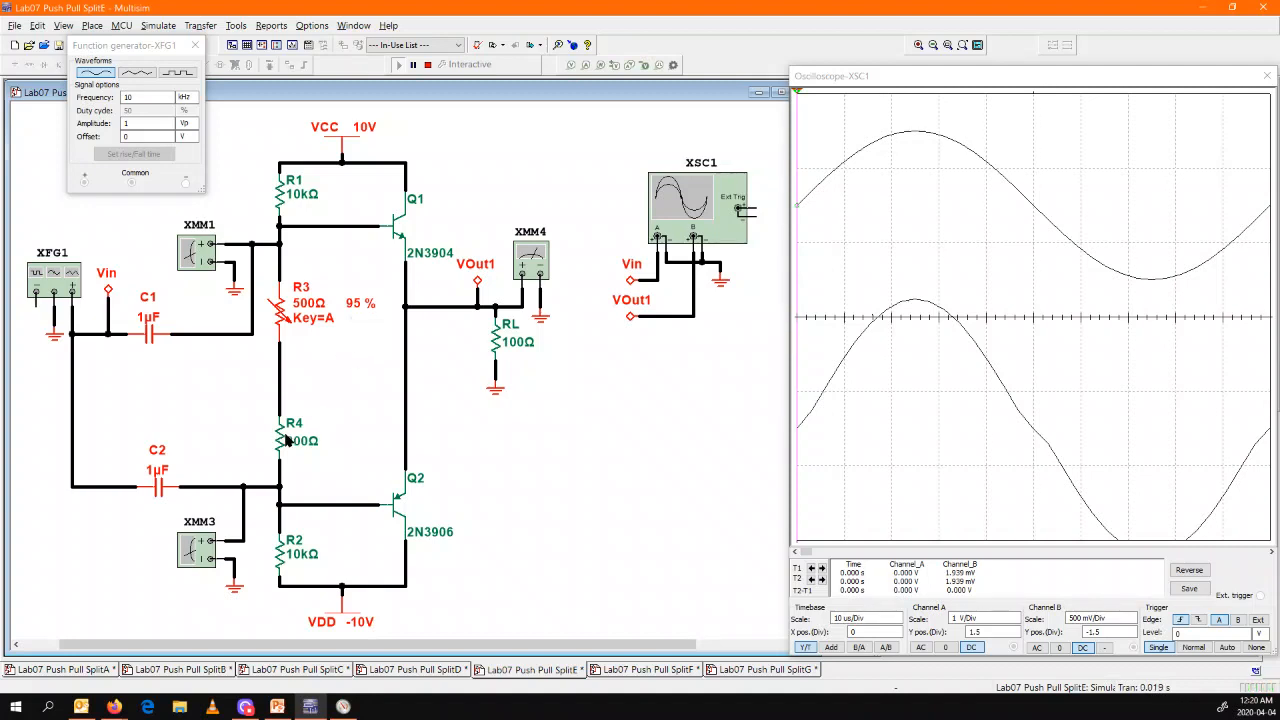
double_click(284, 436)
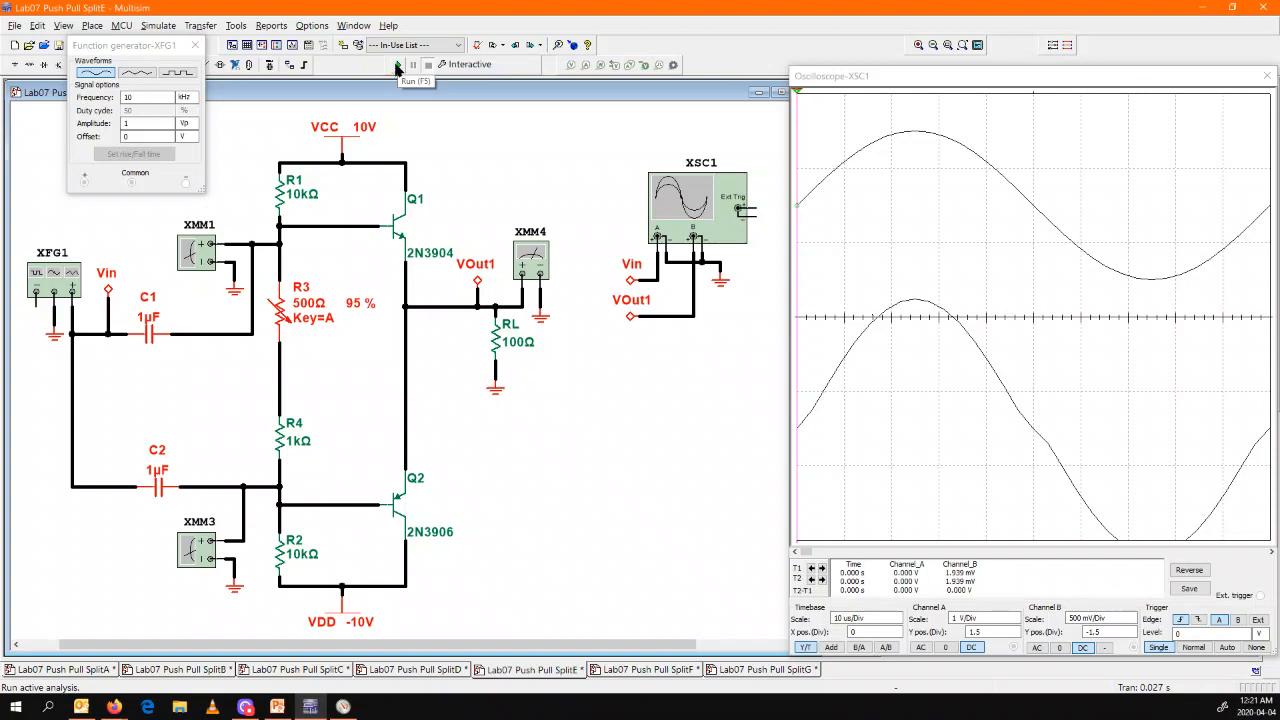
Step: Rerun the resistor-biased circuit so the output trace redraws with its flattened crossover region
click(392, 64)
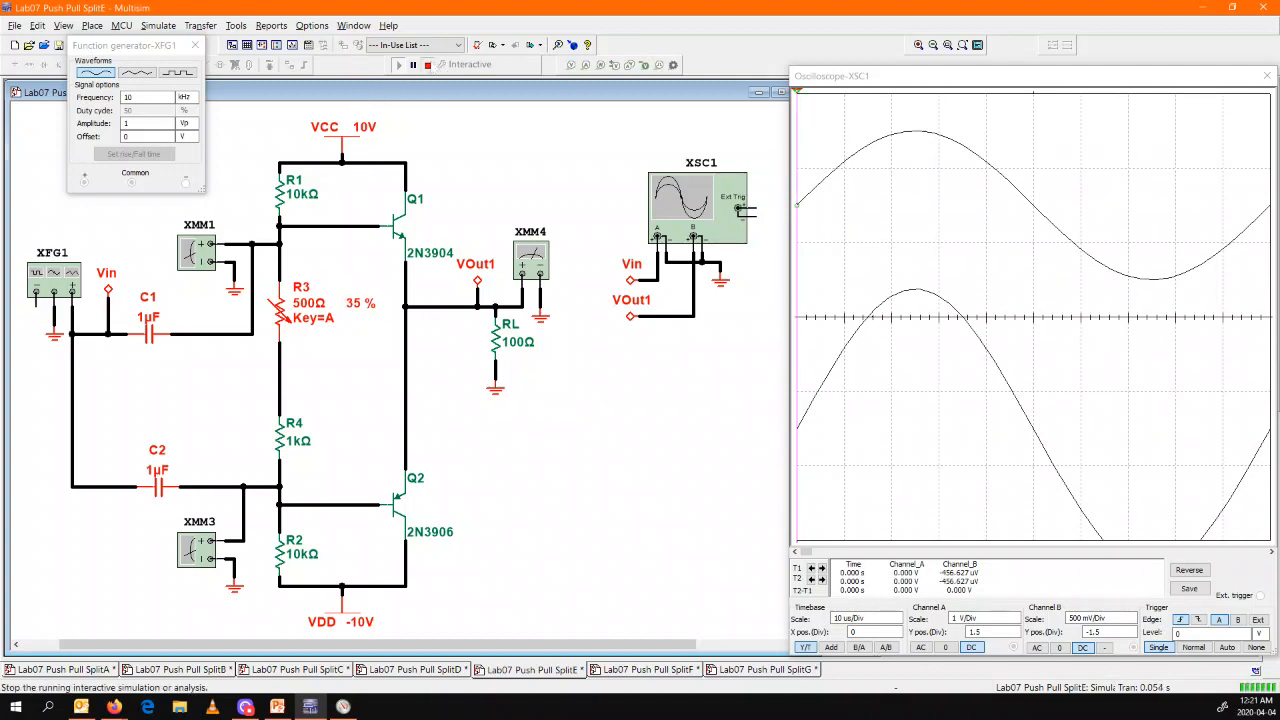
click(398, 64)
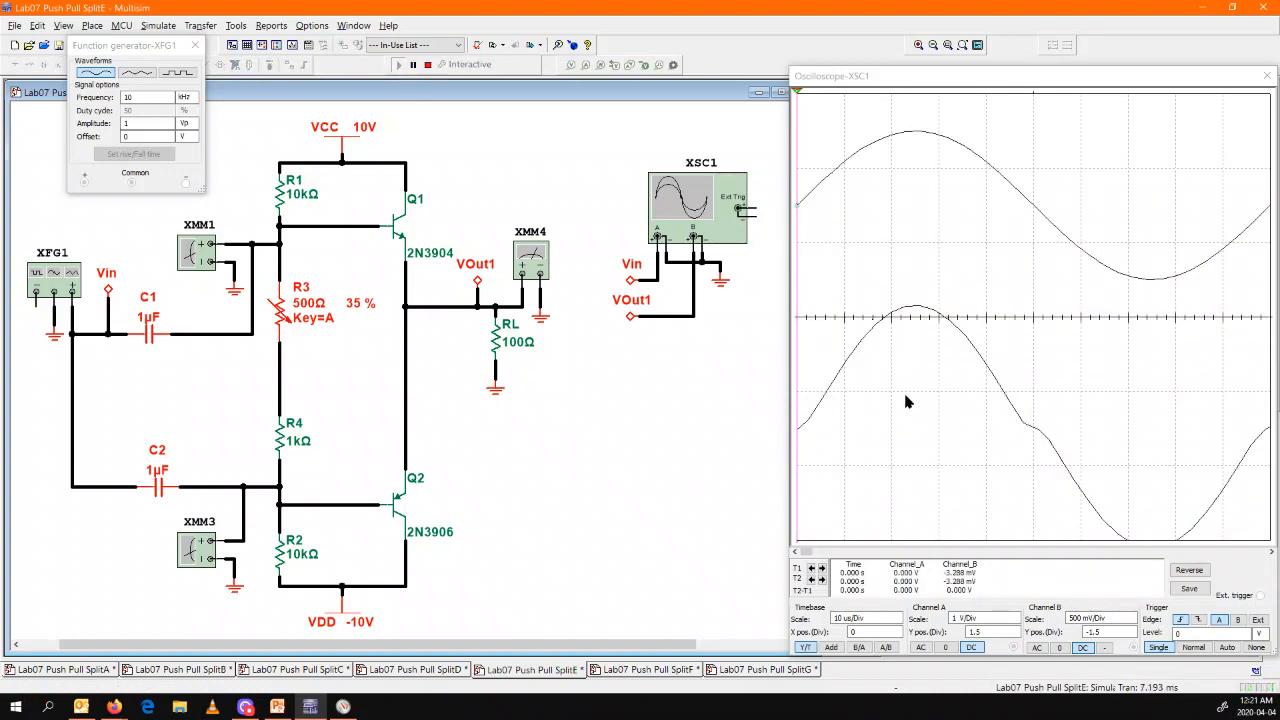
mouse_move(1020, 400)
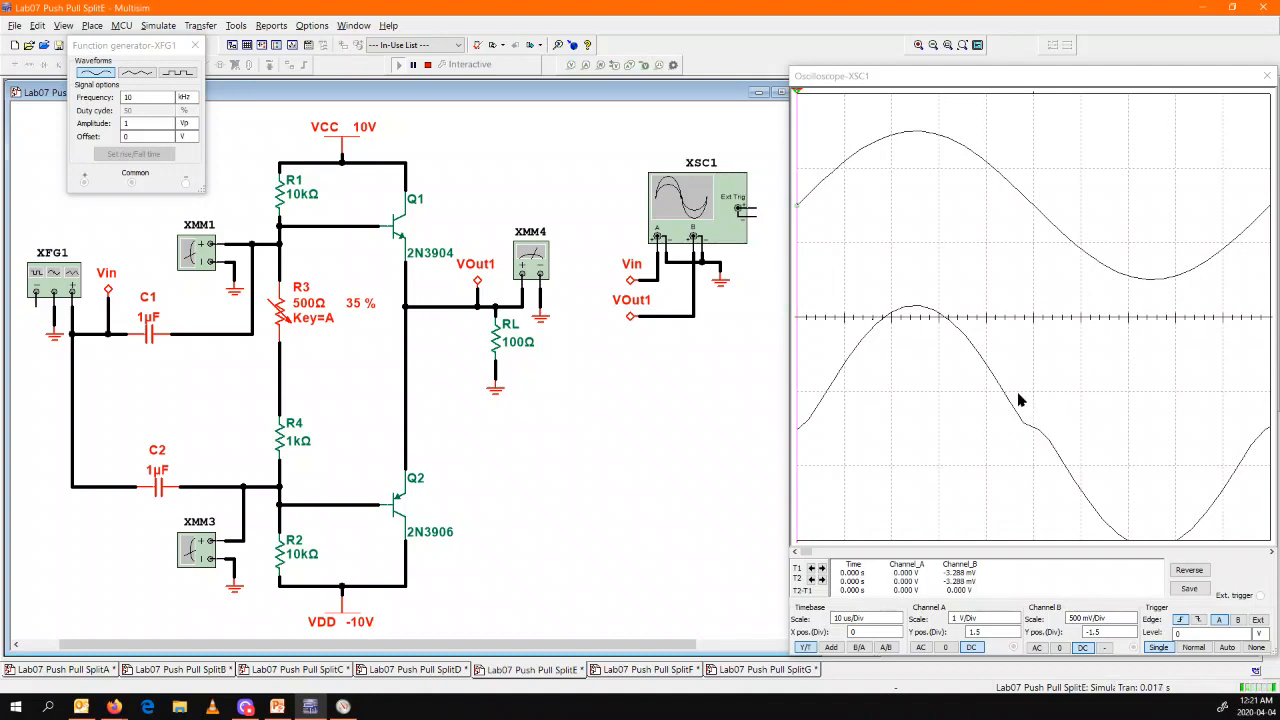
mouse_move(1078, 464)
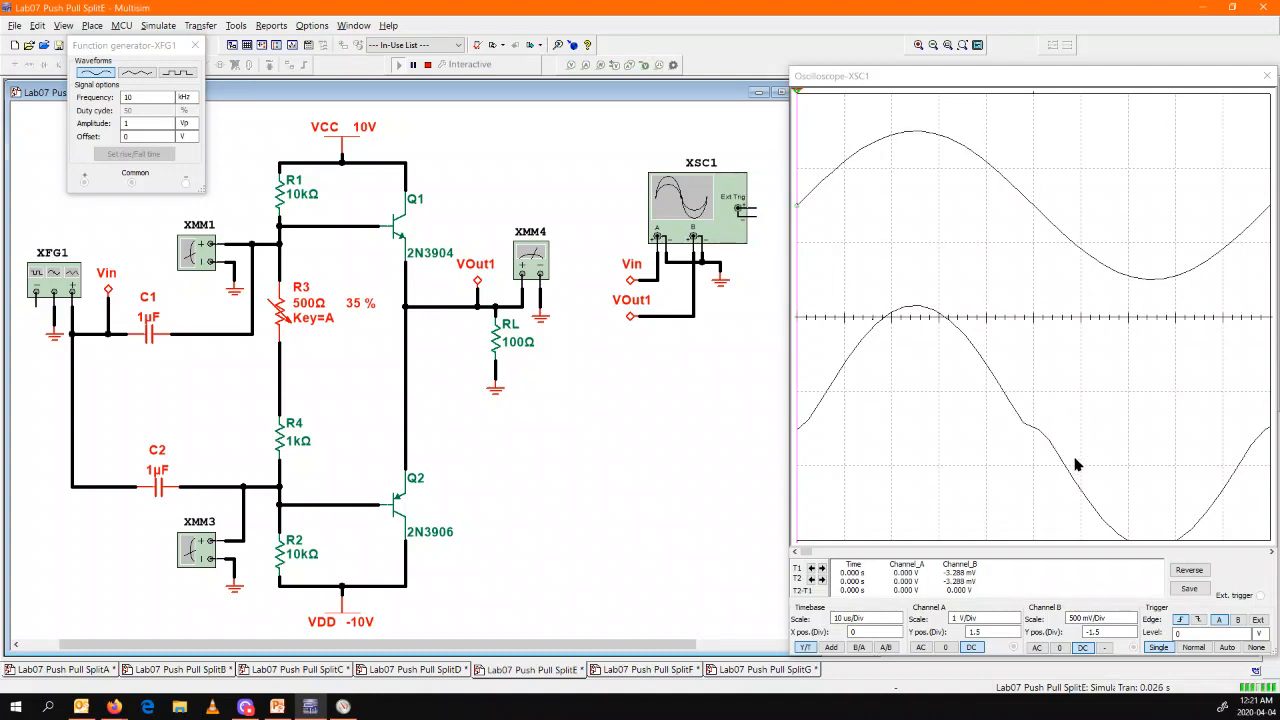
Step: Show the XMM1 and XMM3 bias readings, about 455 mV and -400 mV
double_click(200, 248)
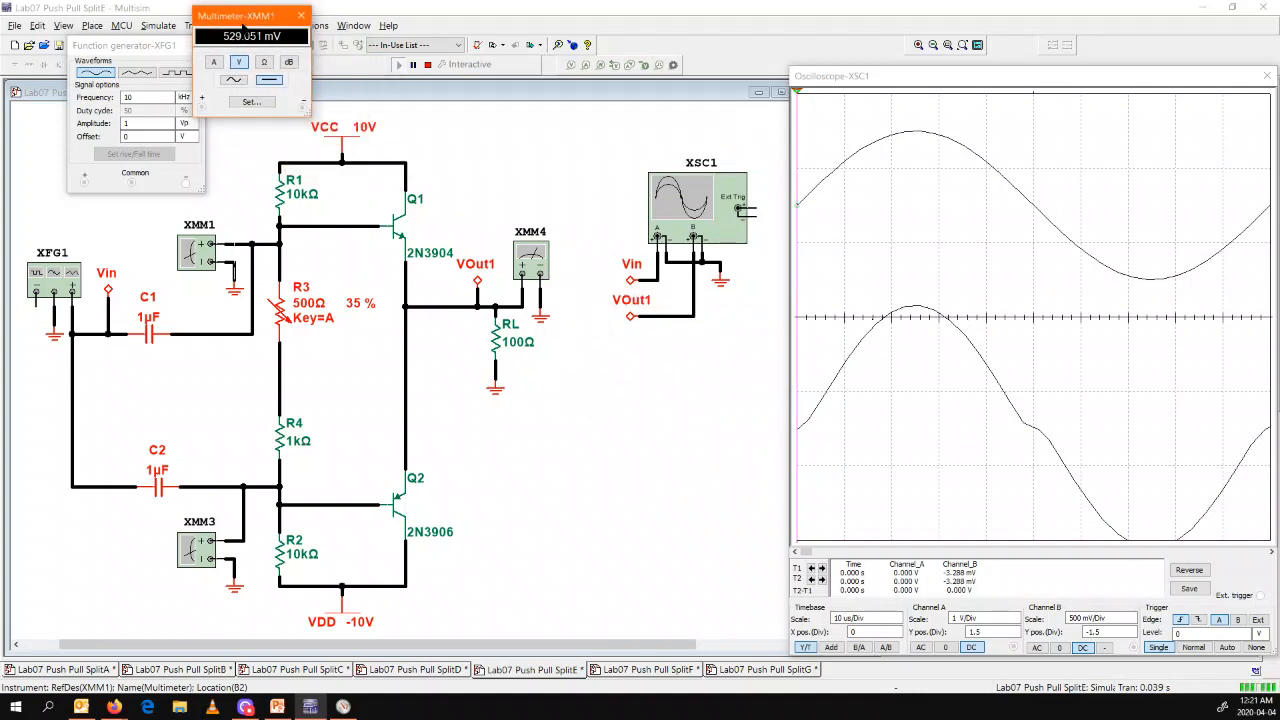
double_click(200, 552)
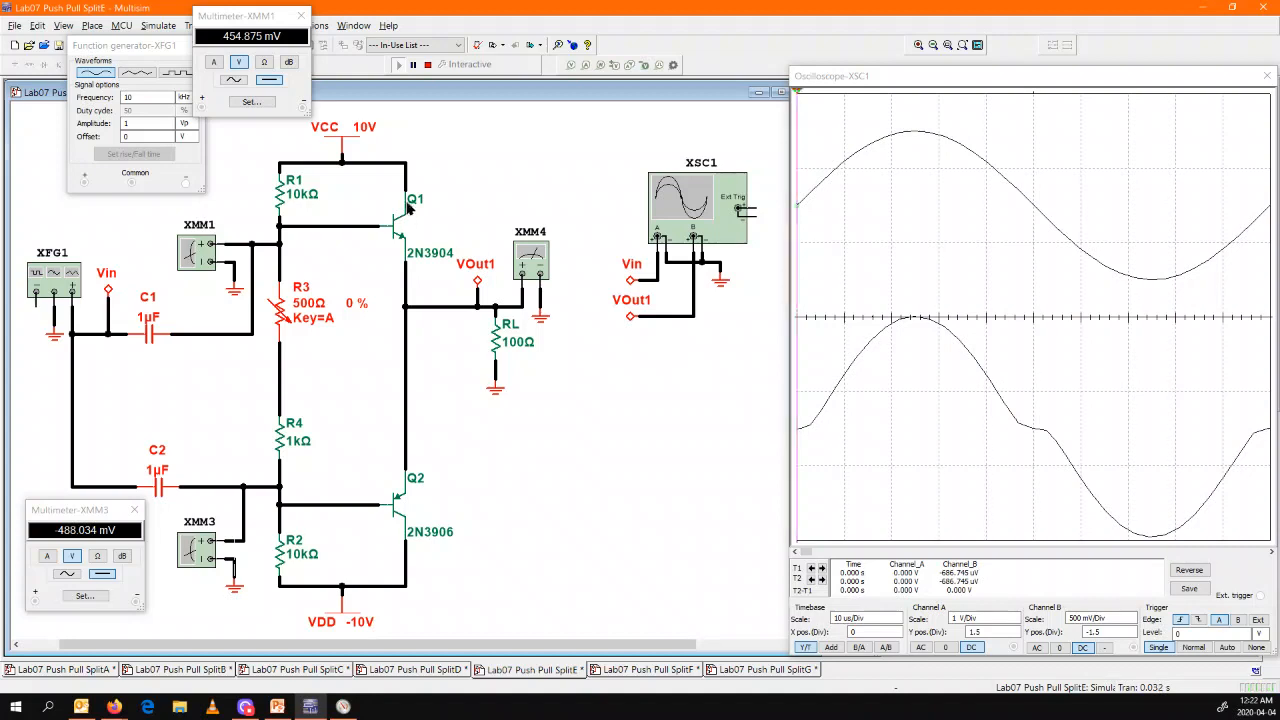
mouse_move(848, 378)
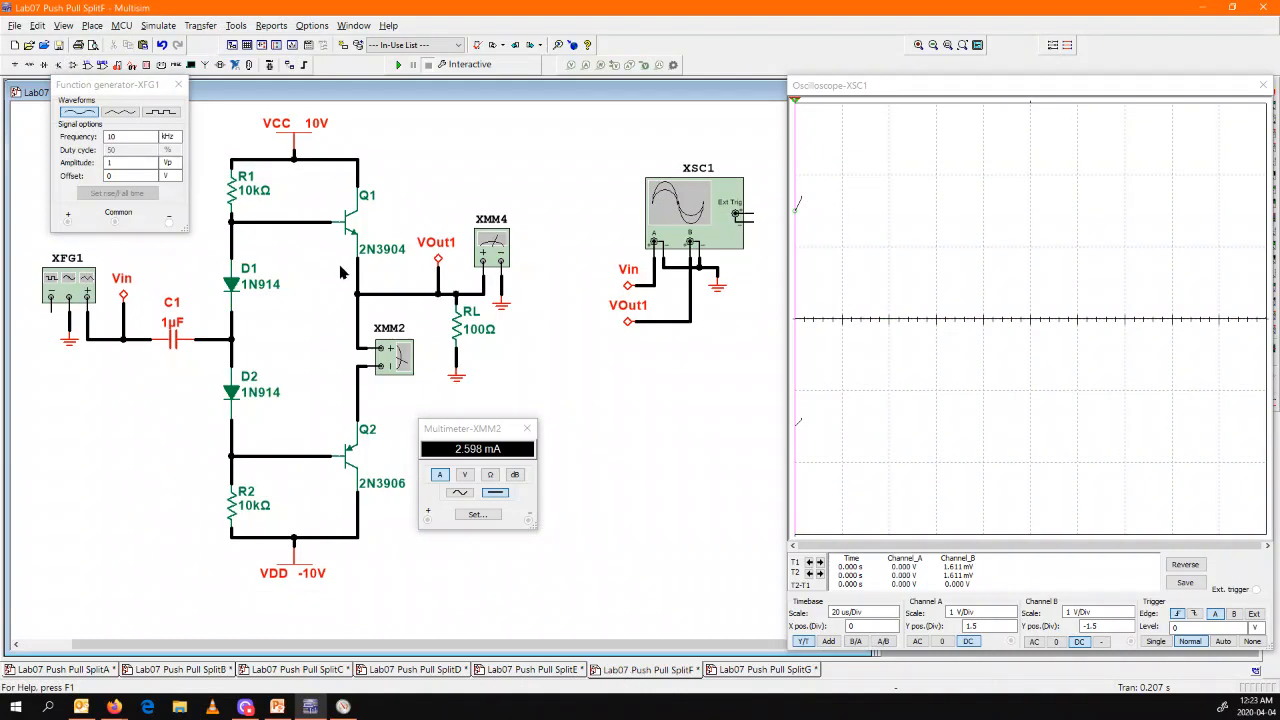
mouse_move(248, 264)
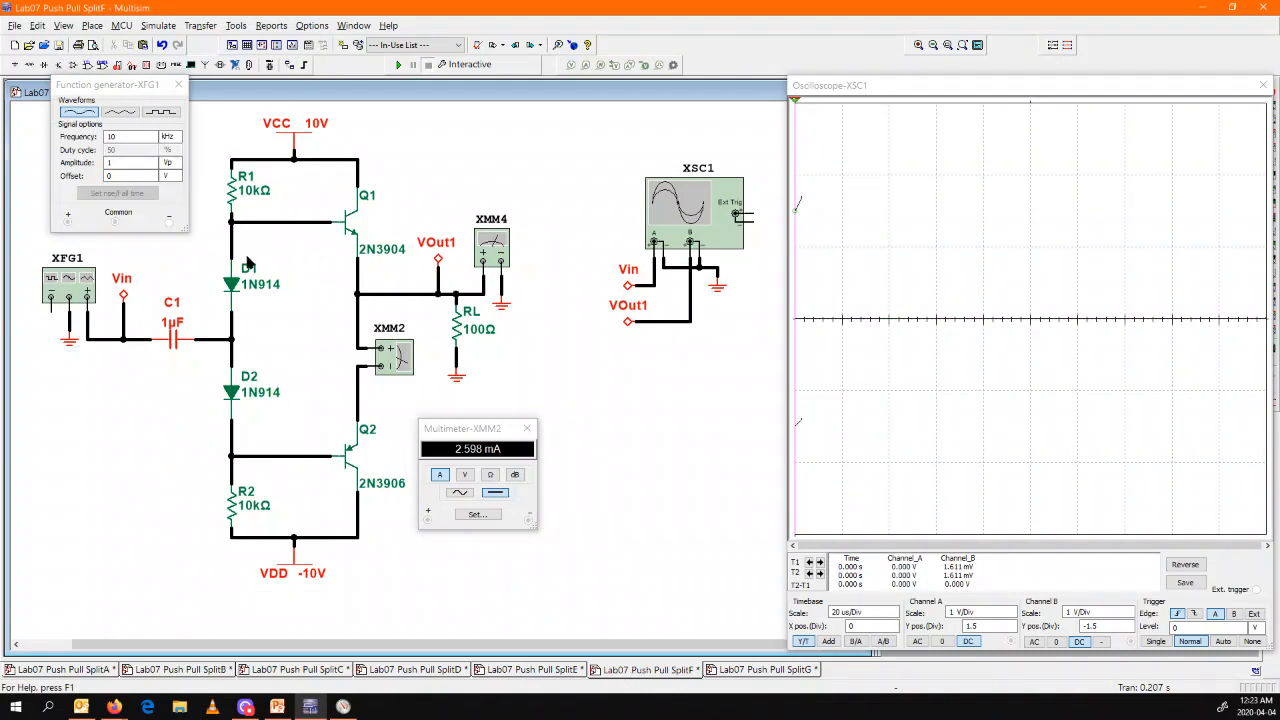
mouse_move(184, 496)
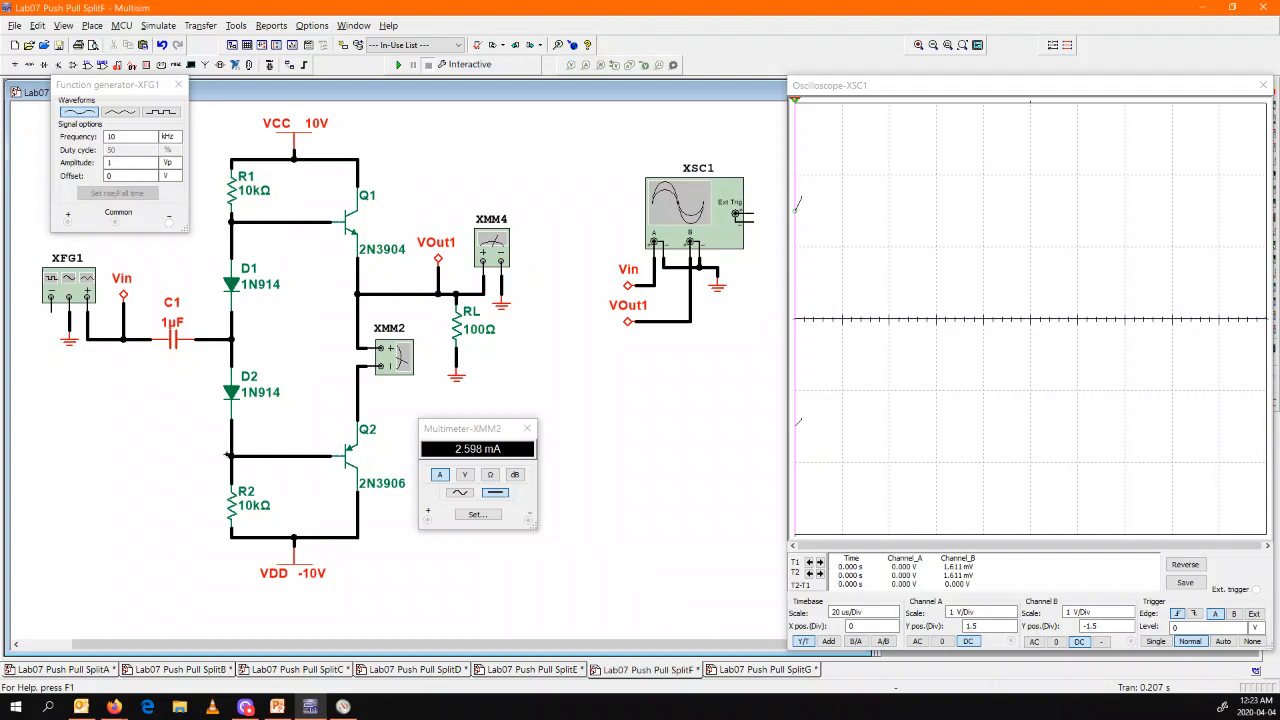
mouse_move(200, 424)
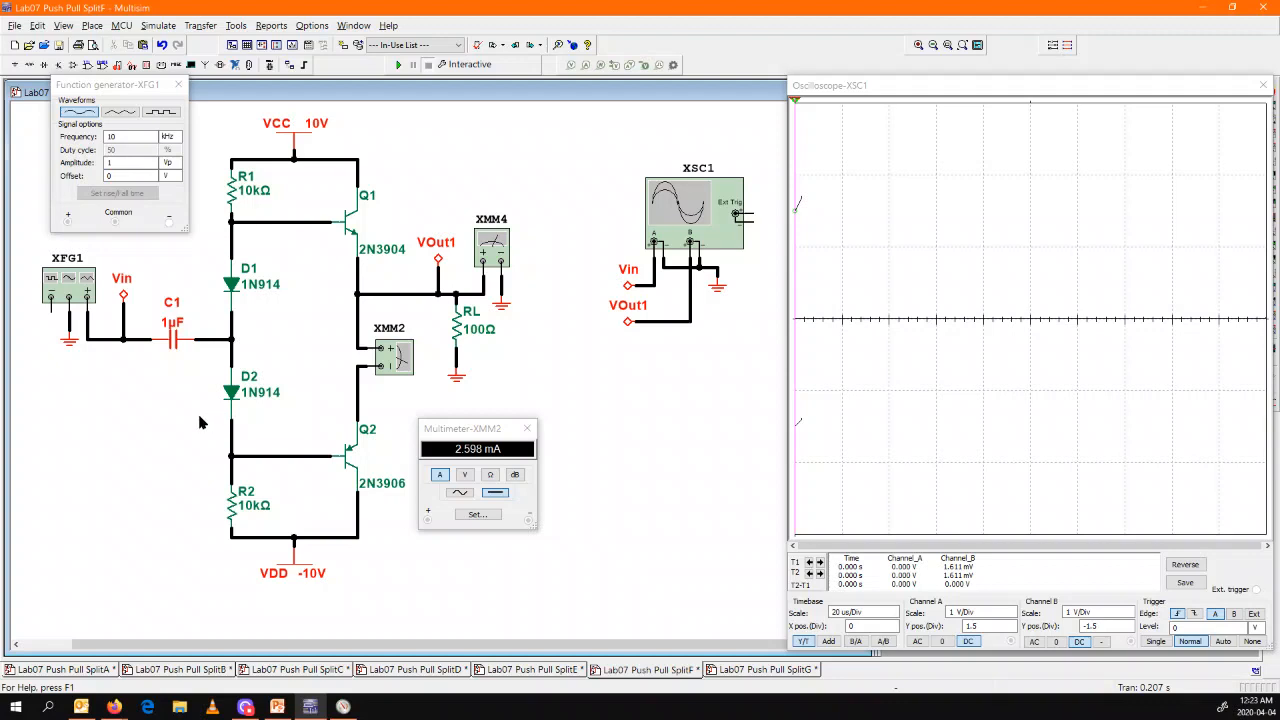
mouse_move(224, 372)
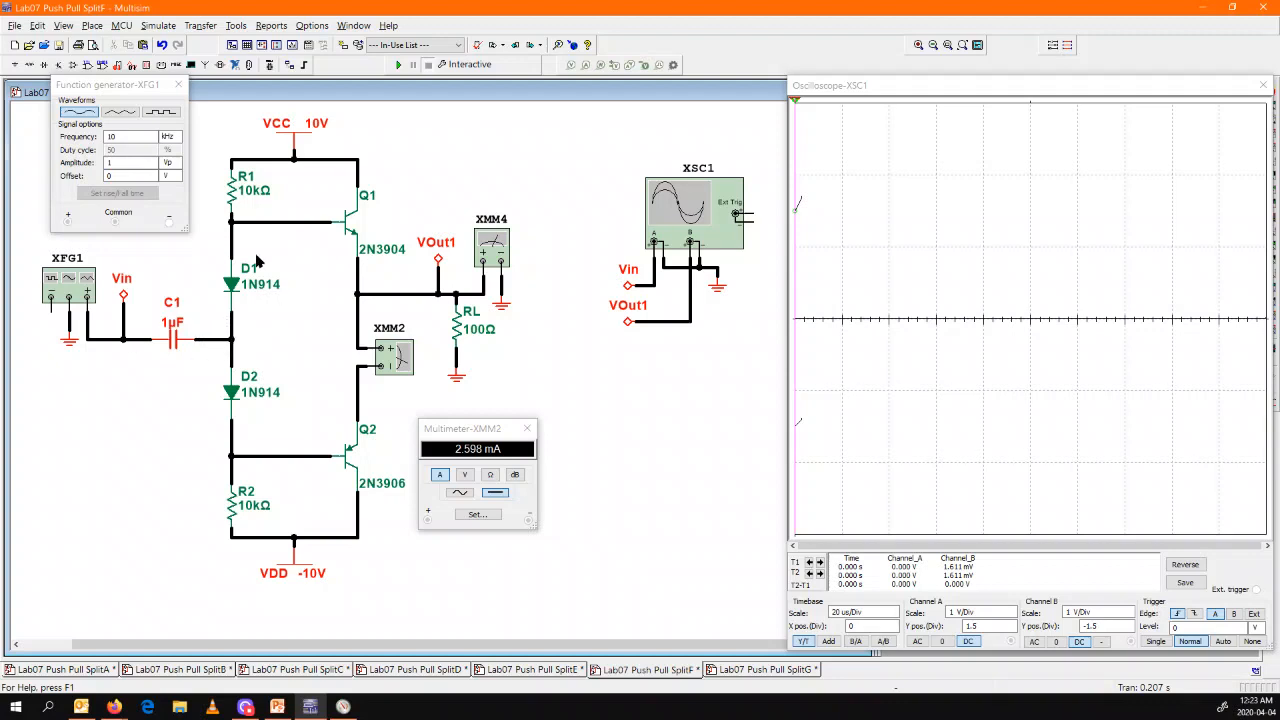
mouse_move(180, 382)
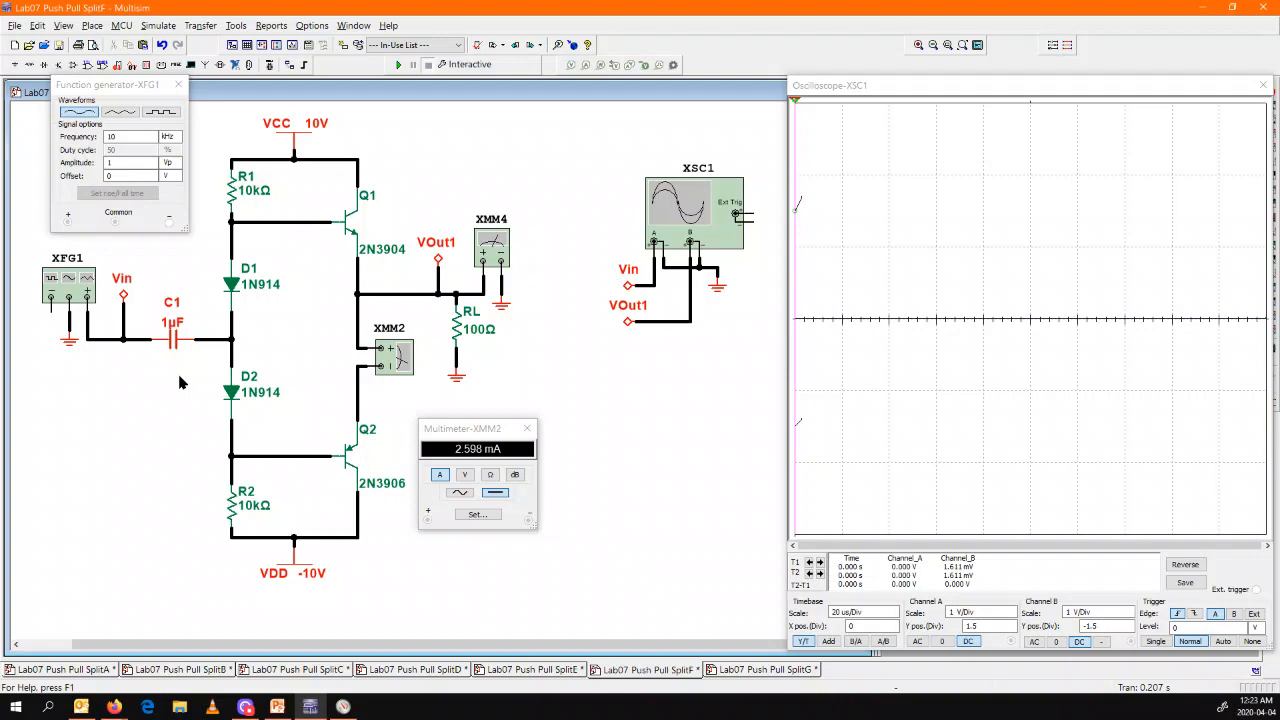
mouse_move(176, 386)
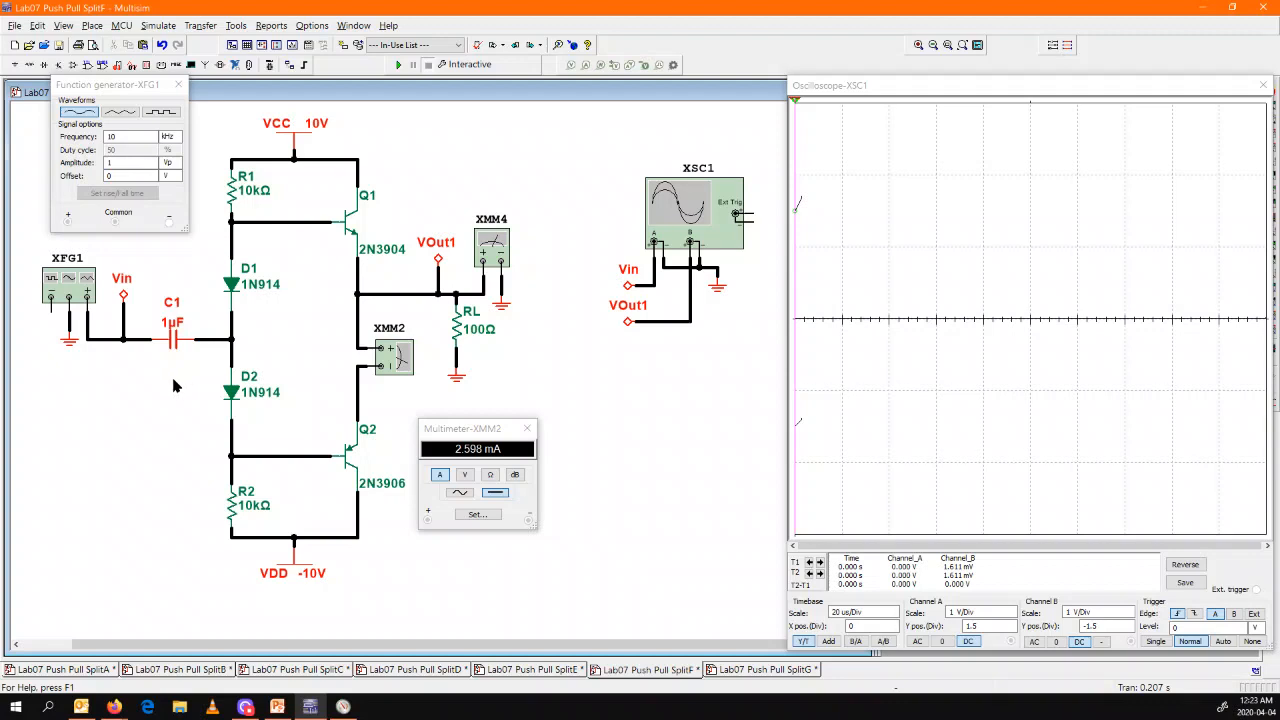
mouse_move(184, 424)
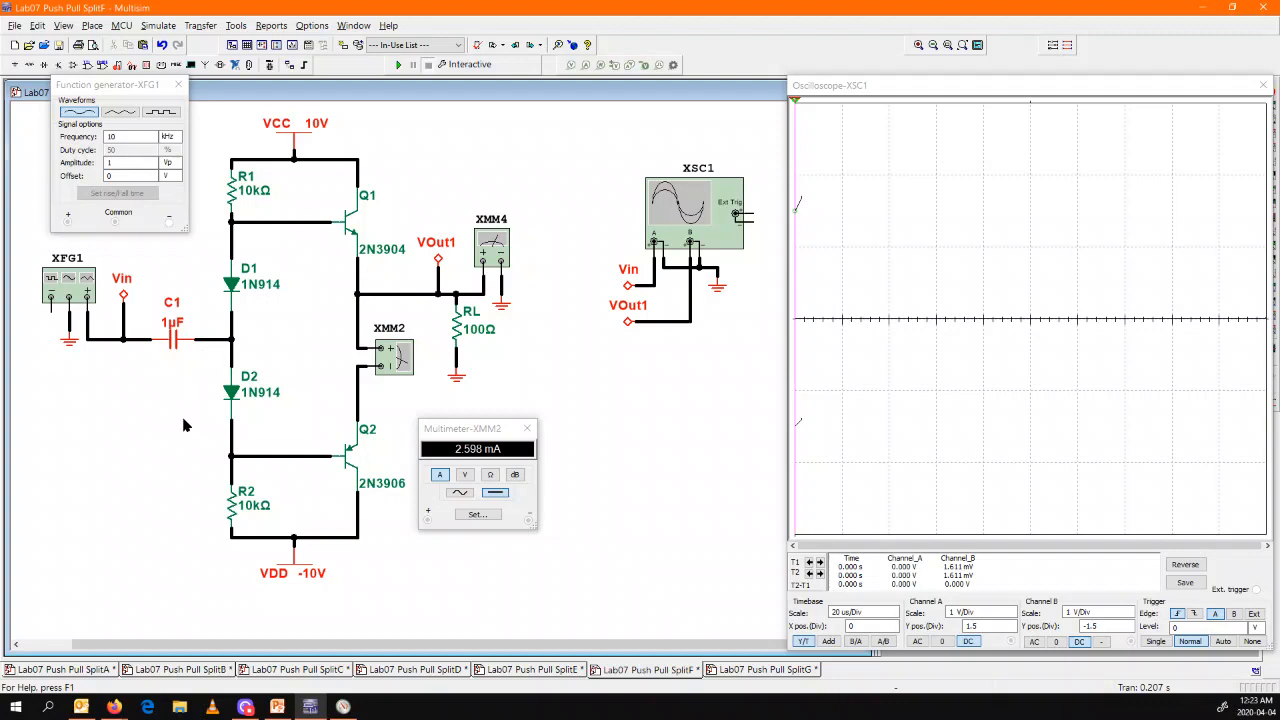
mouse_move(196, 302)
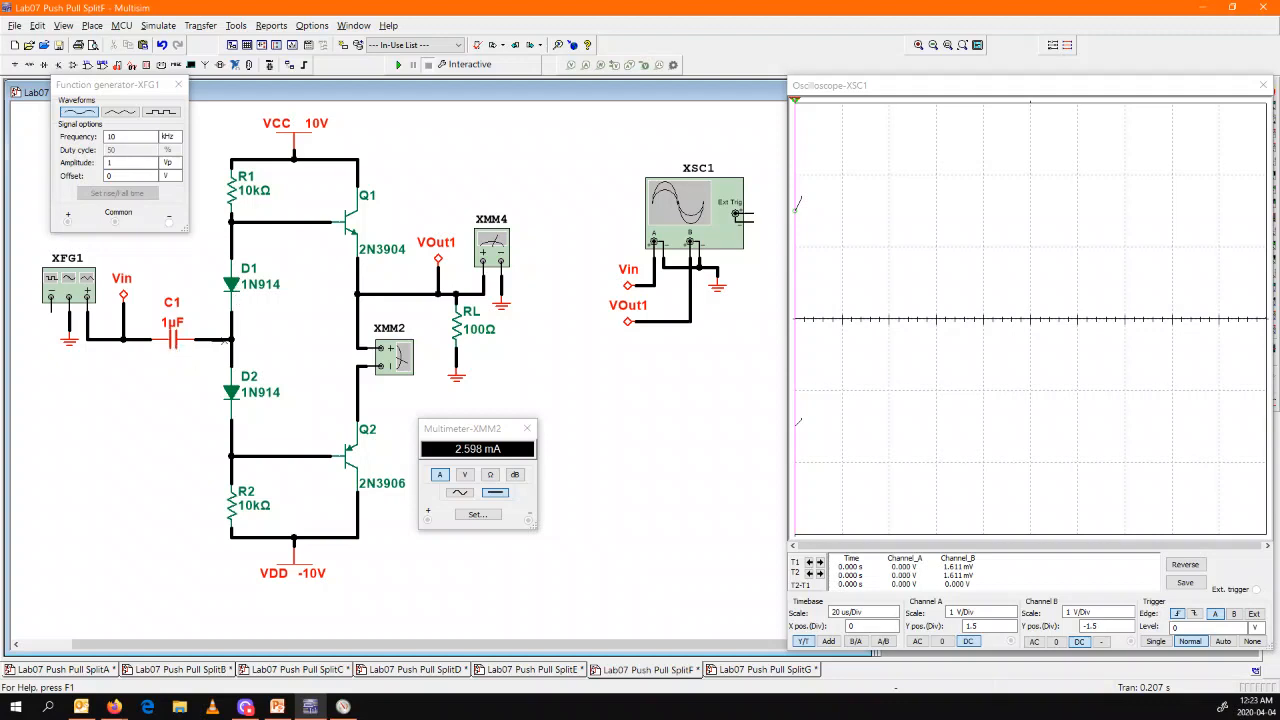
mouse_move(180, 322)
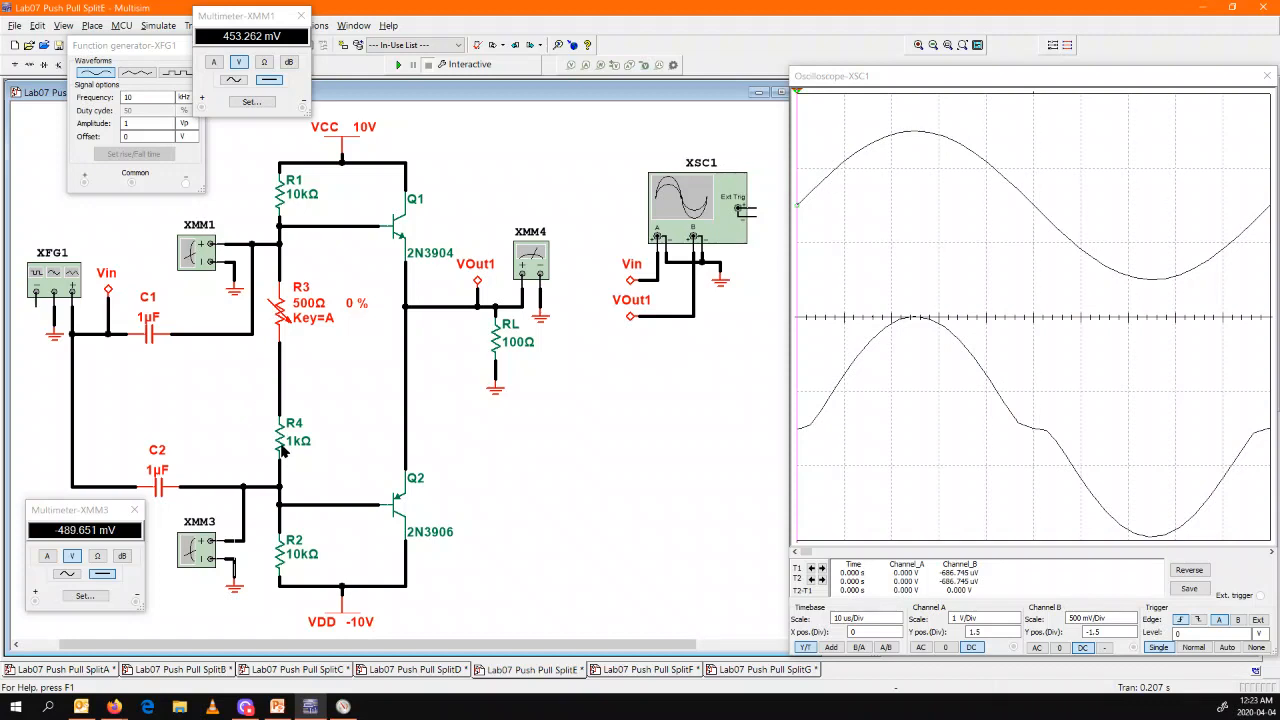
mouse_move(296, 408)
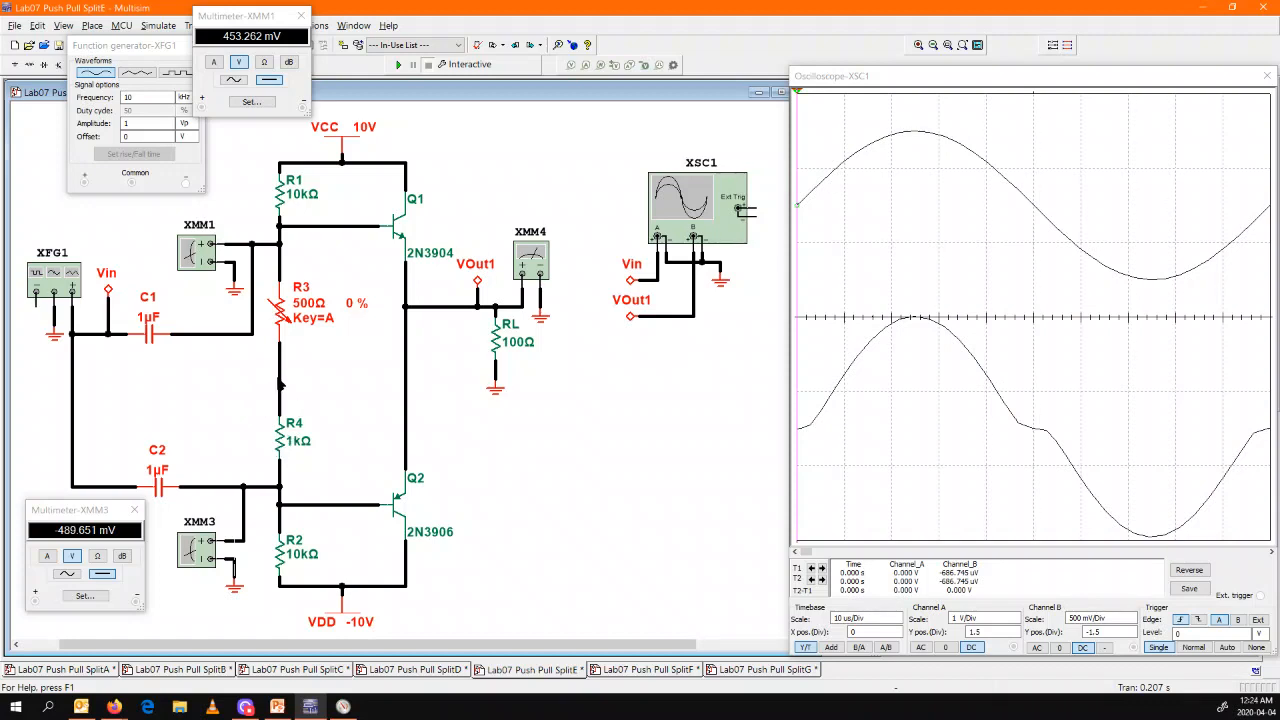
mouse_move(278, 148)
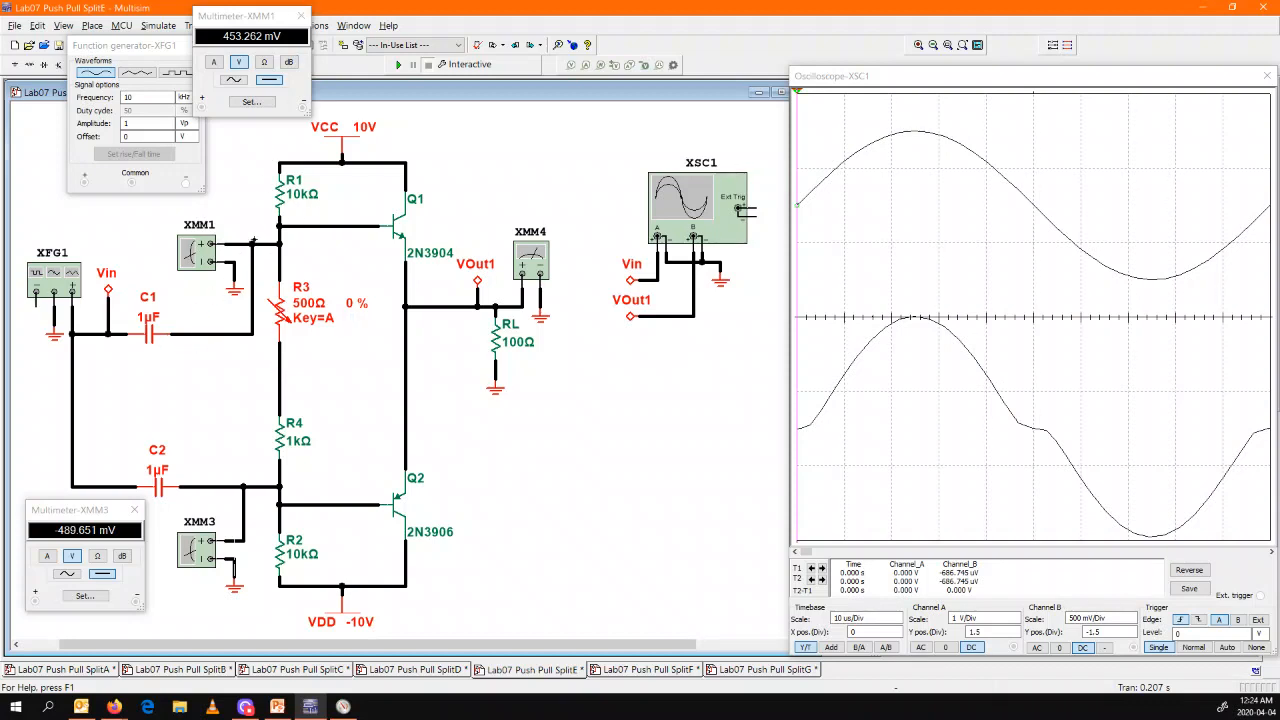
mouse_move(624, 604)
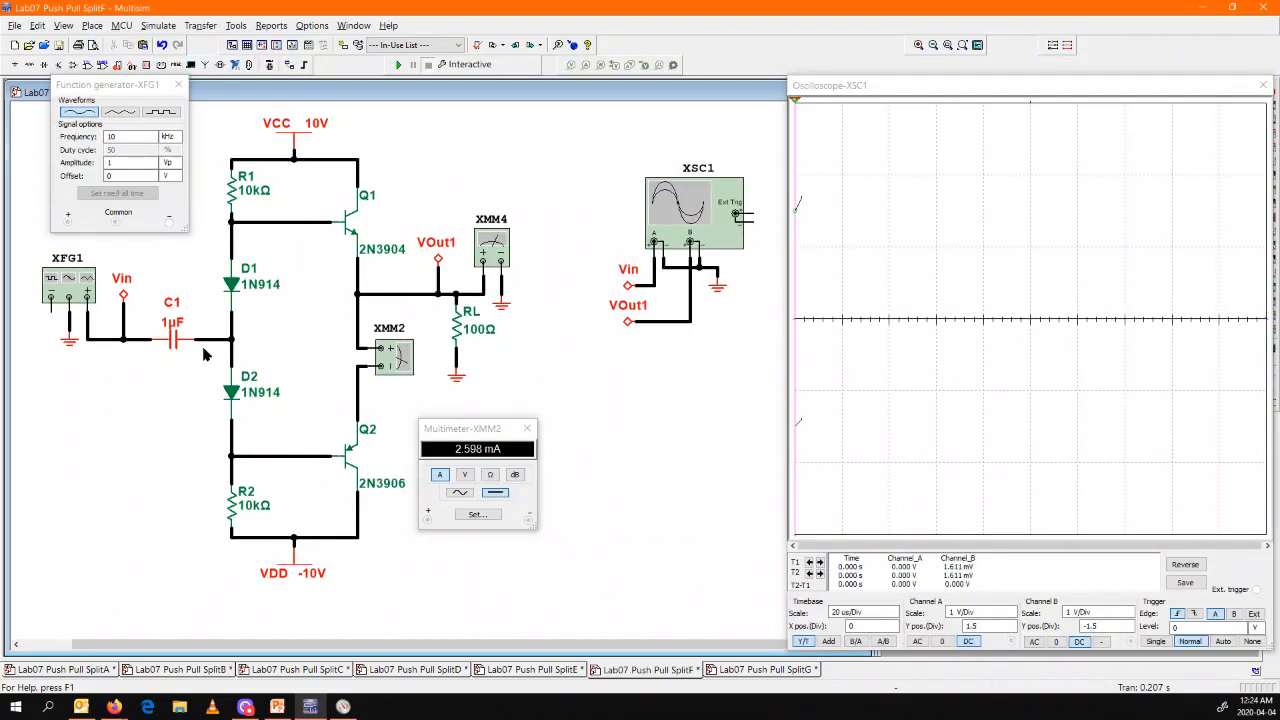
mouse_move(240, 354)
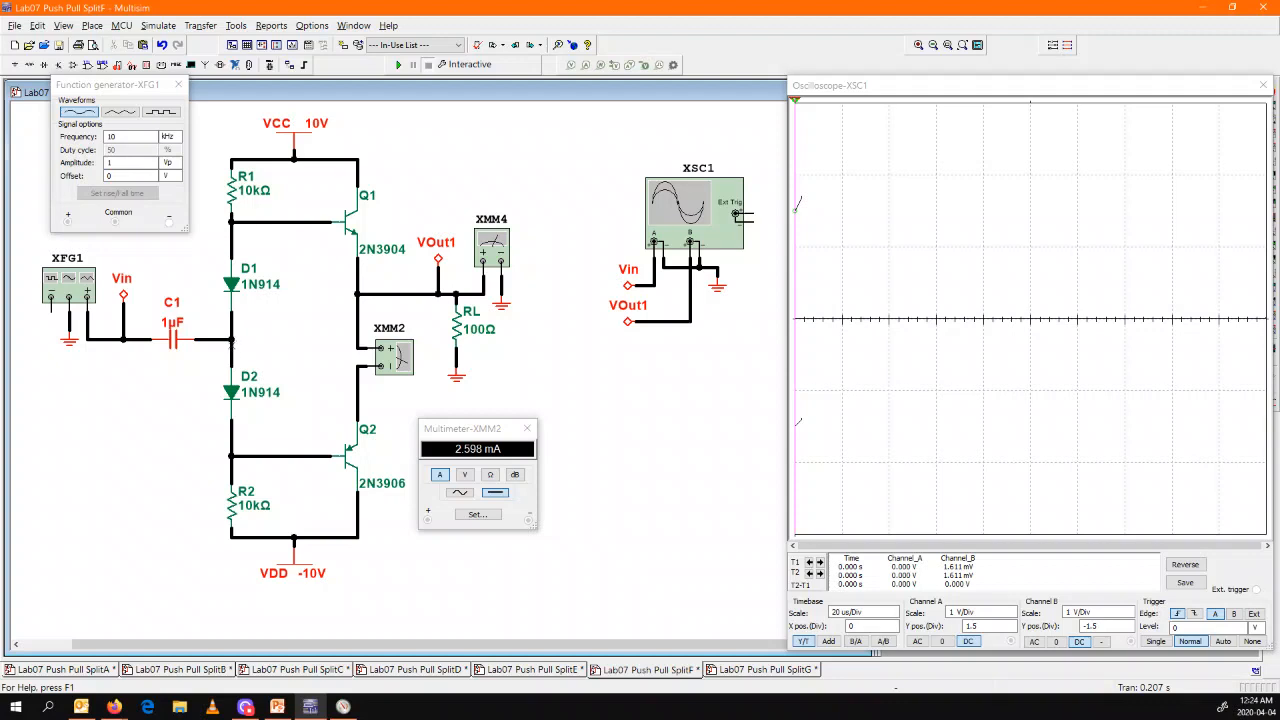
mouse_move(248, 278)
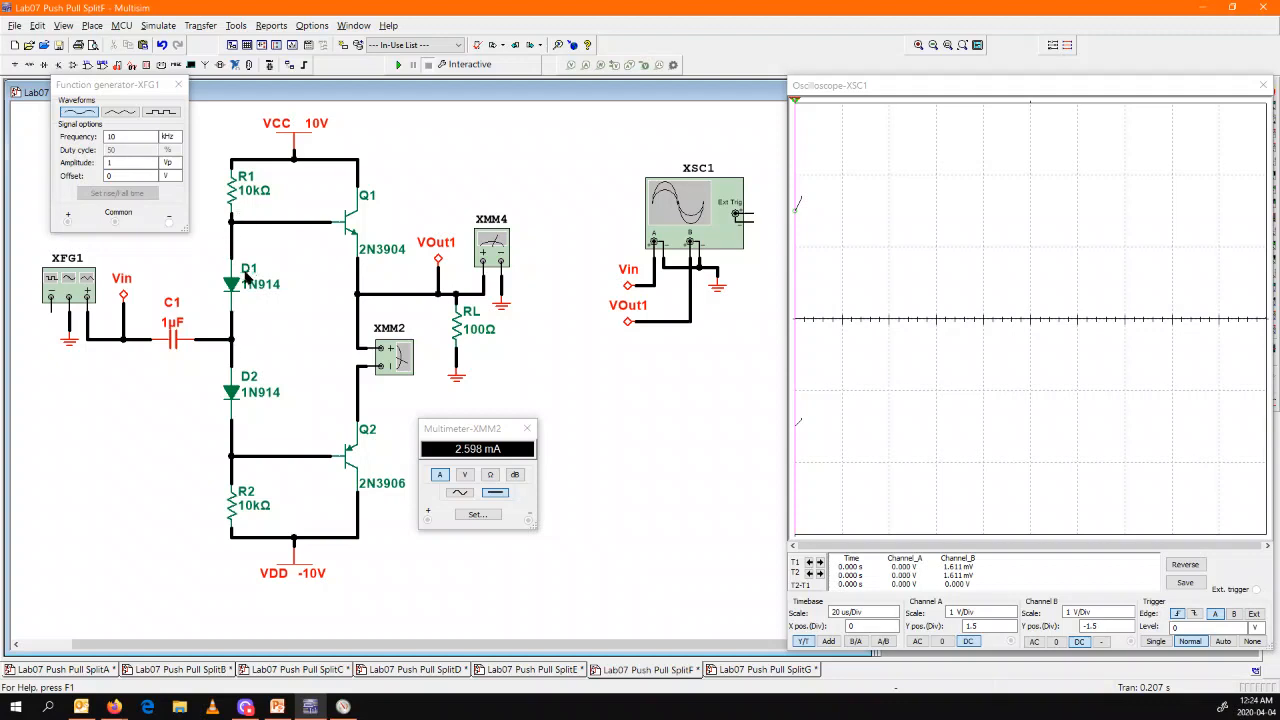
mouse_move(236, 248)
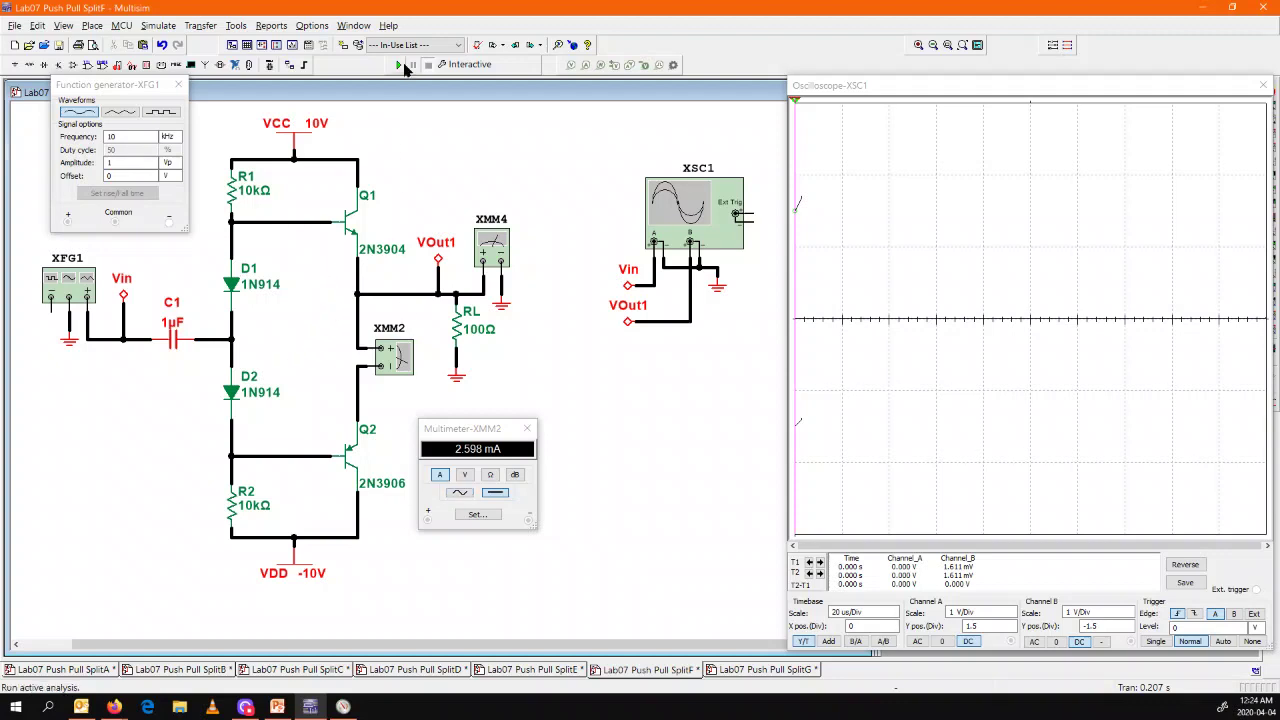
Step: Simulate the diode-biased circuit, giving smooth sines and 2.598 mA current
click(400, 64)
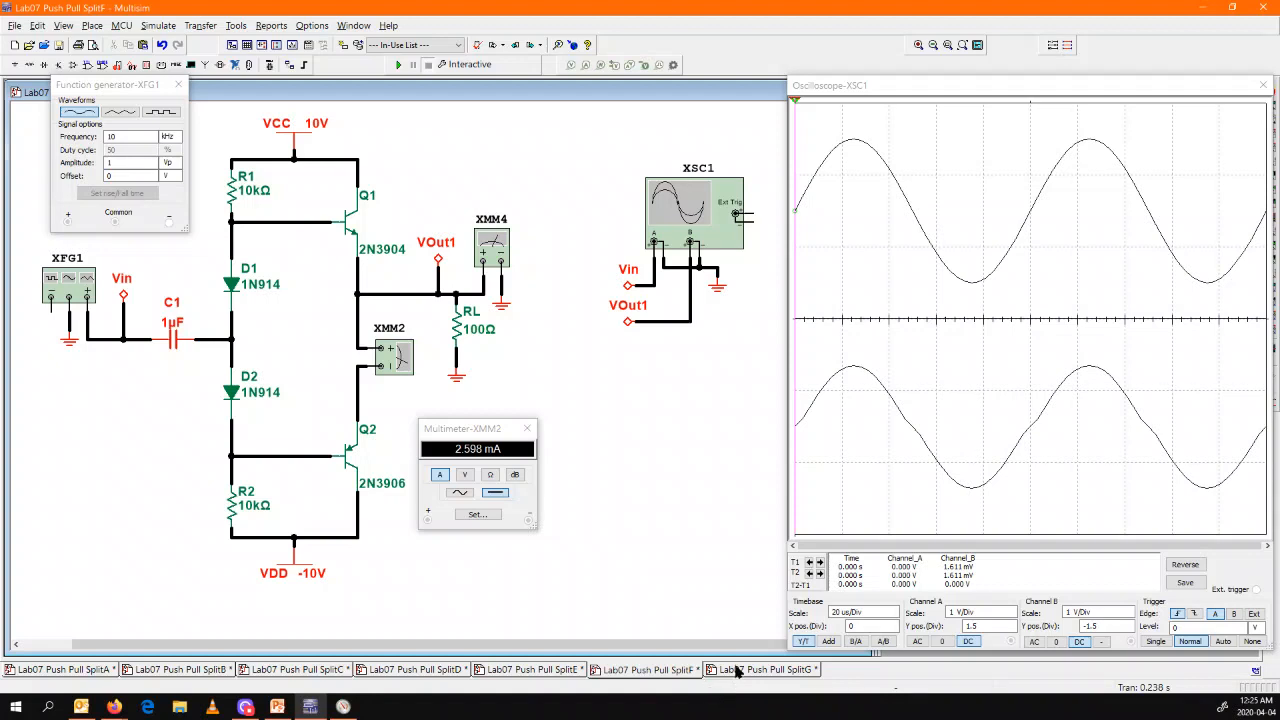
mouse_move(736, 668)
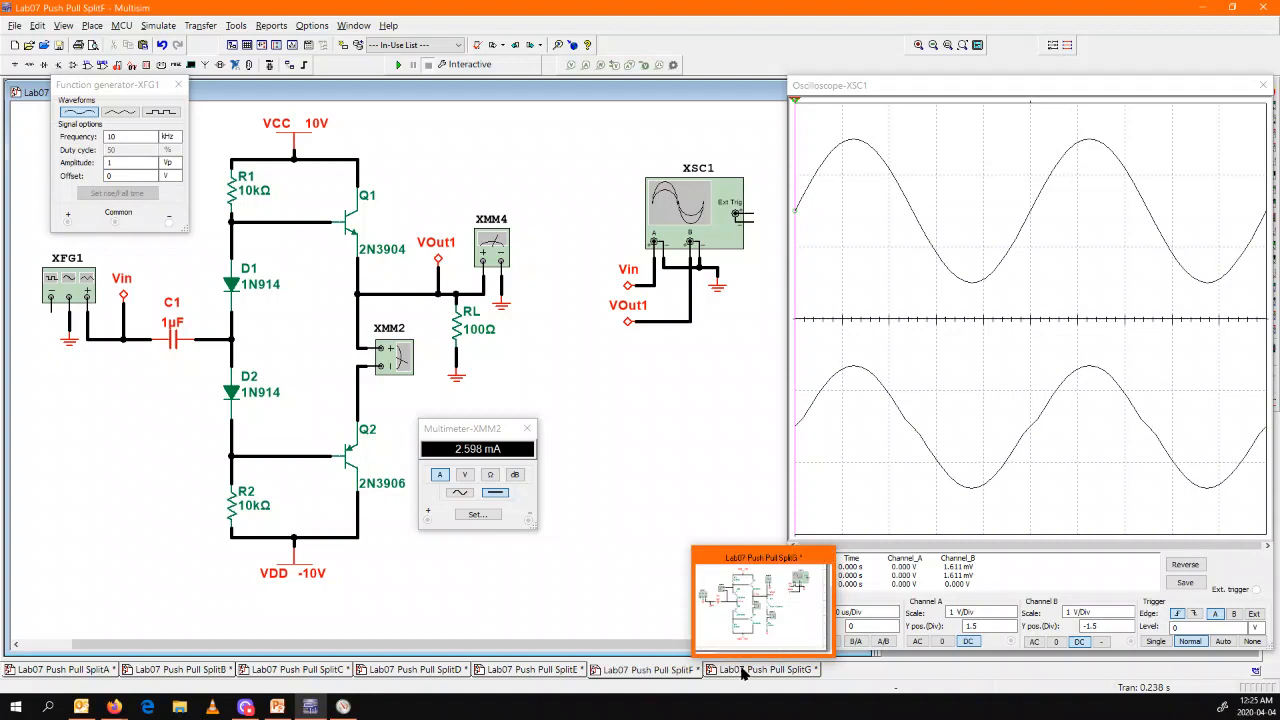
Step: Switch to the Lab07 Push Pull SplitG circuit and view its smooth scope traces at 18.67 mA
click(760, 670)
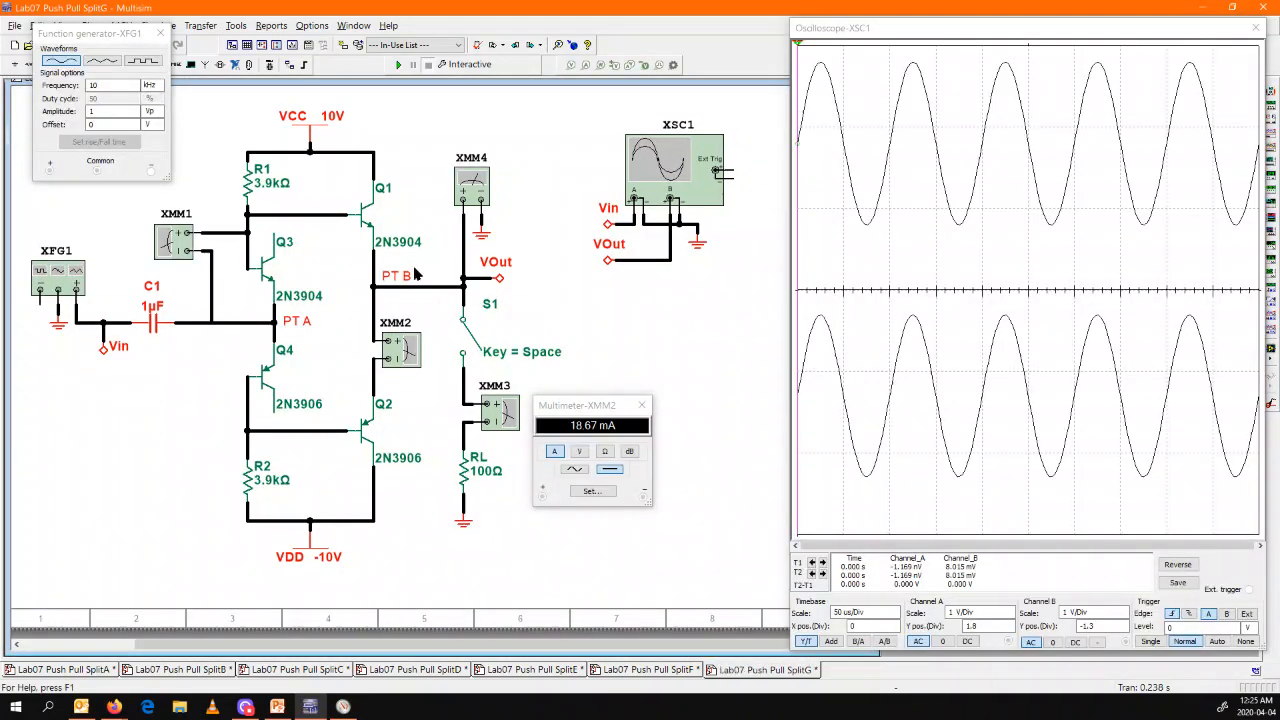
mouse_move(288, 418)
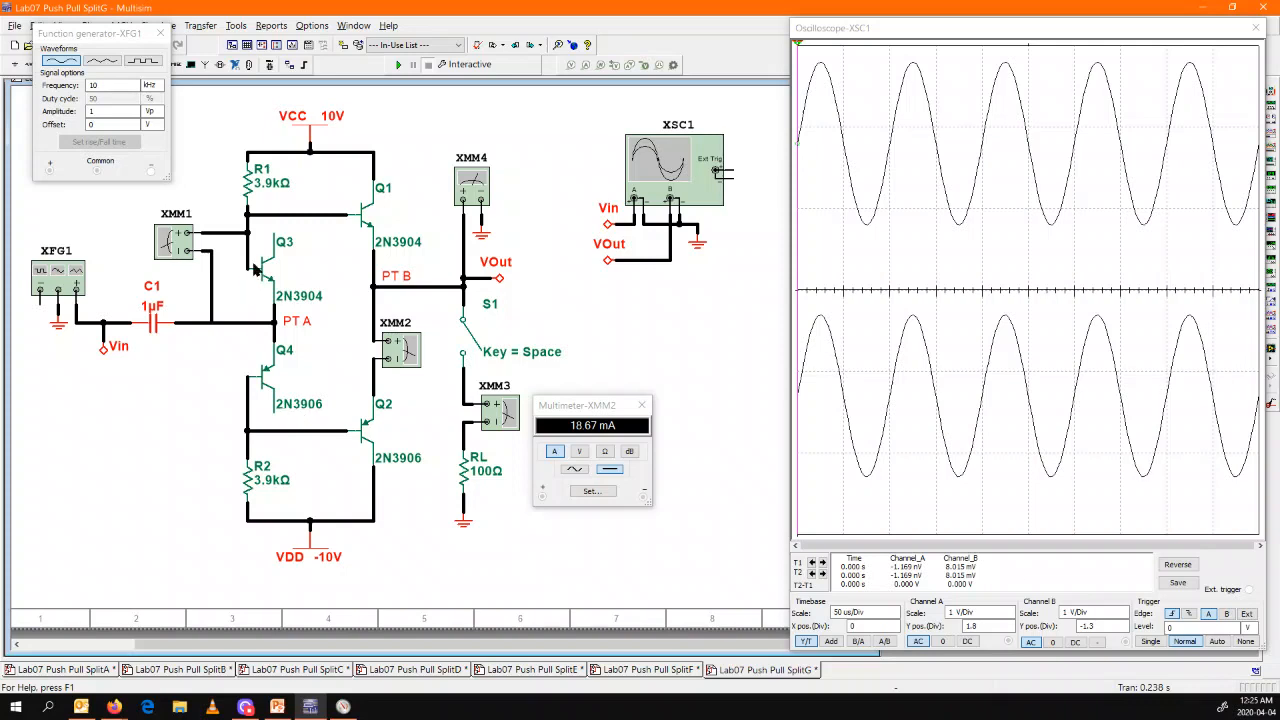
mouse_move(320, 258)
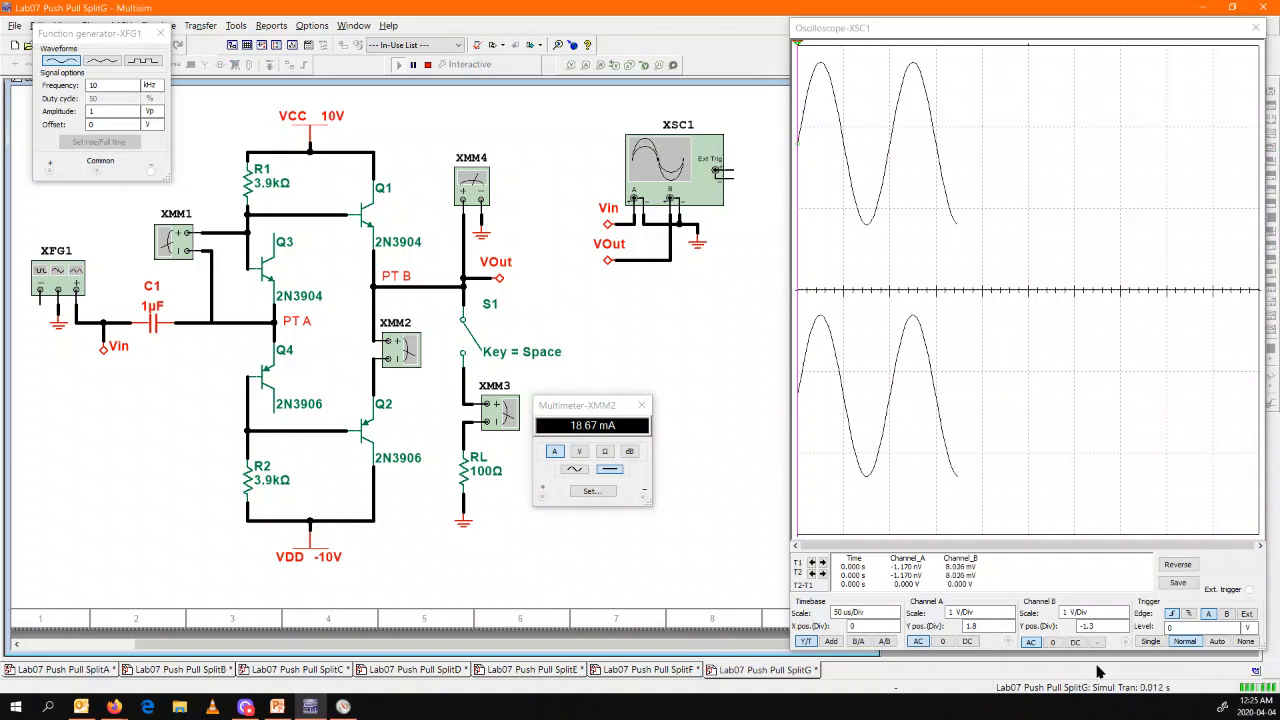
click(862, 612)
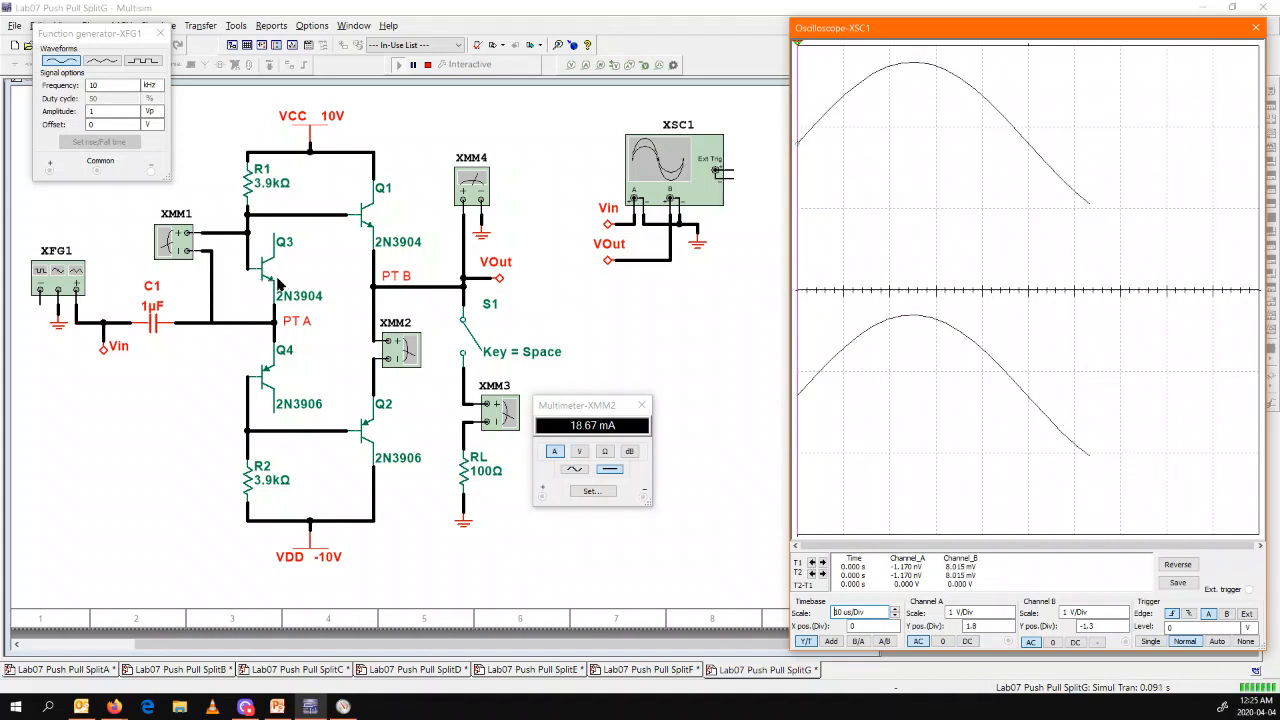
mouse_move(264, 276)
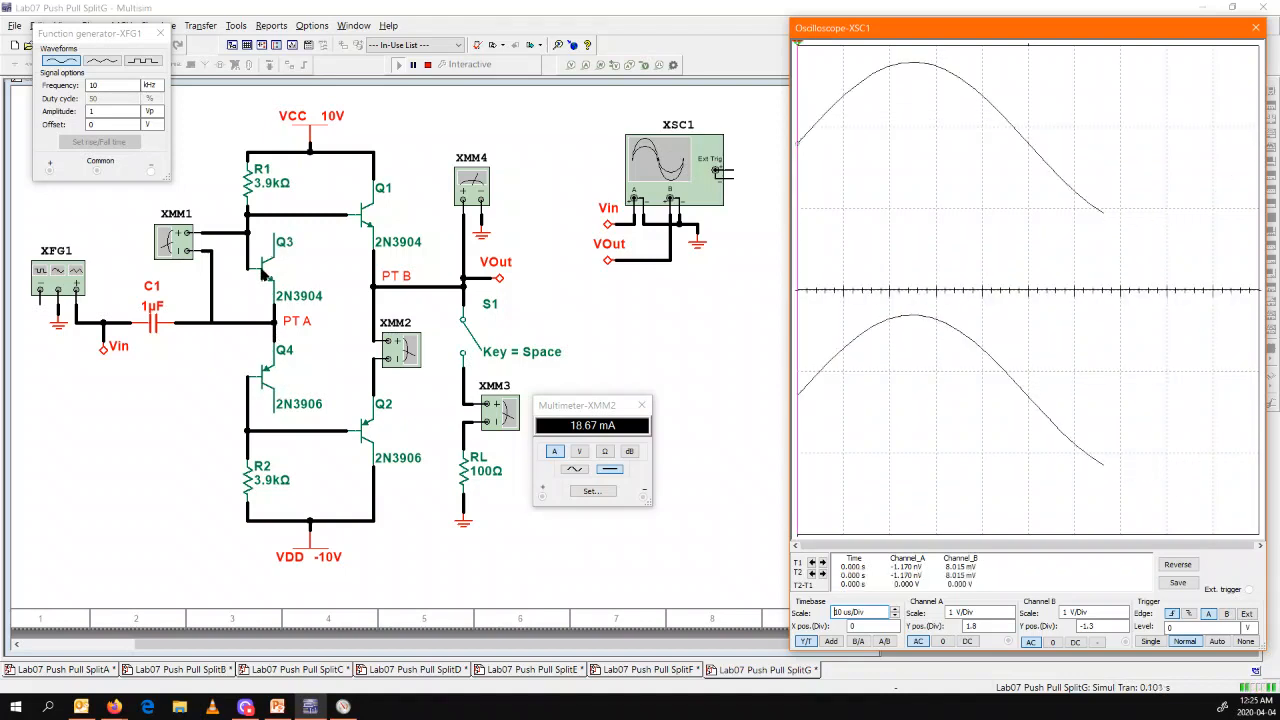